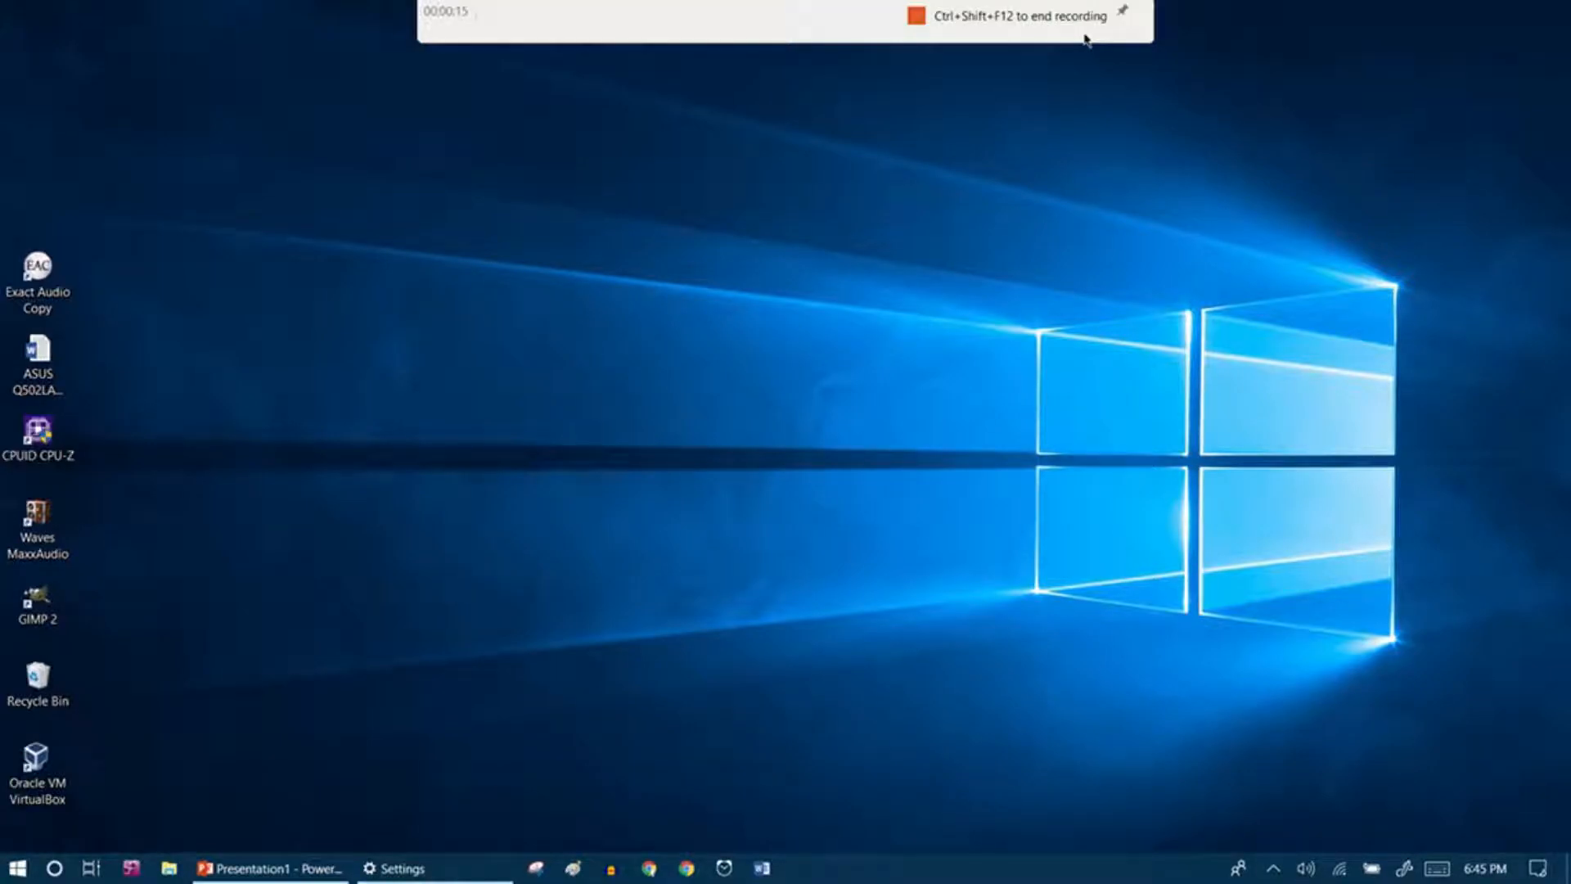
pyautogui.moveTo(711, 187)
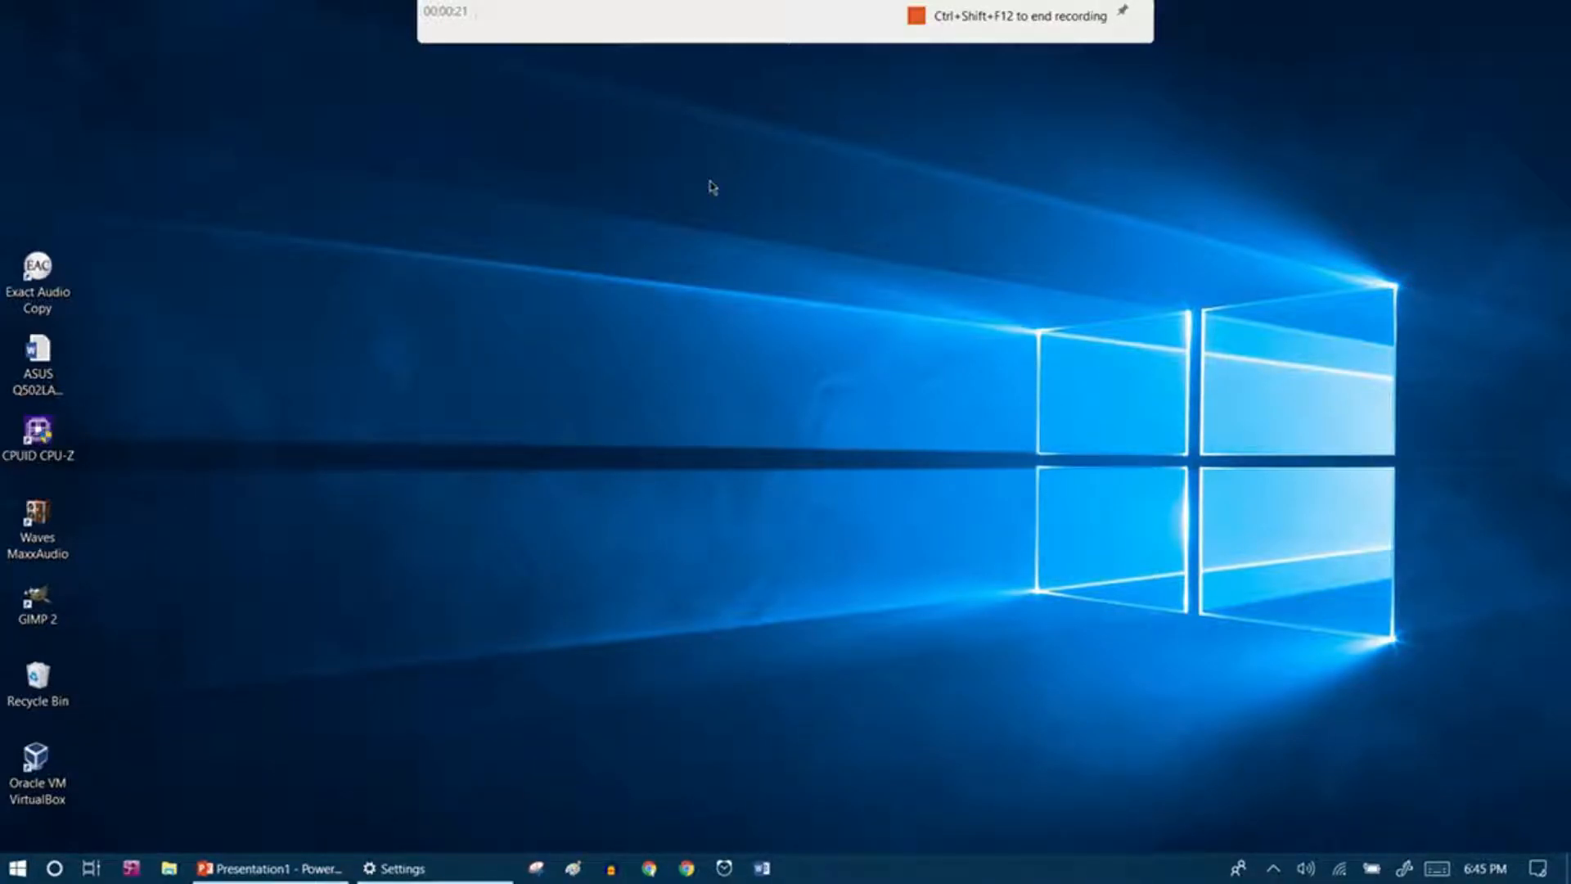
pyautogui.moveTo(758, 491)
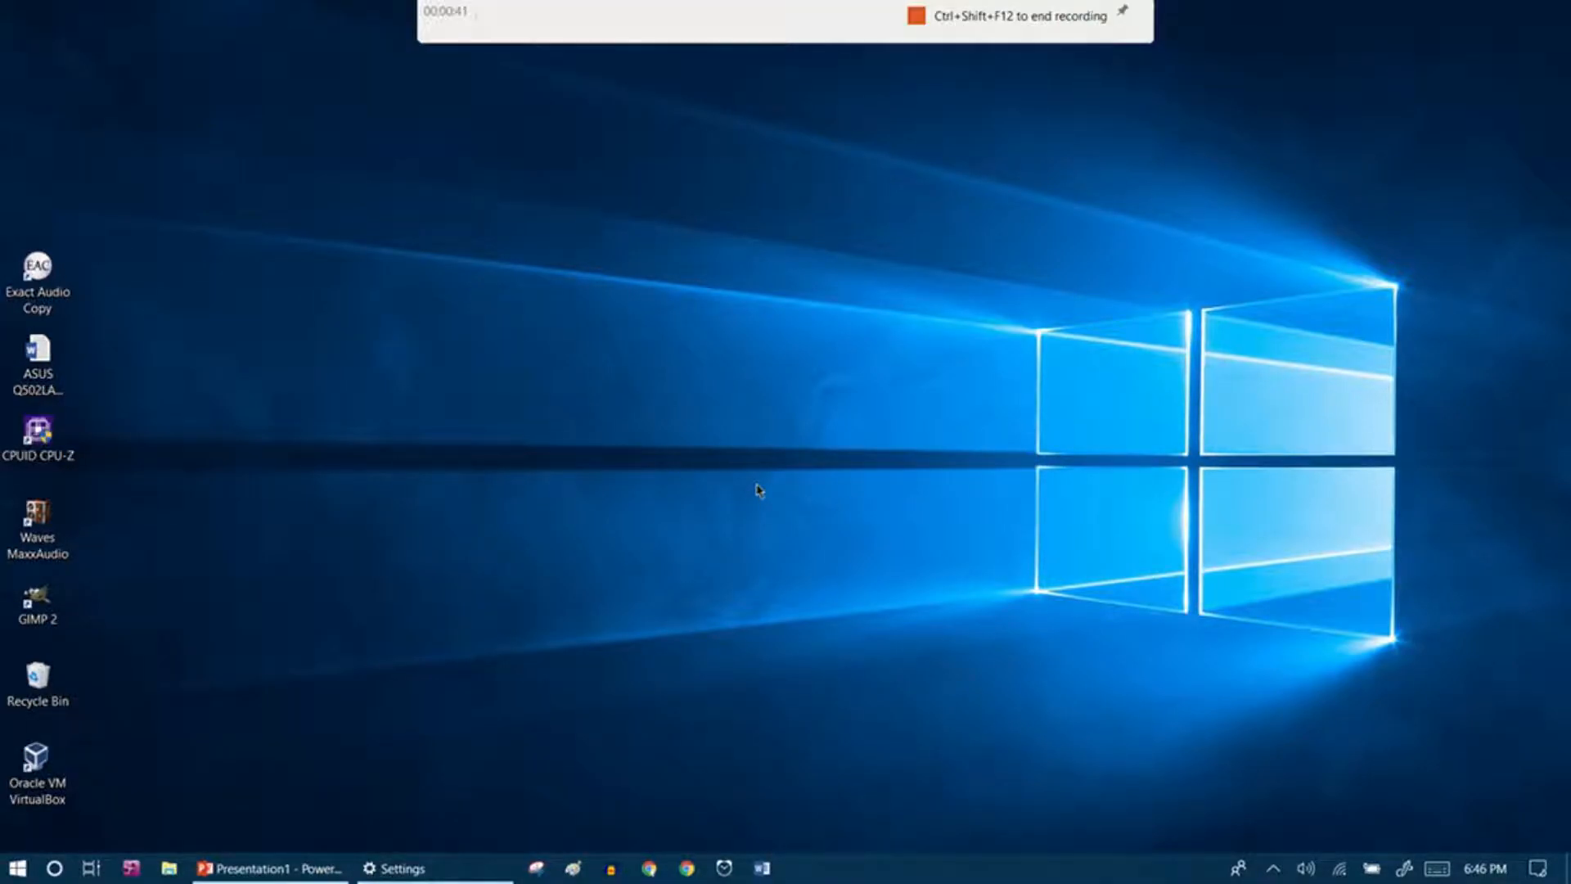
pyautogui.moveTo(719, 388)
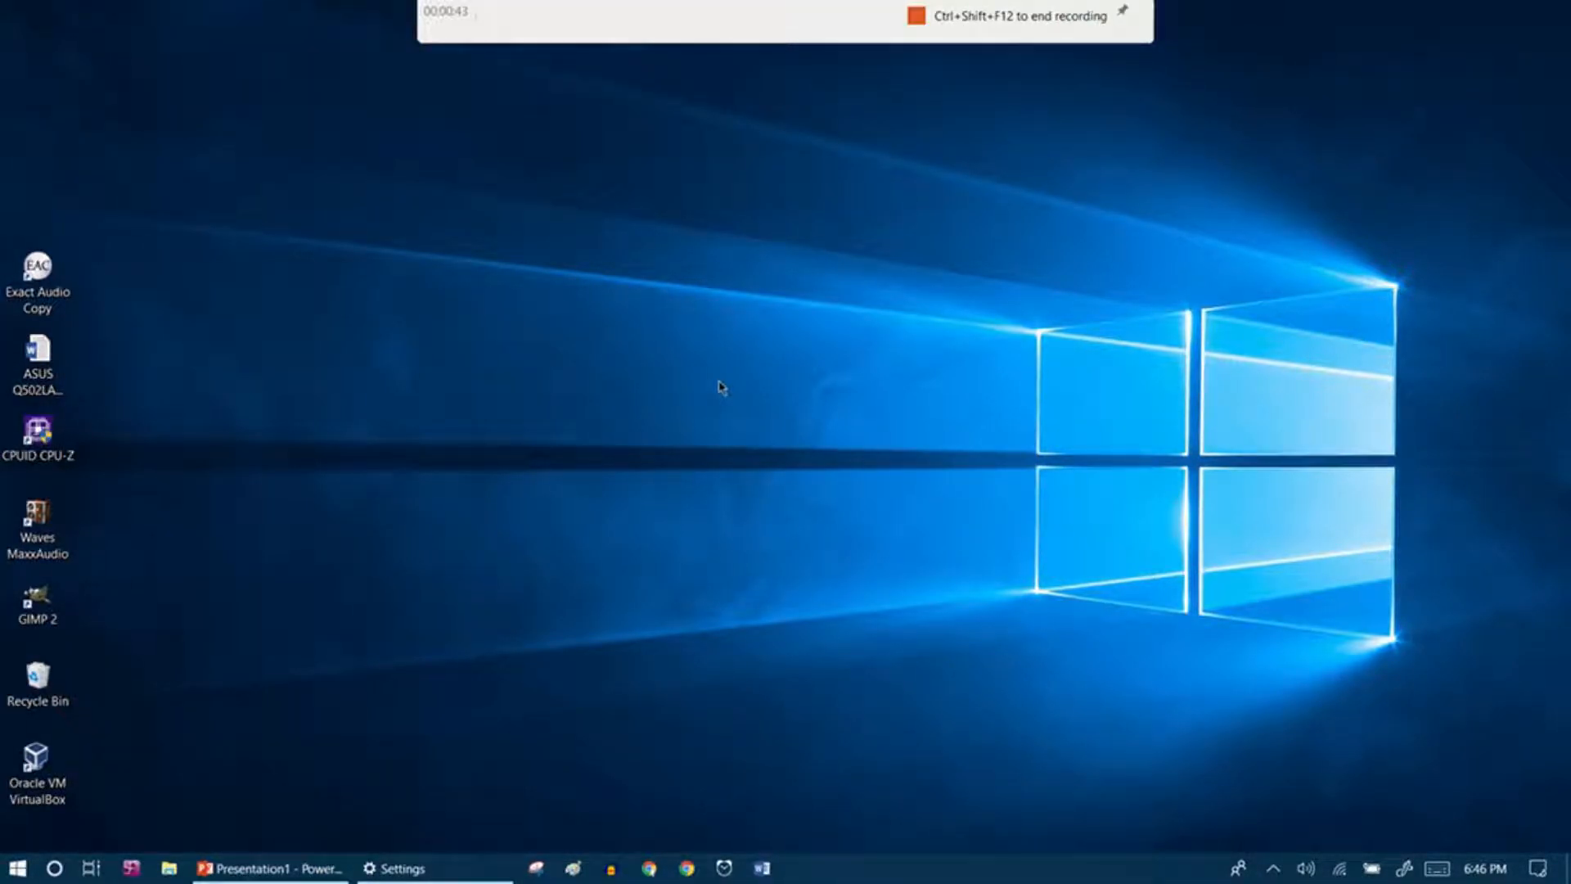
# Launch VirtualBox from its desktop shortcut and dismiss the new-version notice
pyautogui.click(38, 772)
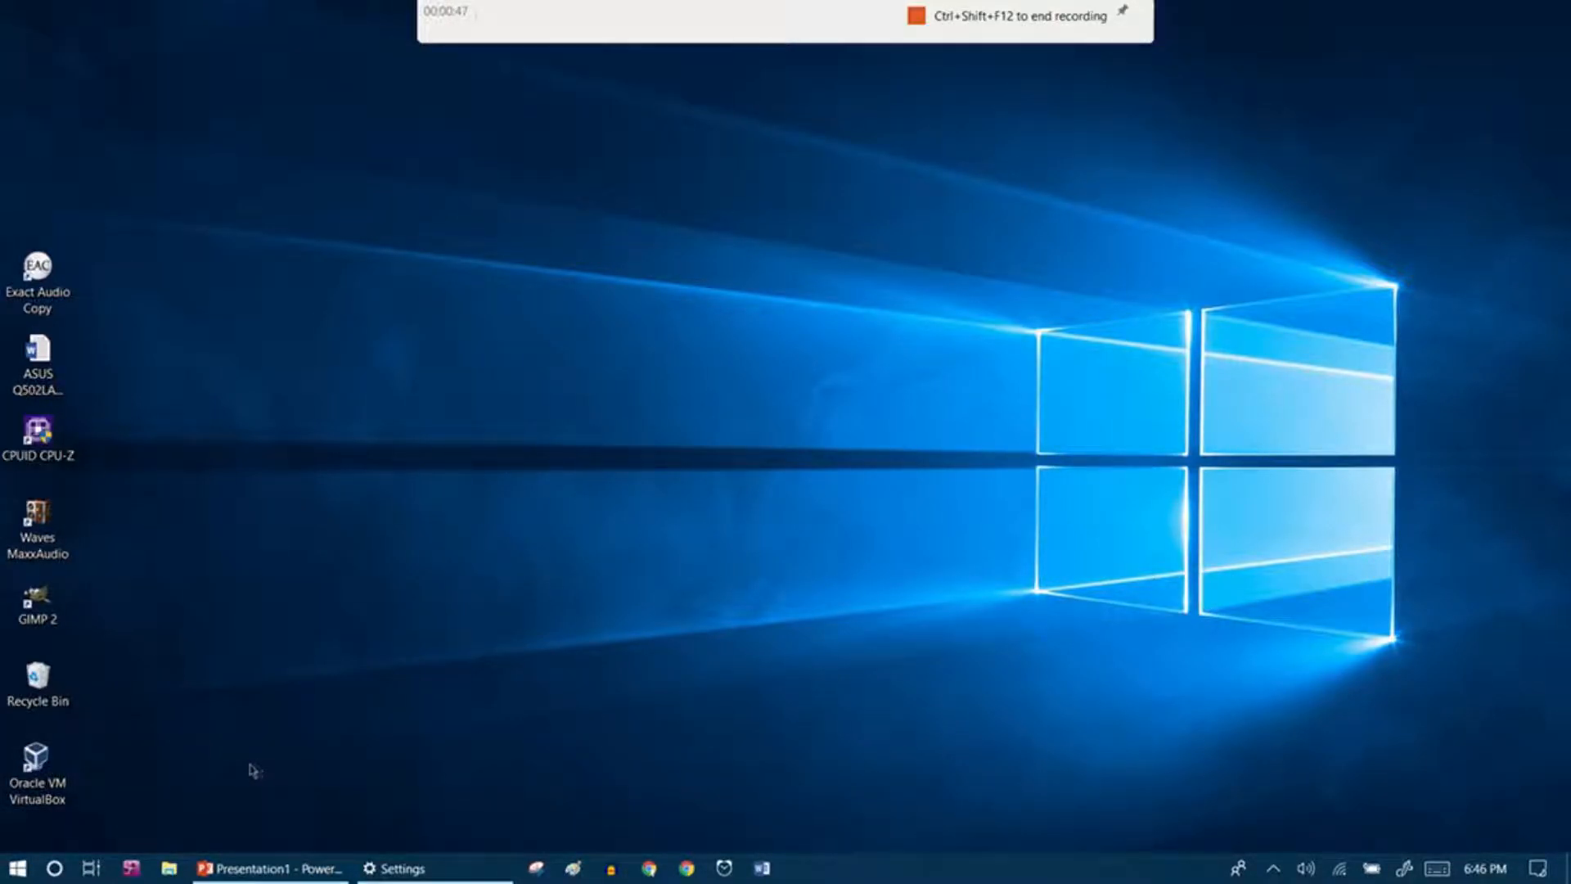
pyautogui.moveTo(305, 780)
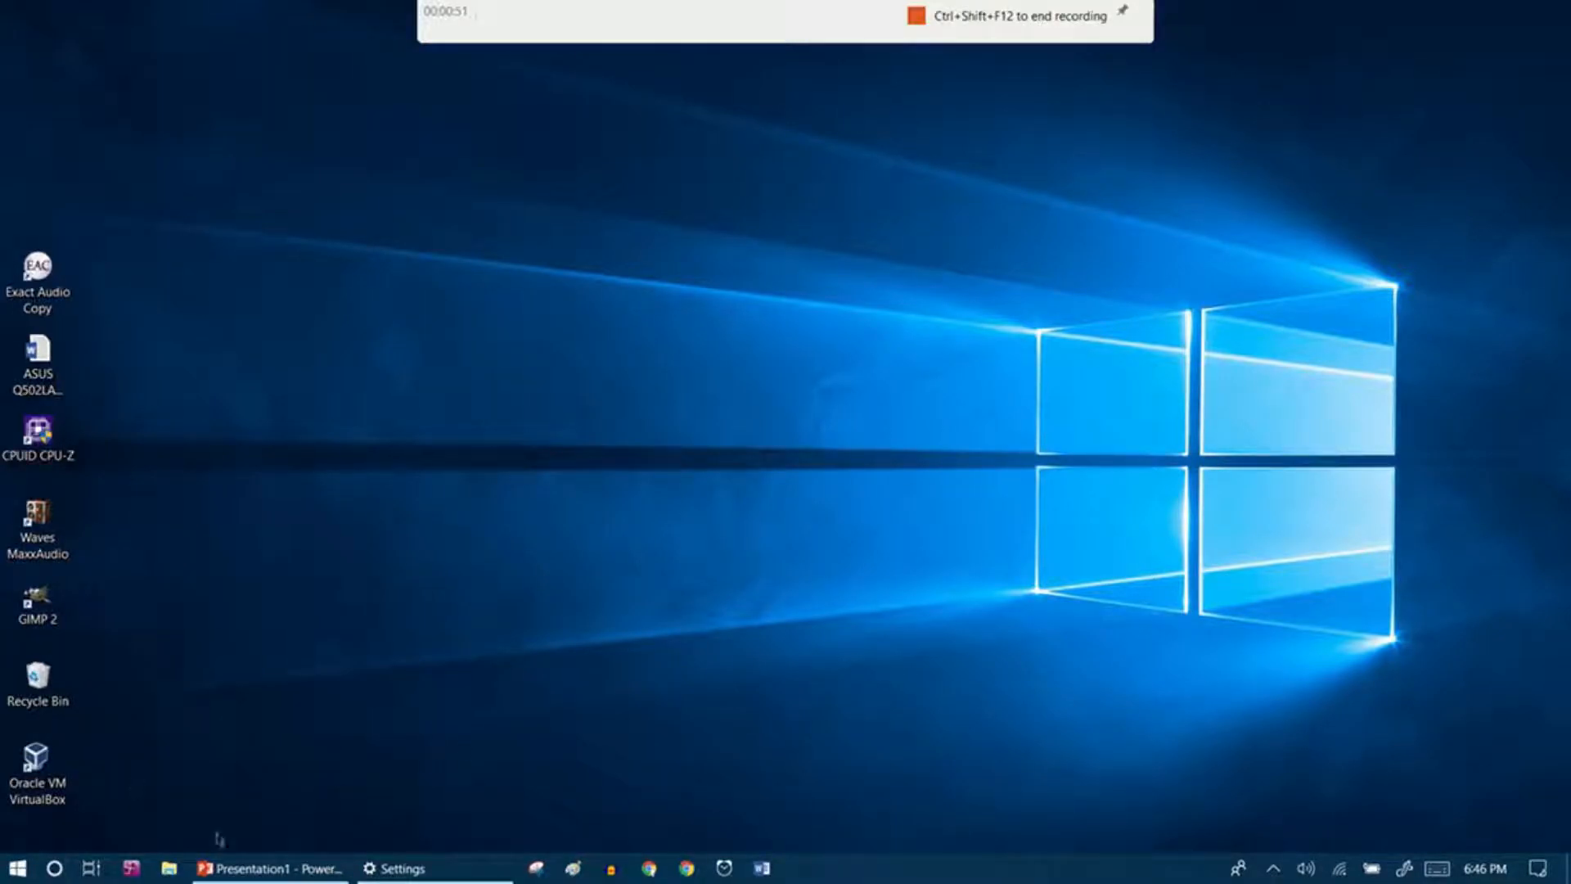
pyautogui.click(38, 771)
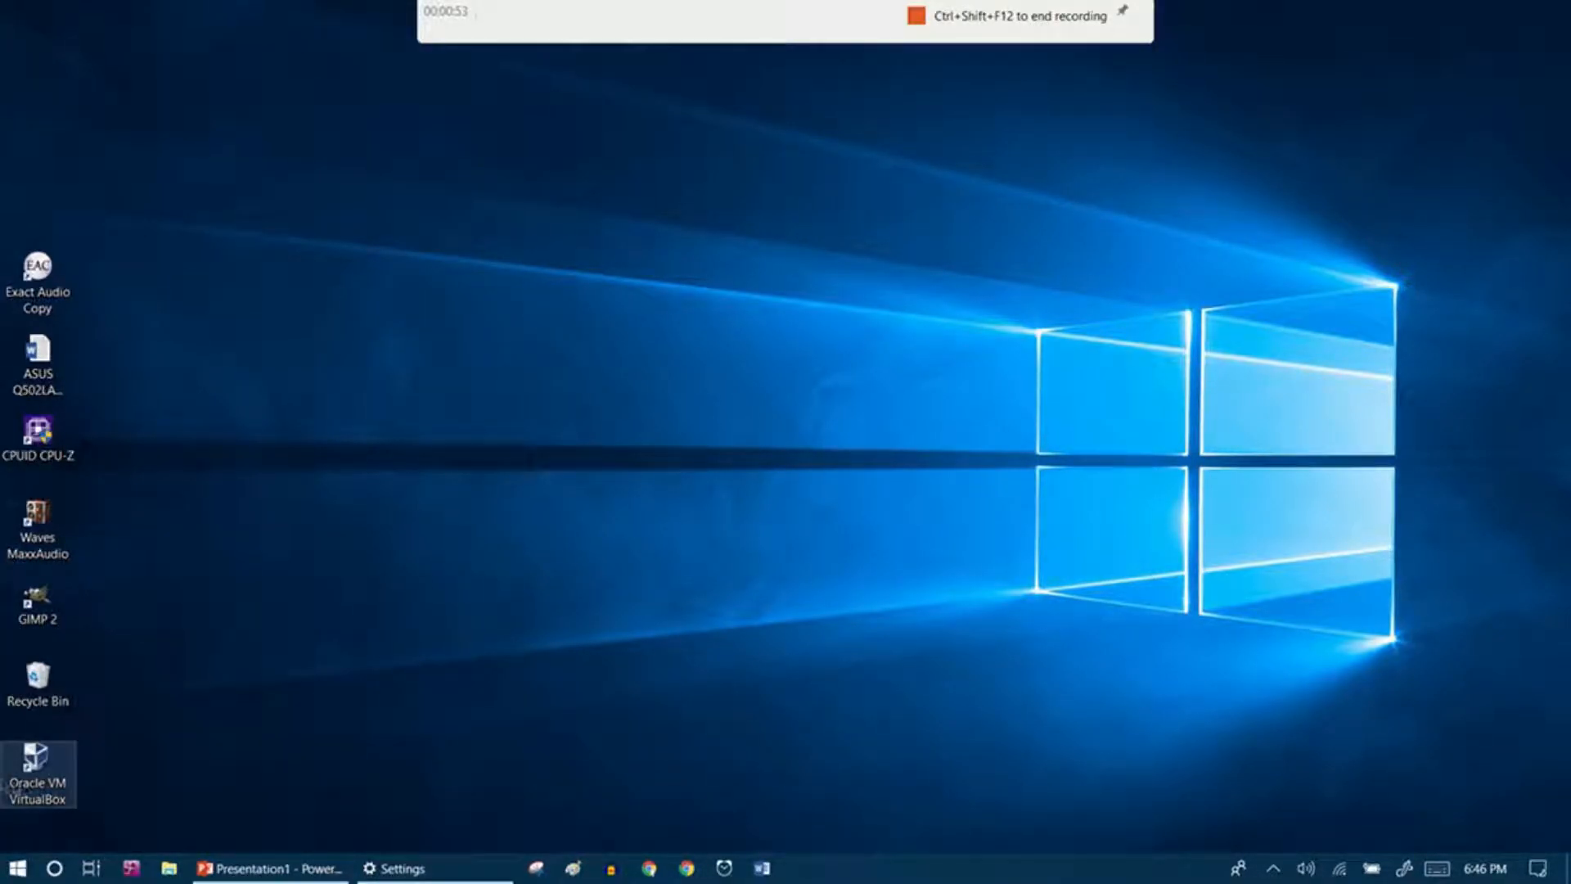
pyautogui.click(39, 772)
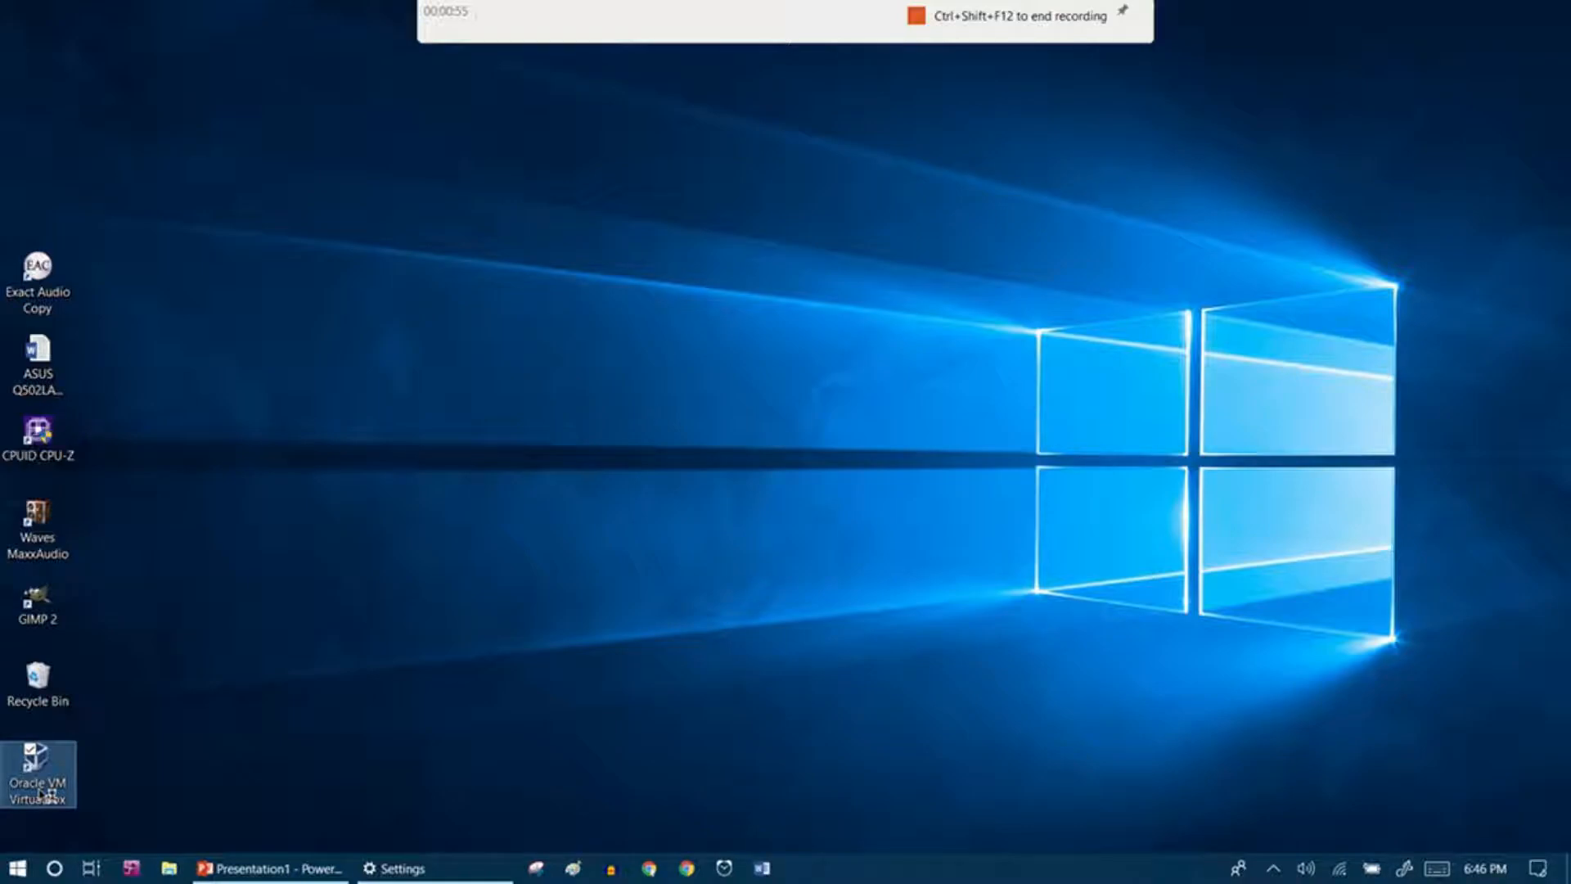
pyautogui.moveTo(39, 772)
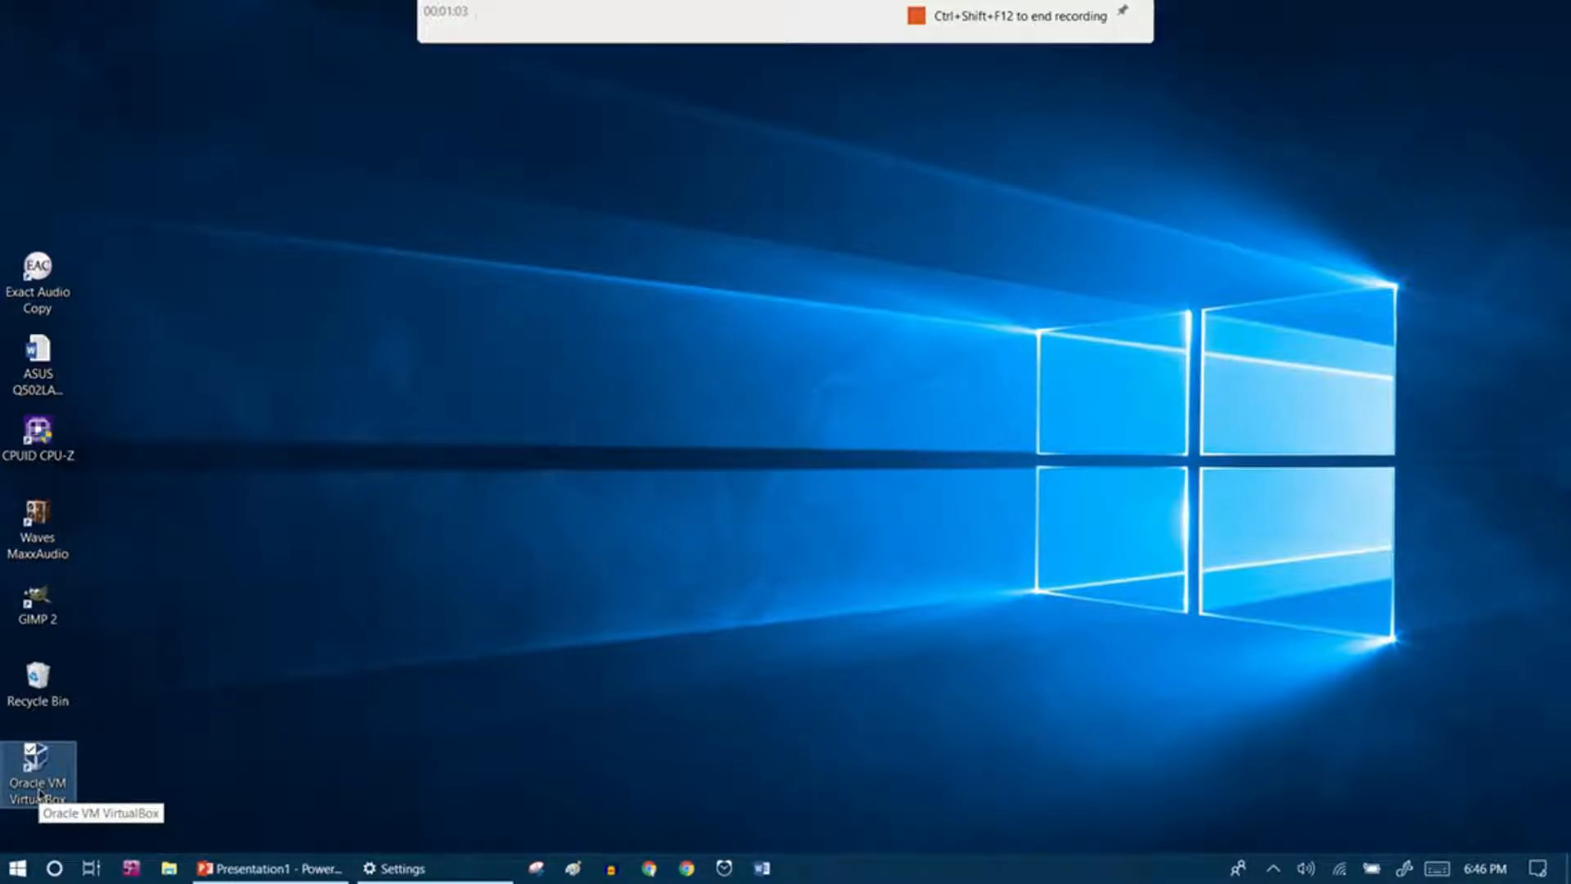
pyautogui.doubleClick(36, 758)
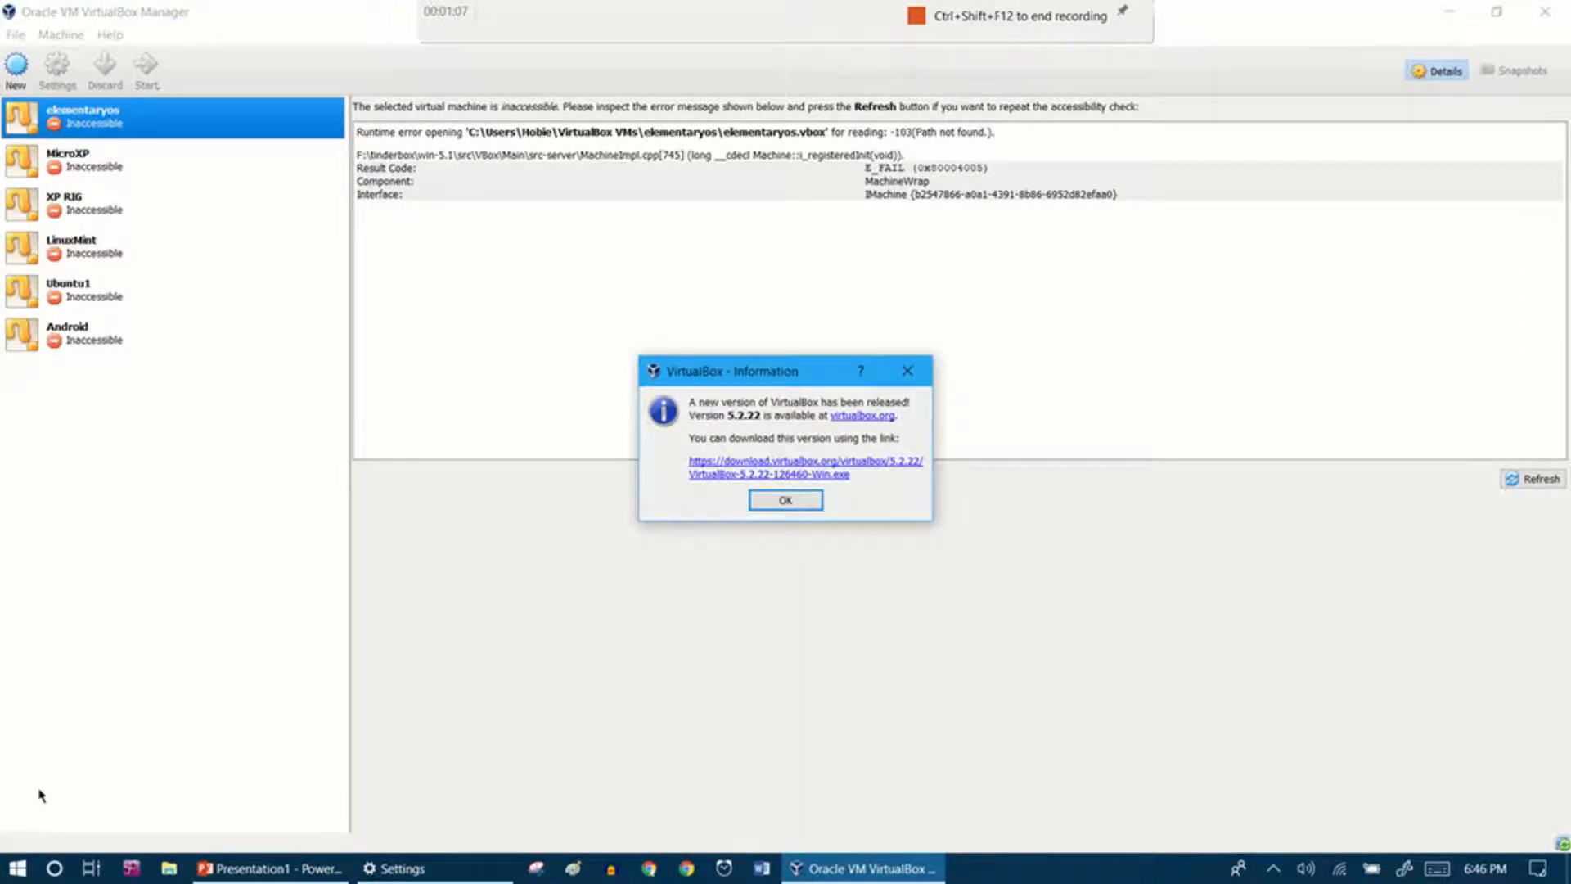
pyautogui.moveTo(603, 674)
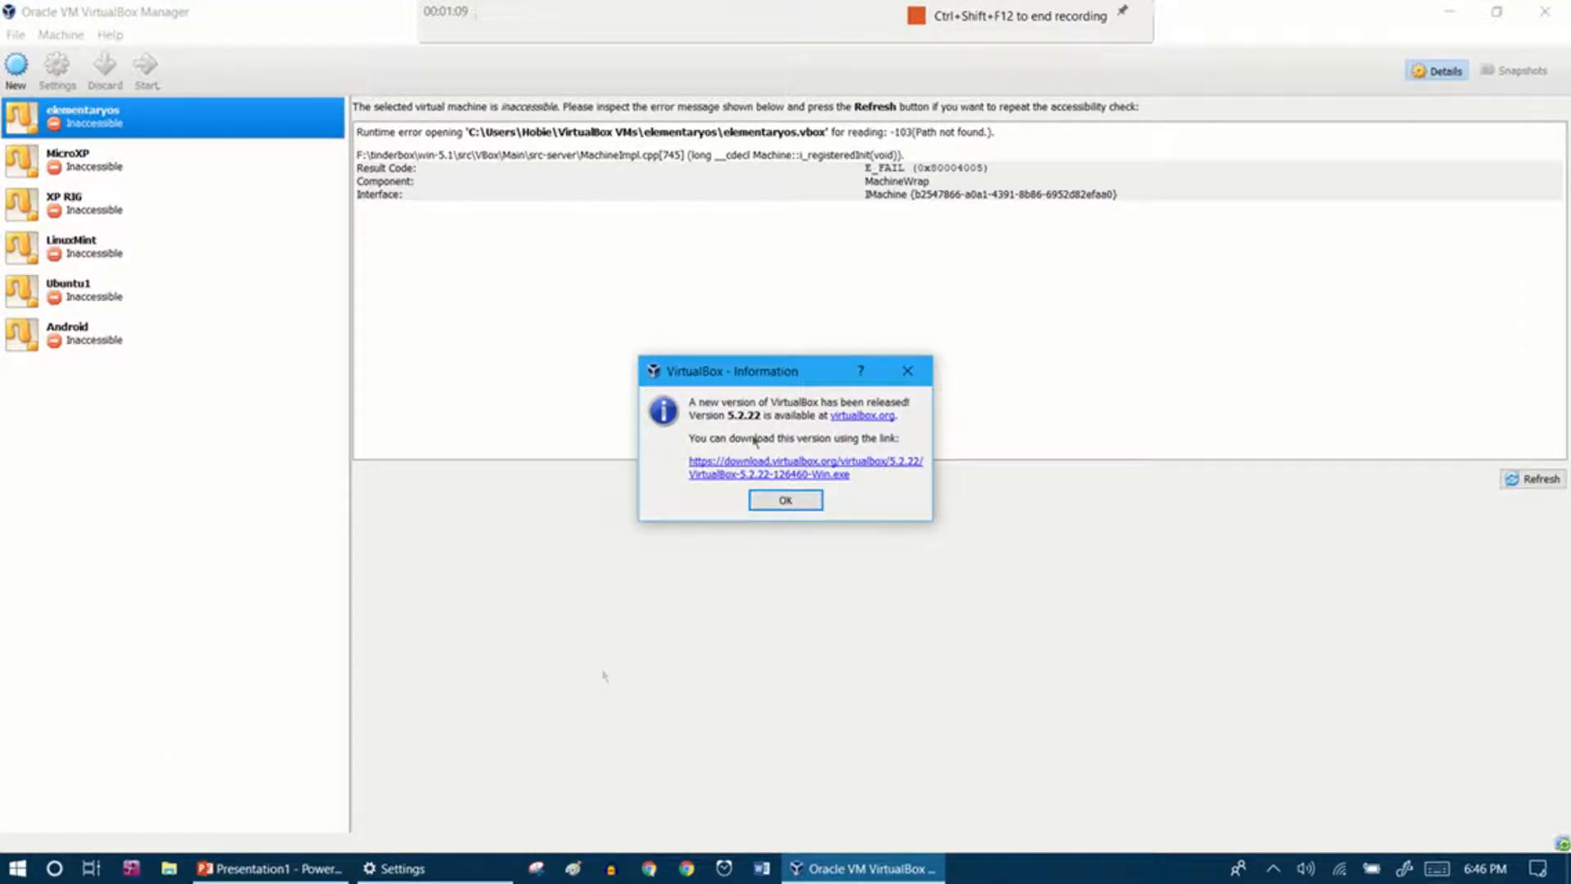
pyautogui.click(786, 499)
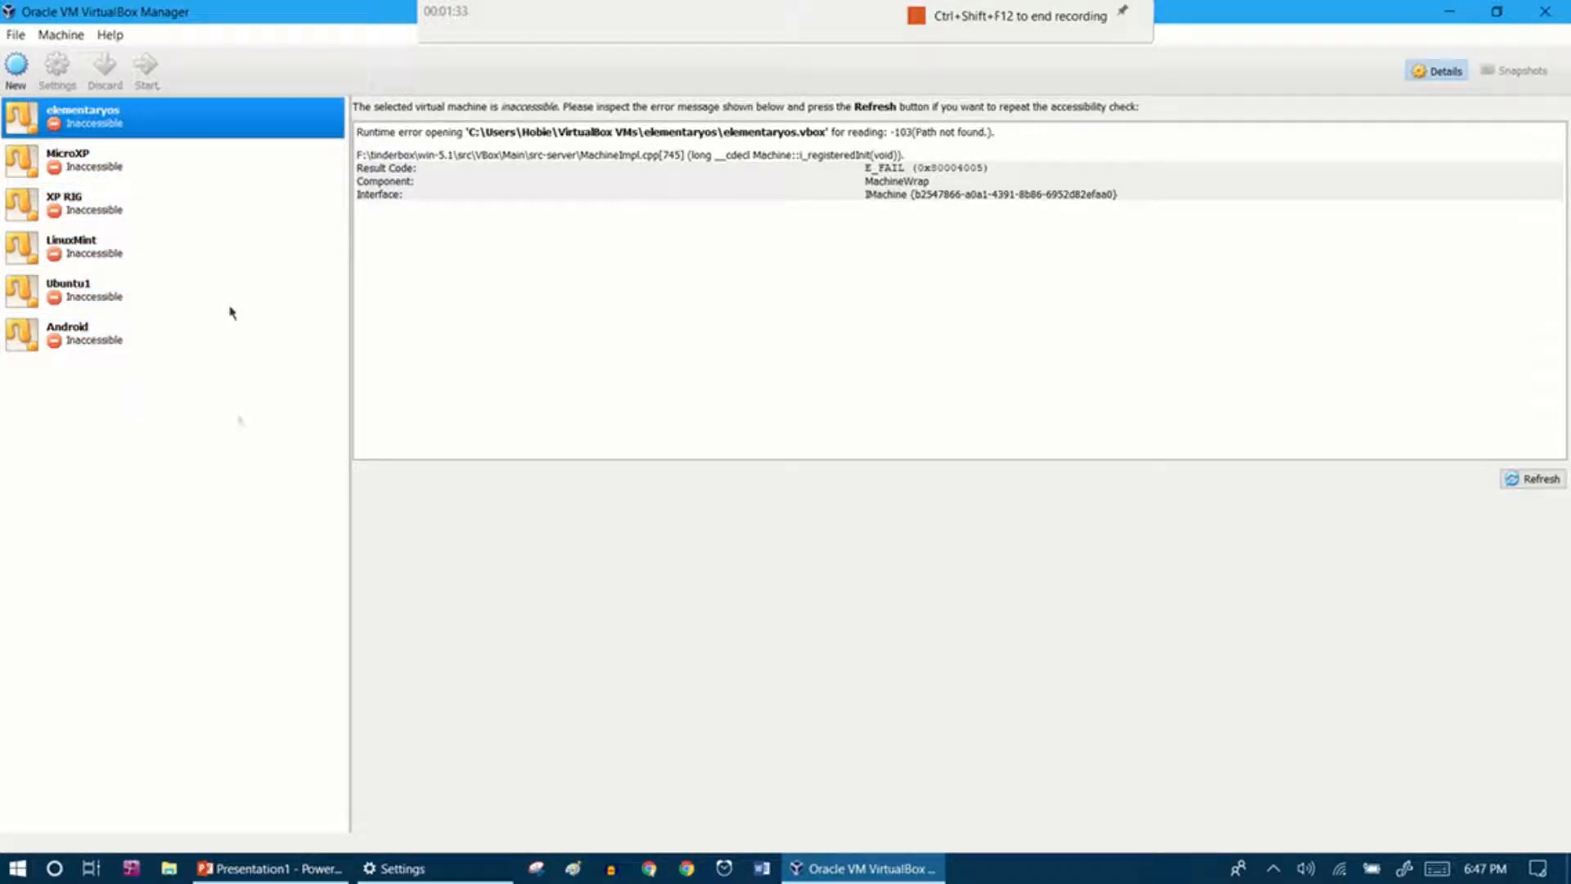
# Remove the MicroXP and XP RIG machines from the machine list
pyautogui.rightClick(86, 116)
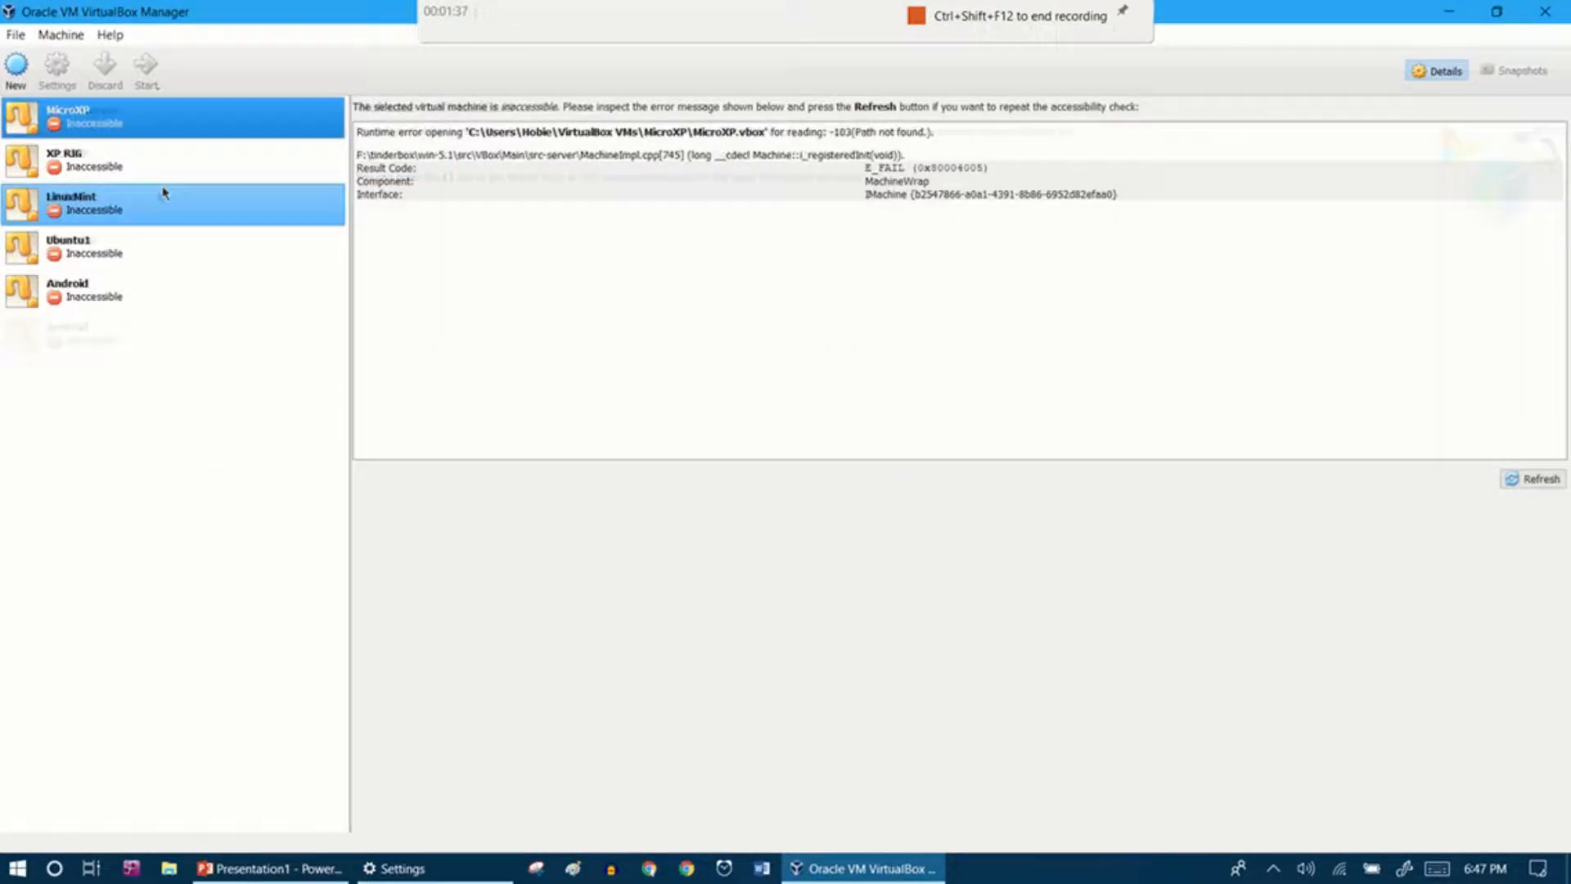
pyautogui.rightClick(80, 116)
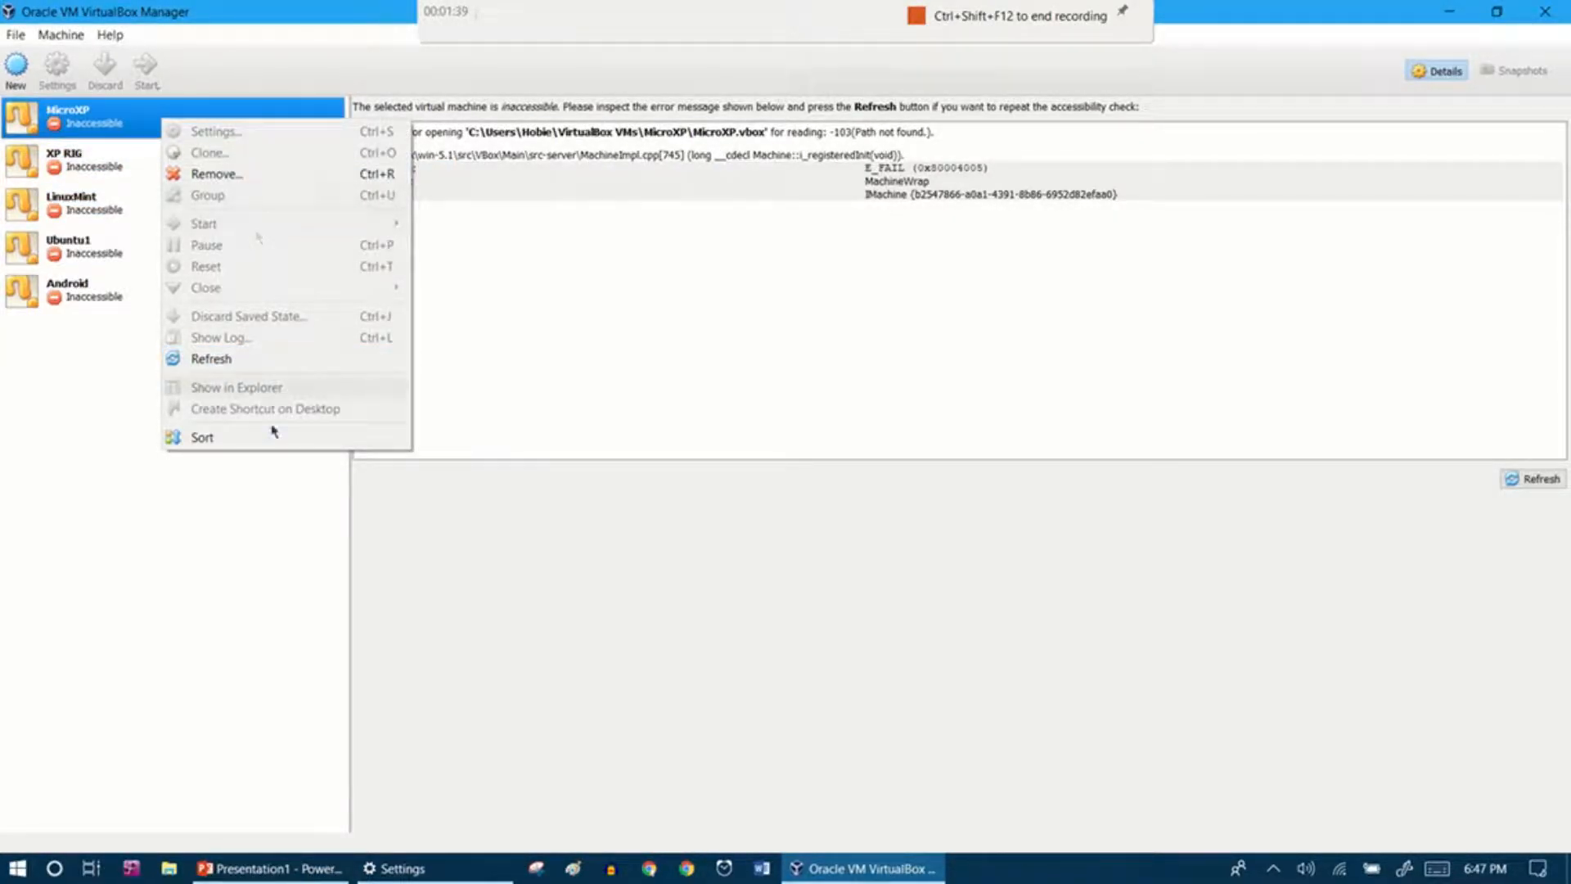
pyautogui.click(215, 174)
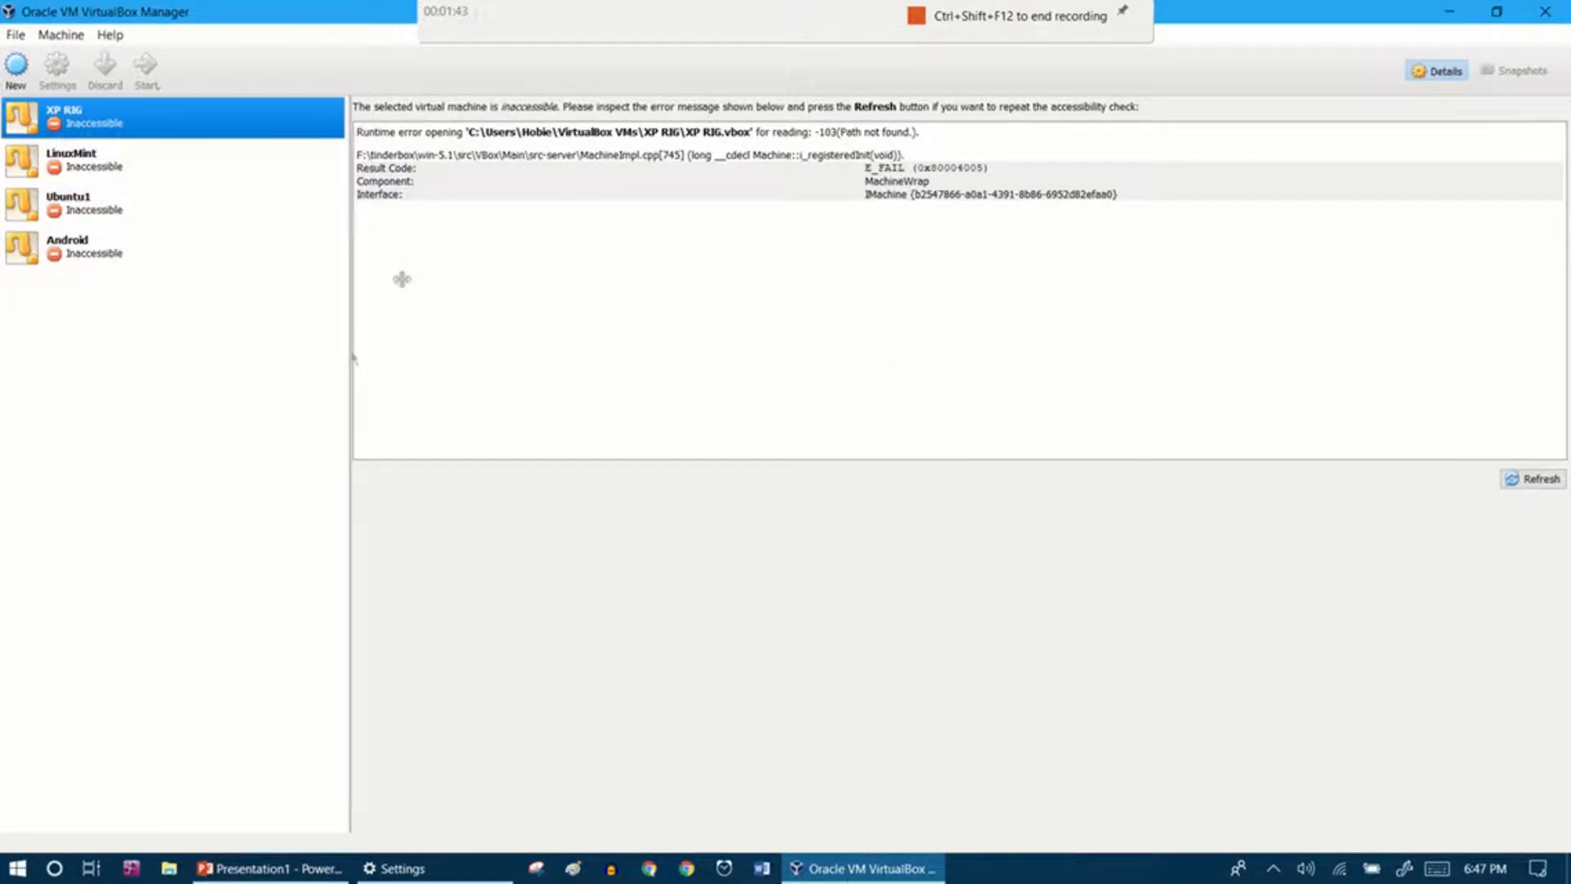
pyautogui.rightClick(90, 115)
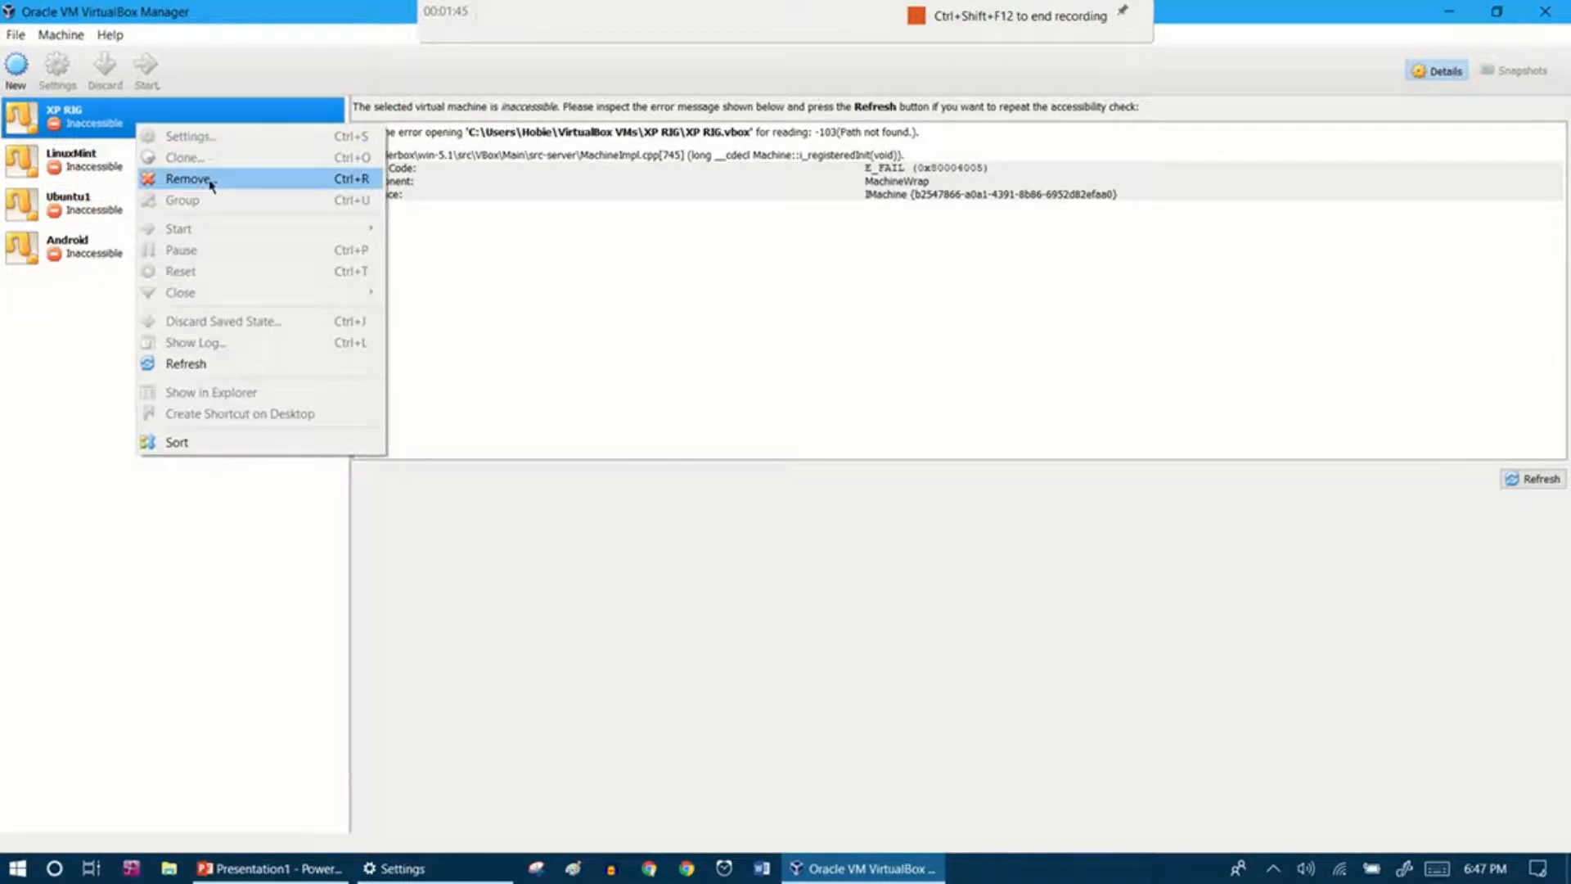
pyautogui.click(188, 178)
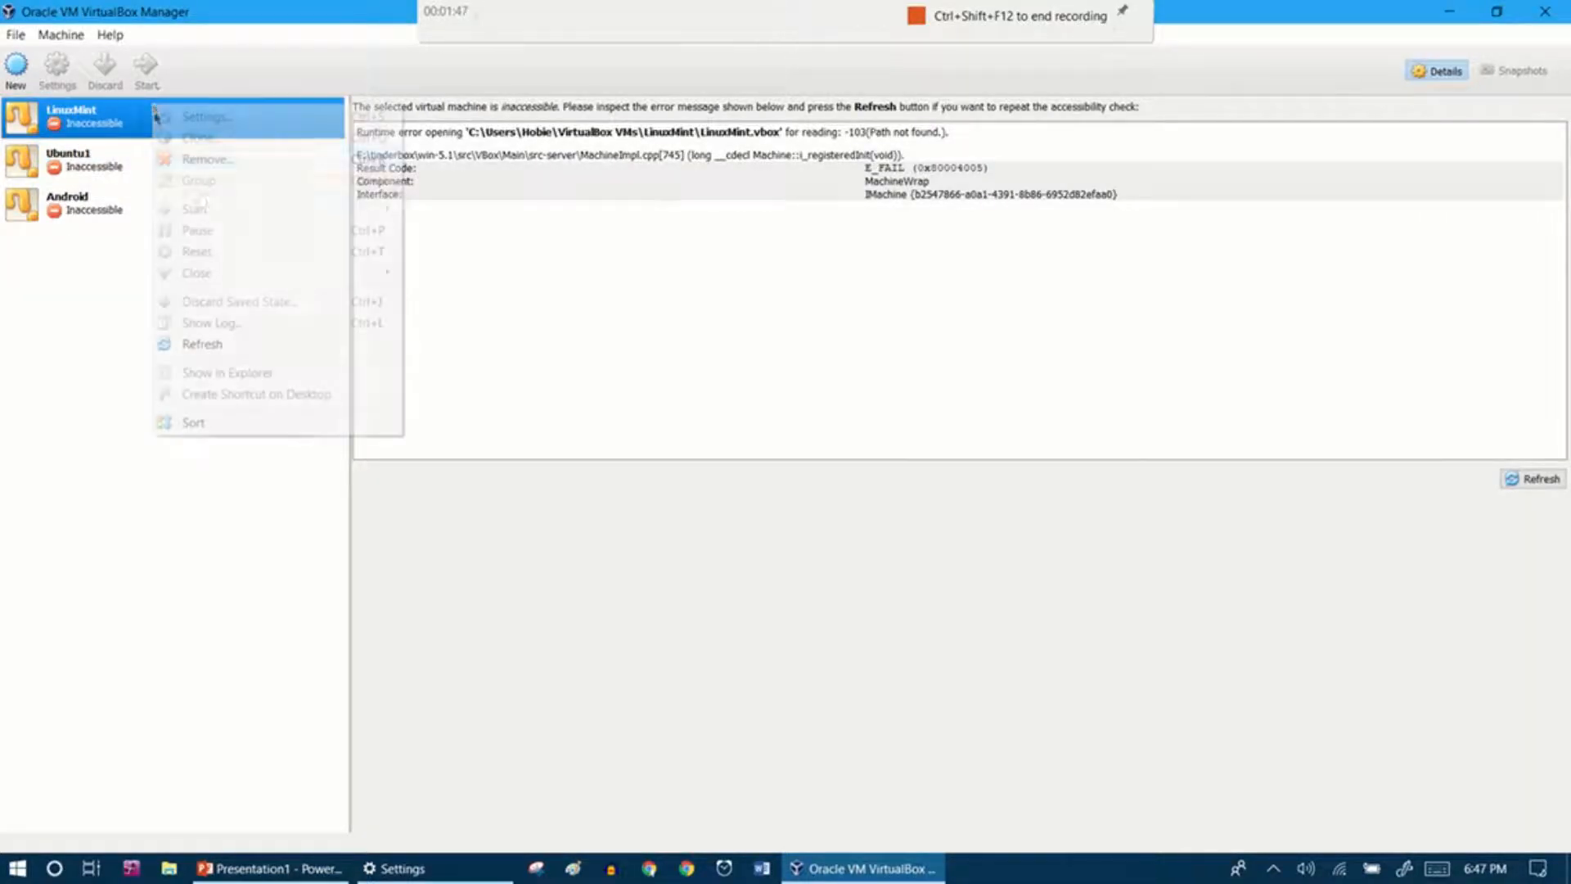
# Remove the LinuxMint, Ubuntu1 and Android machines, confirming each removal
pyautogui.click(207, 158)
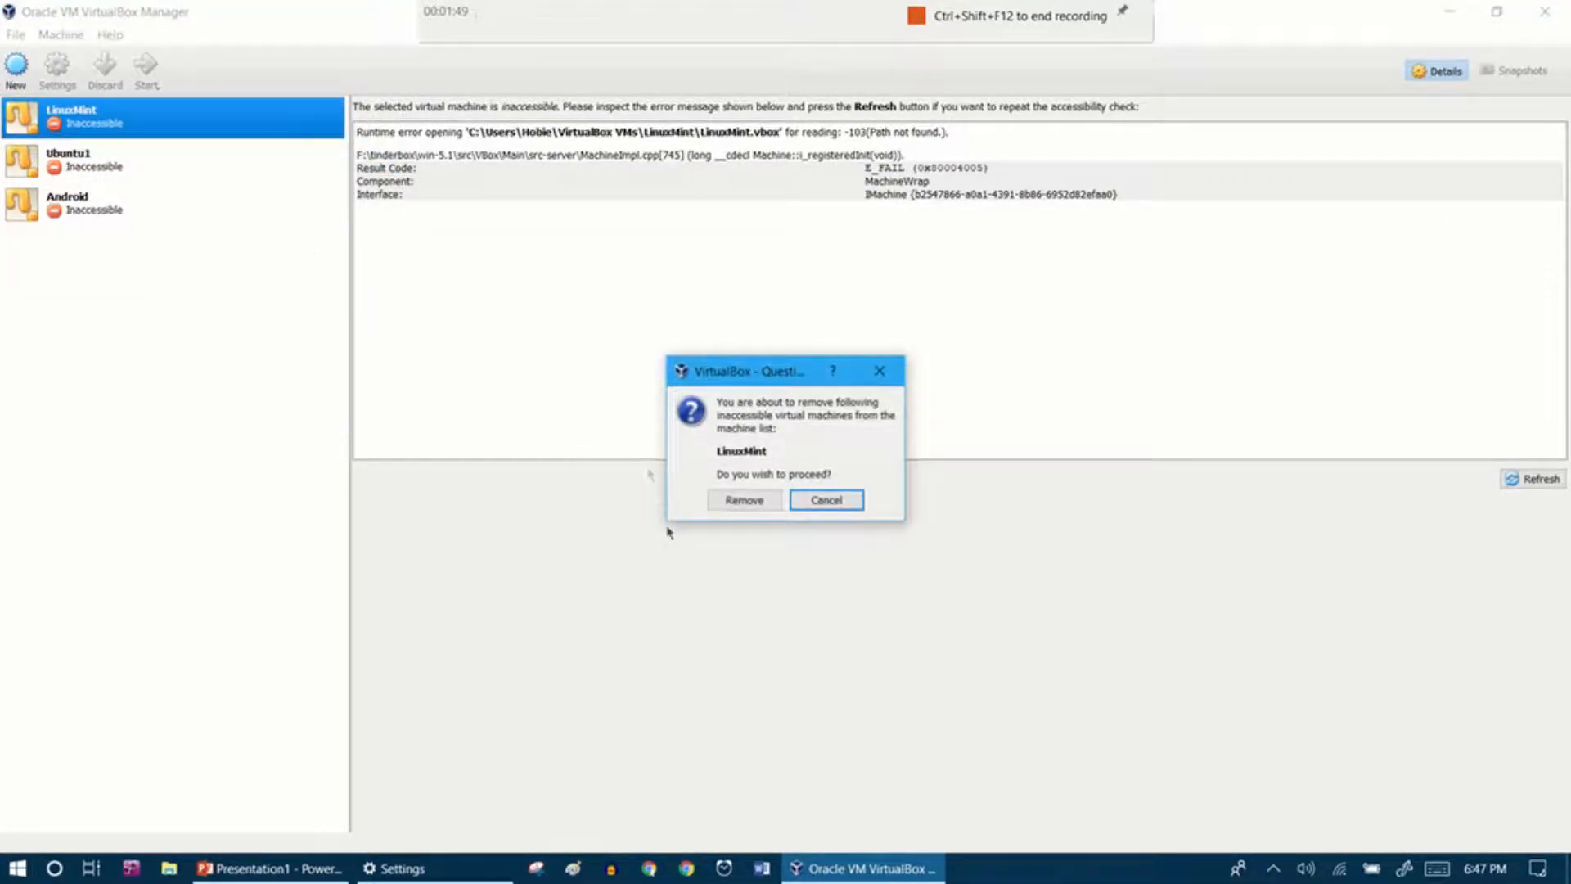
pyautogui.click(744, 499)
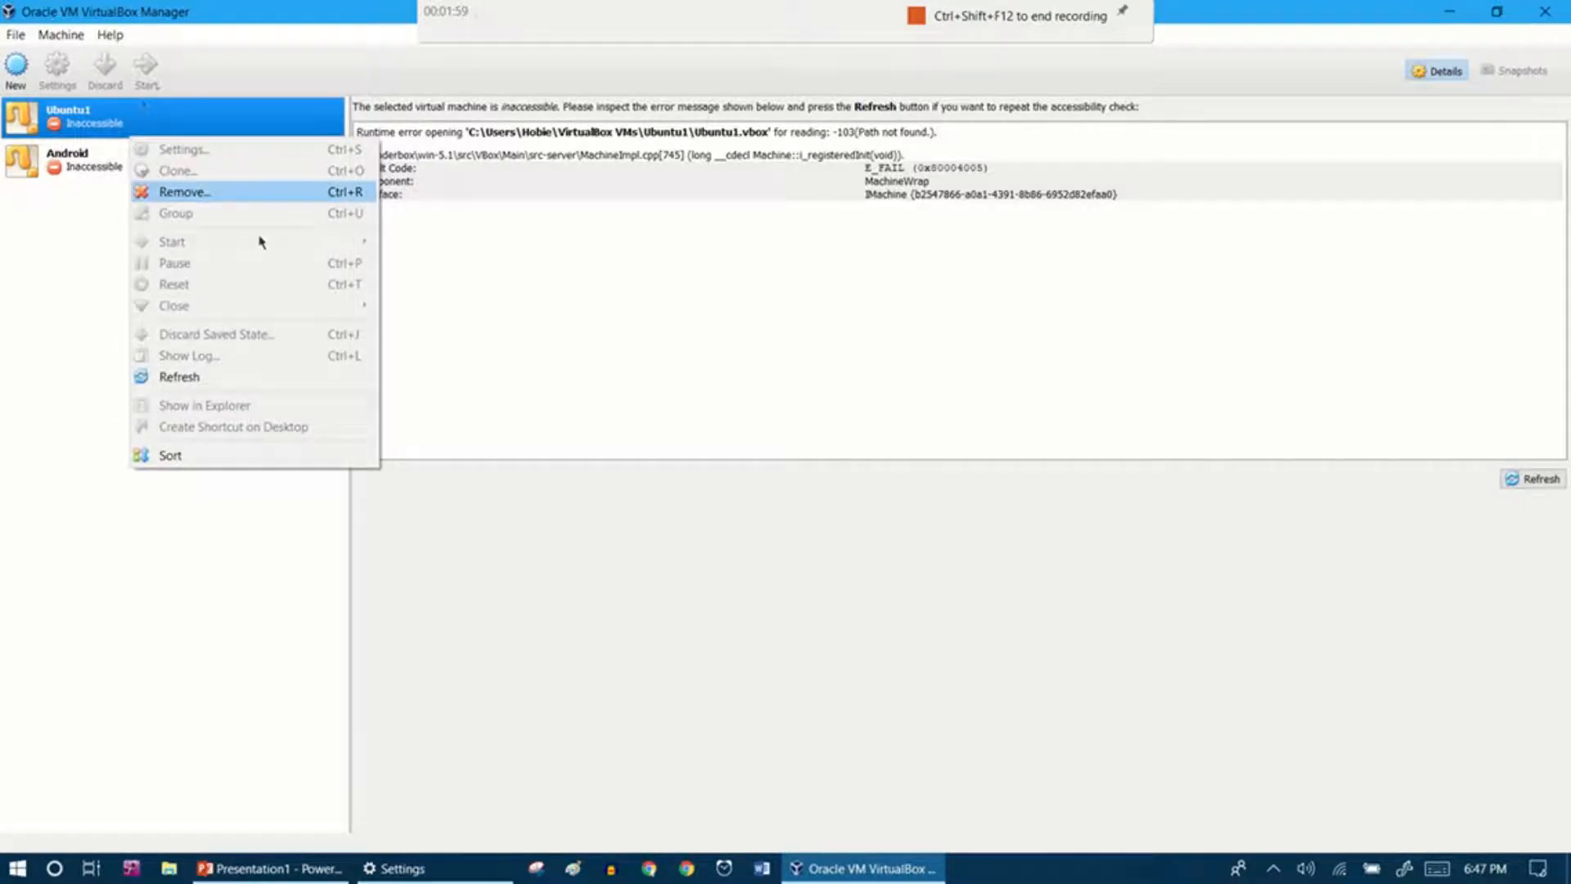
pyautogui.click(184, 192)
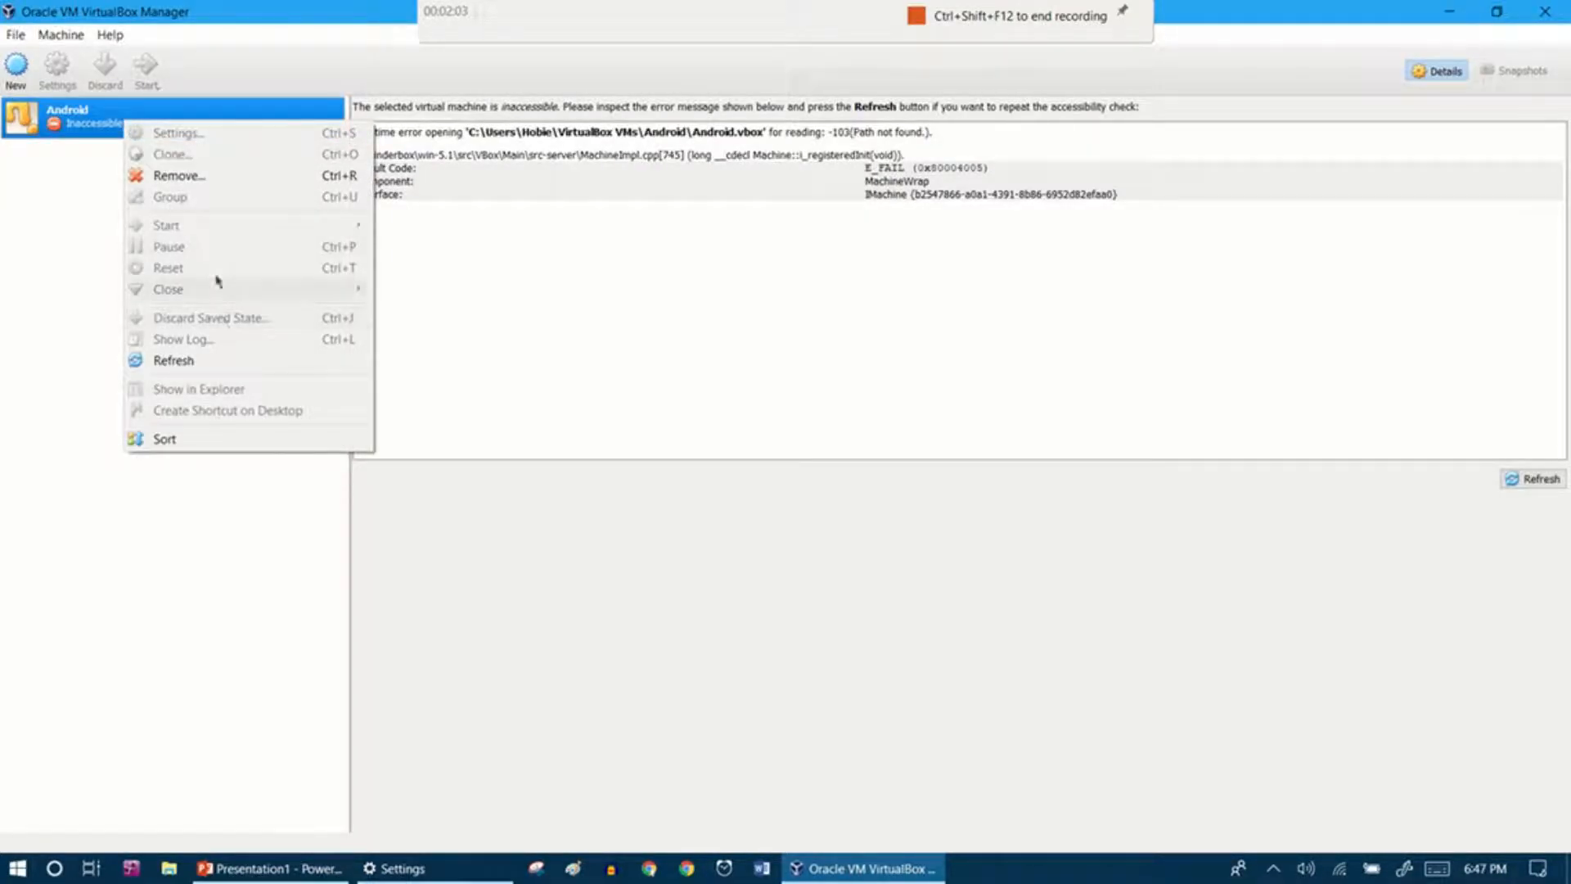
pyautogui.click(178, 175)
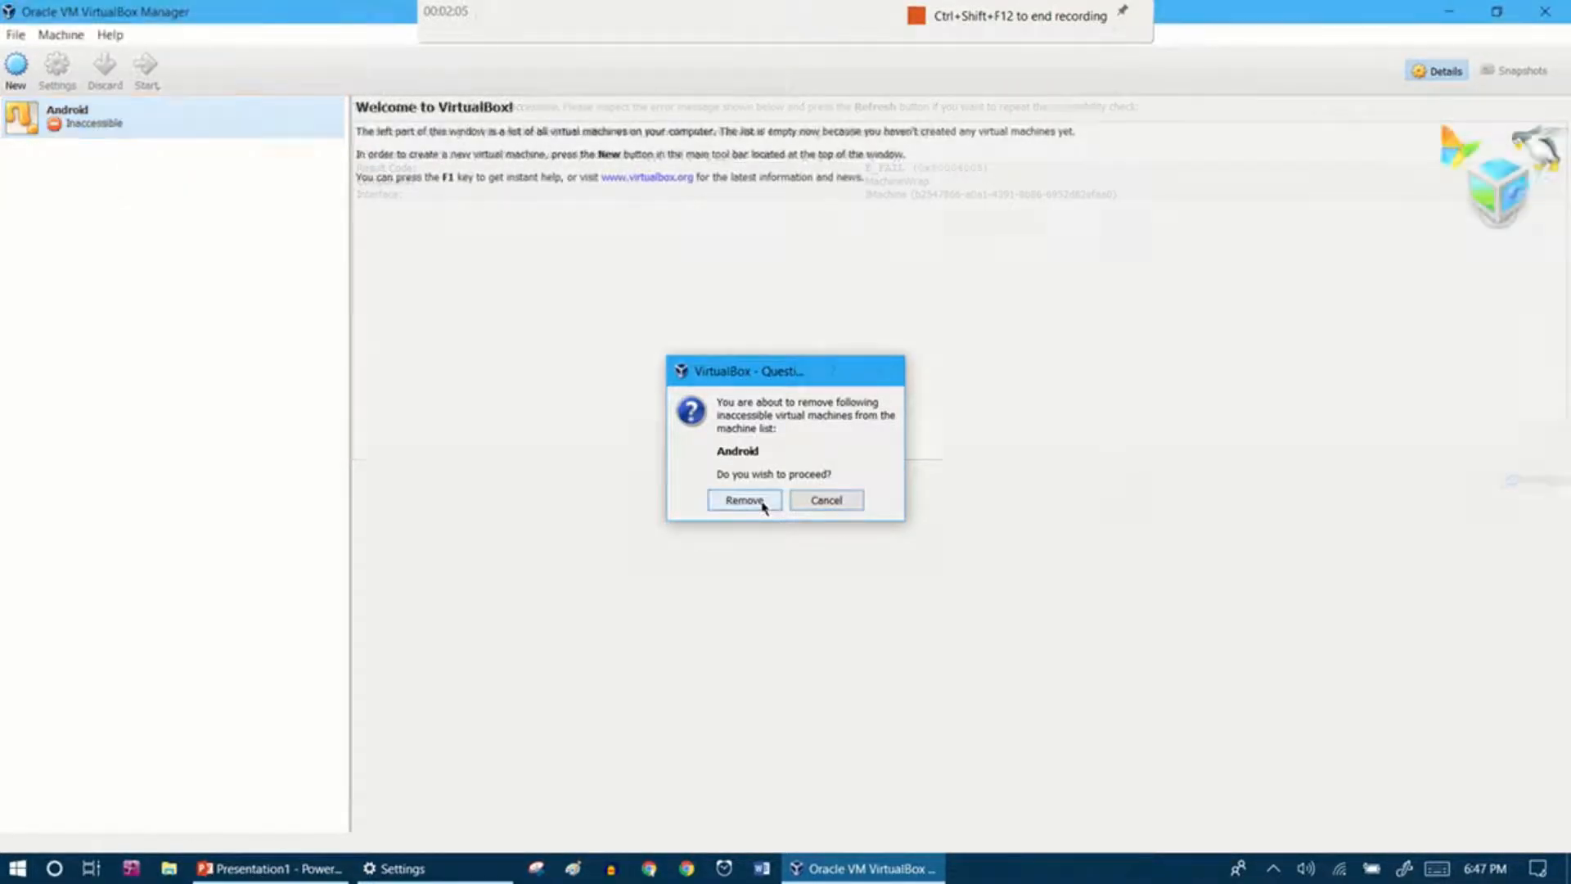
pyautogui.click(744, 500)
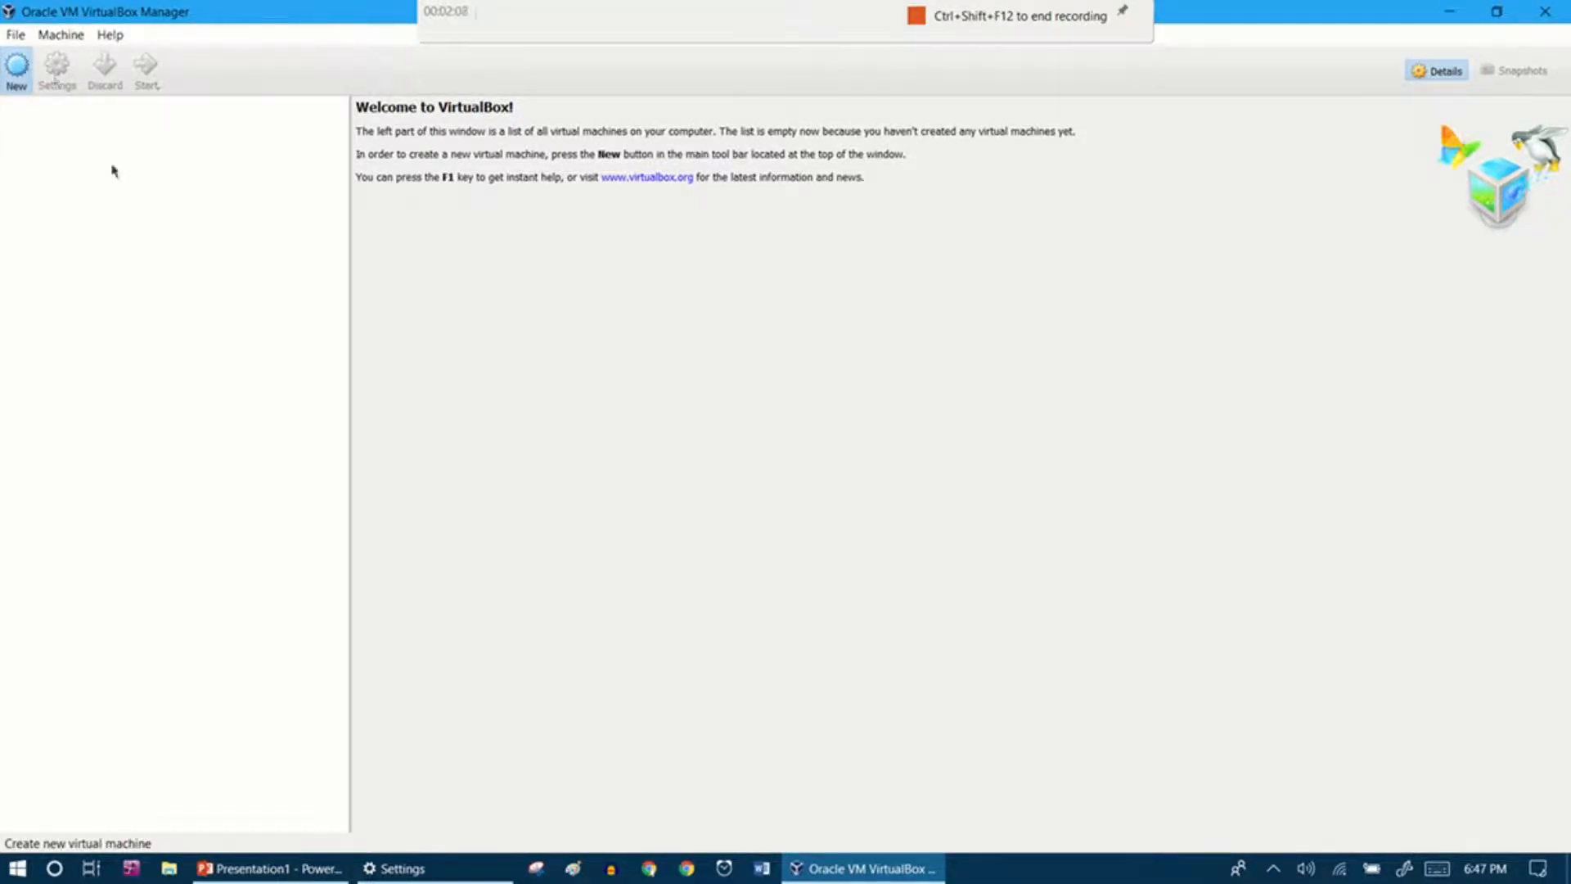
# Start a new virtual machine named Henry and show the operating system type list
pyautogui.click(16, 68)
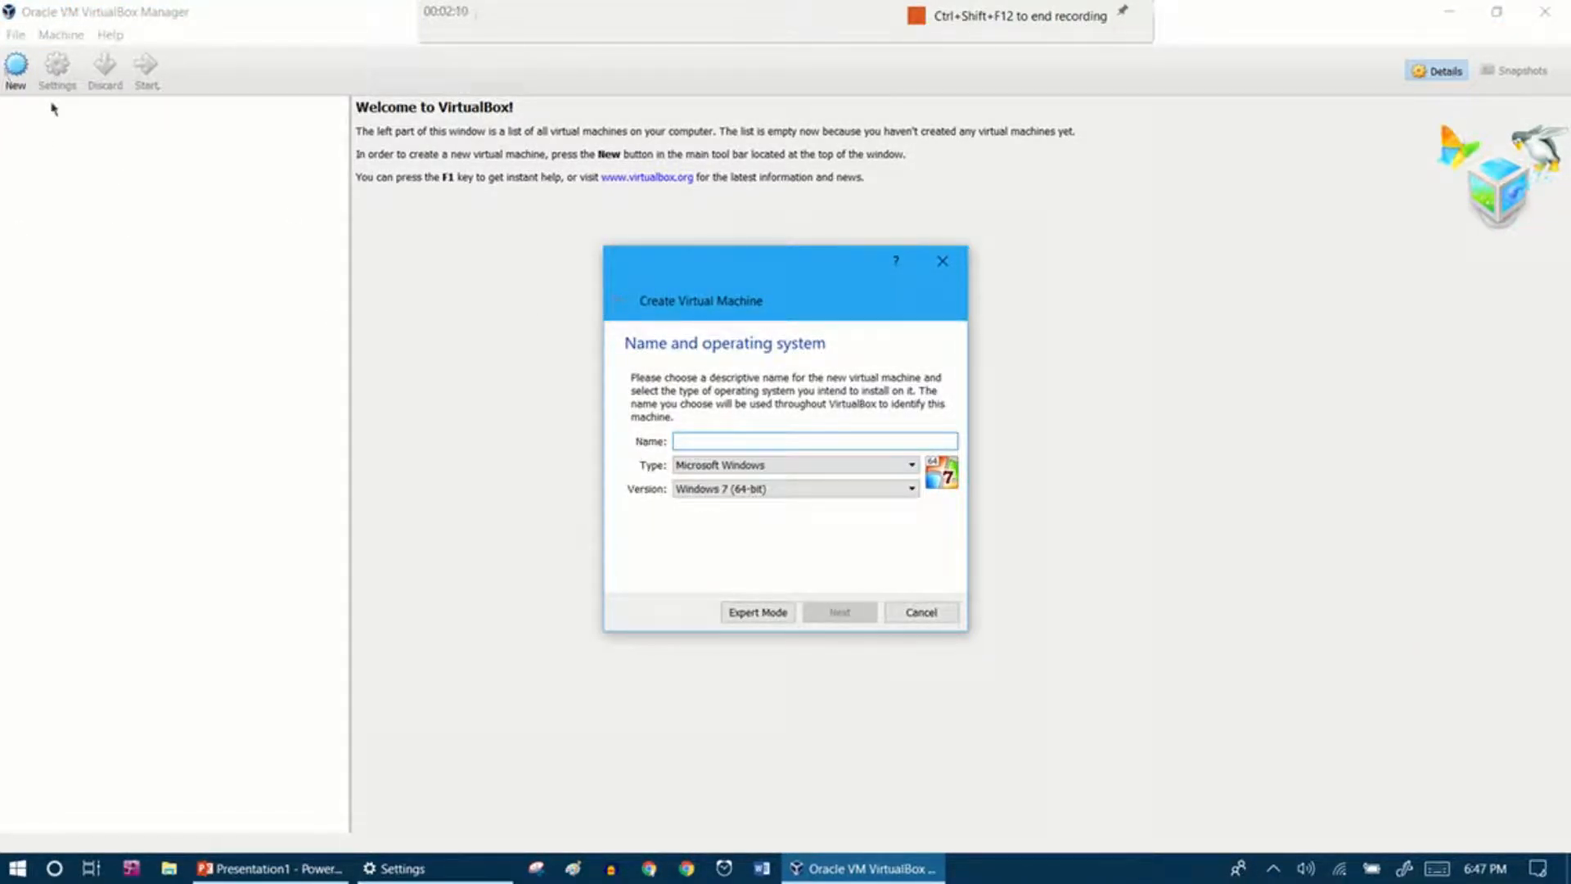
pyautogui.moveTo(619, 327)
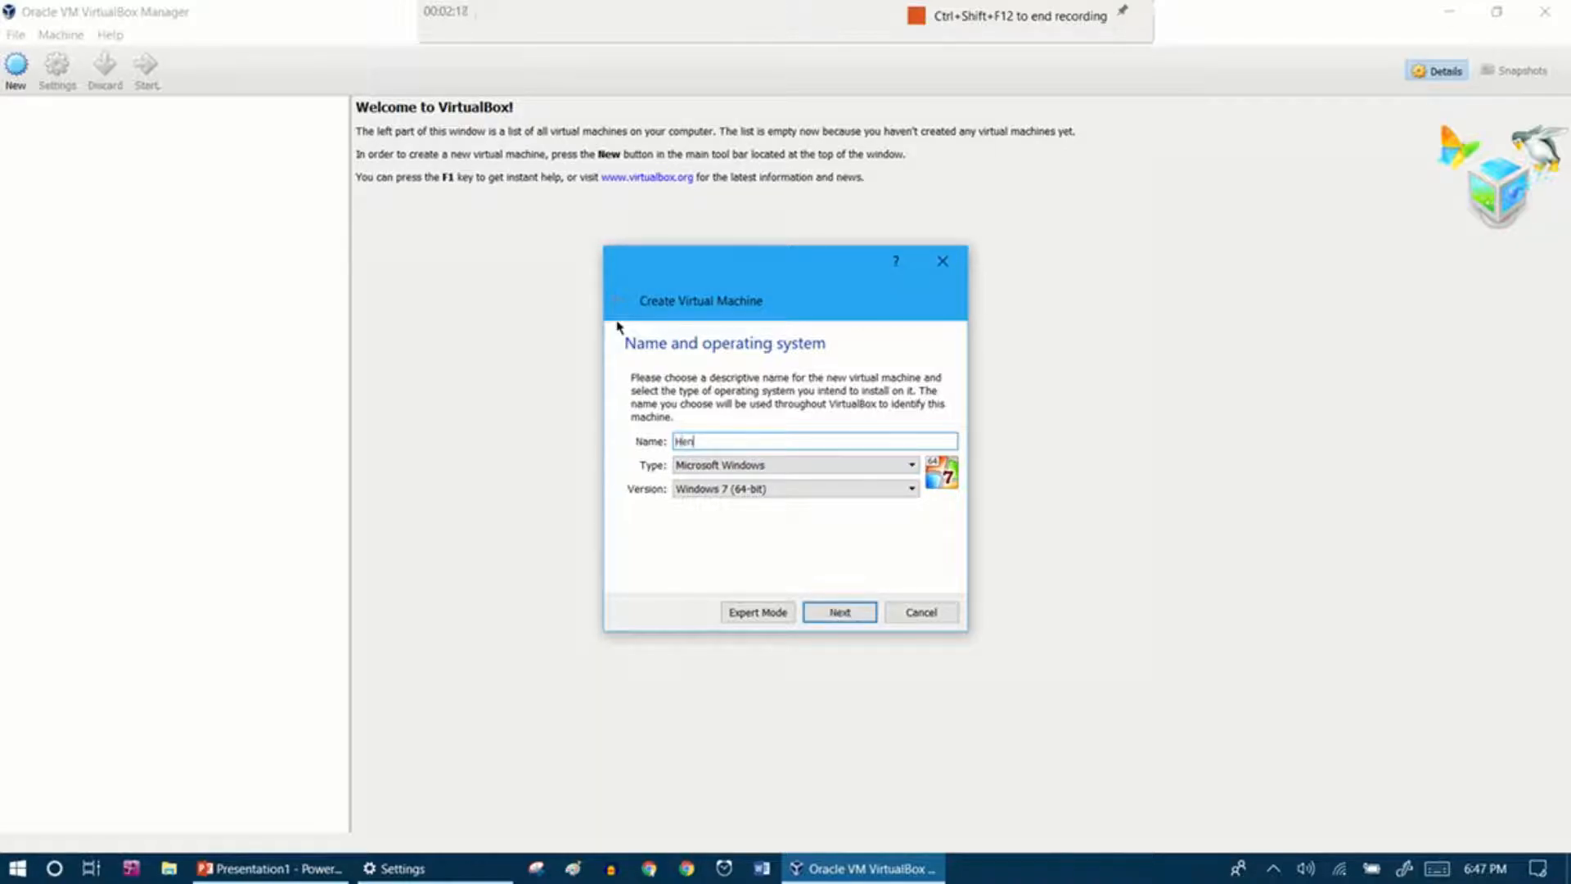
pyautogui.write('ry')
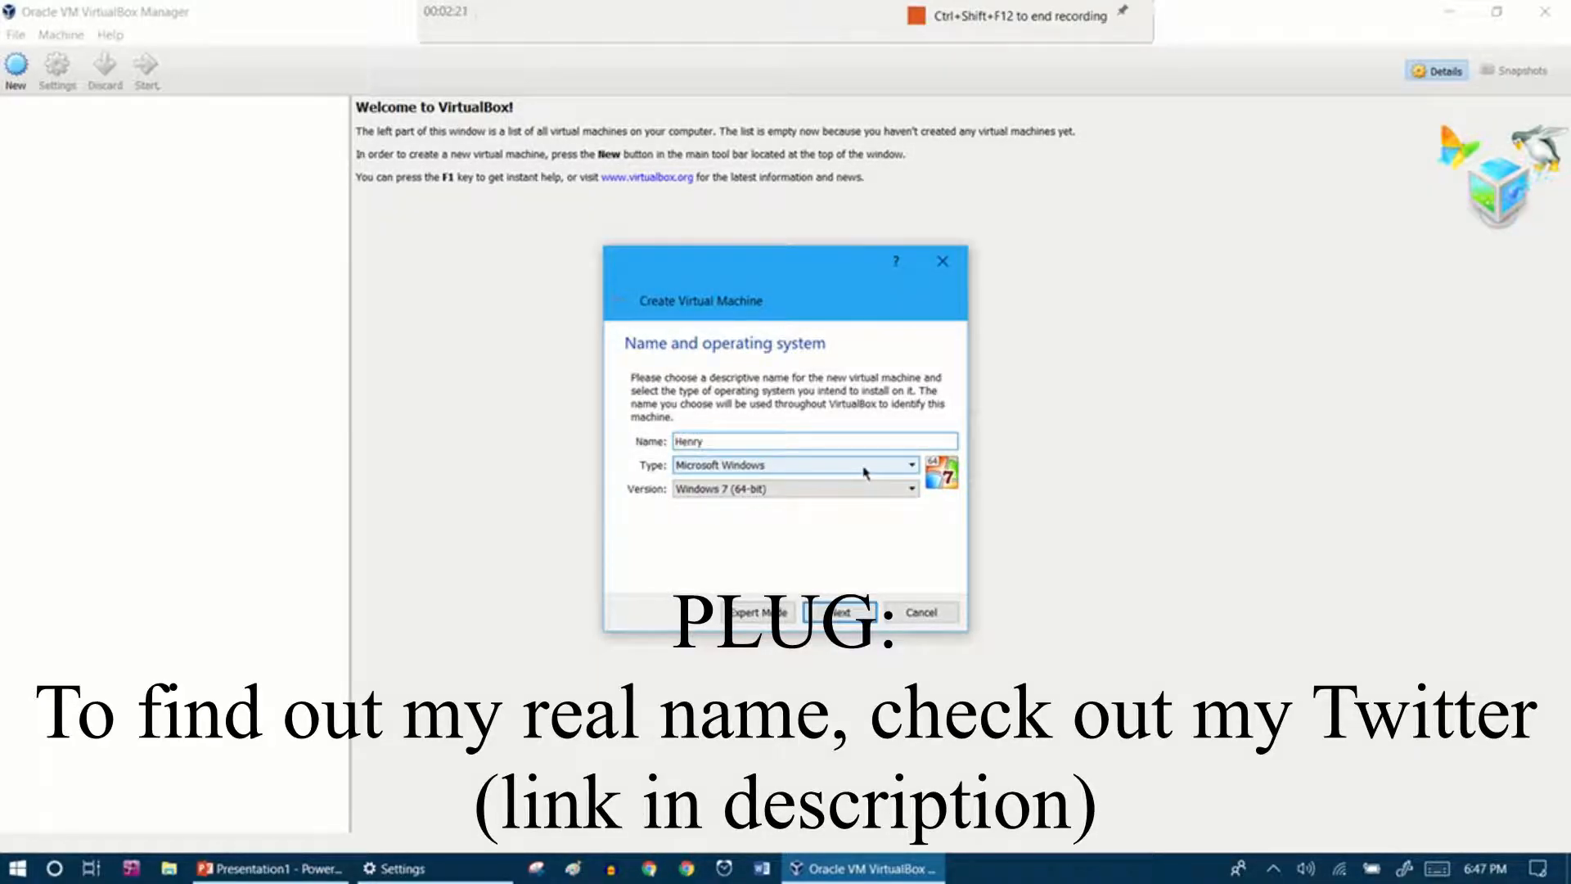
pyautogui.click(908, 464)
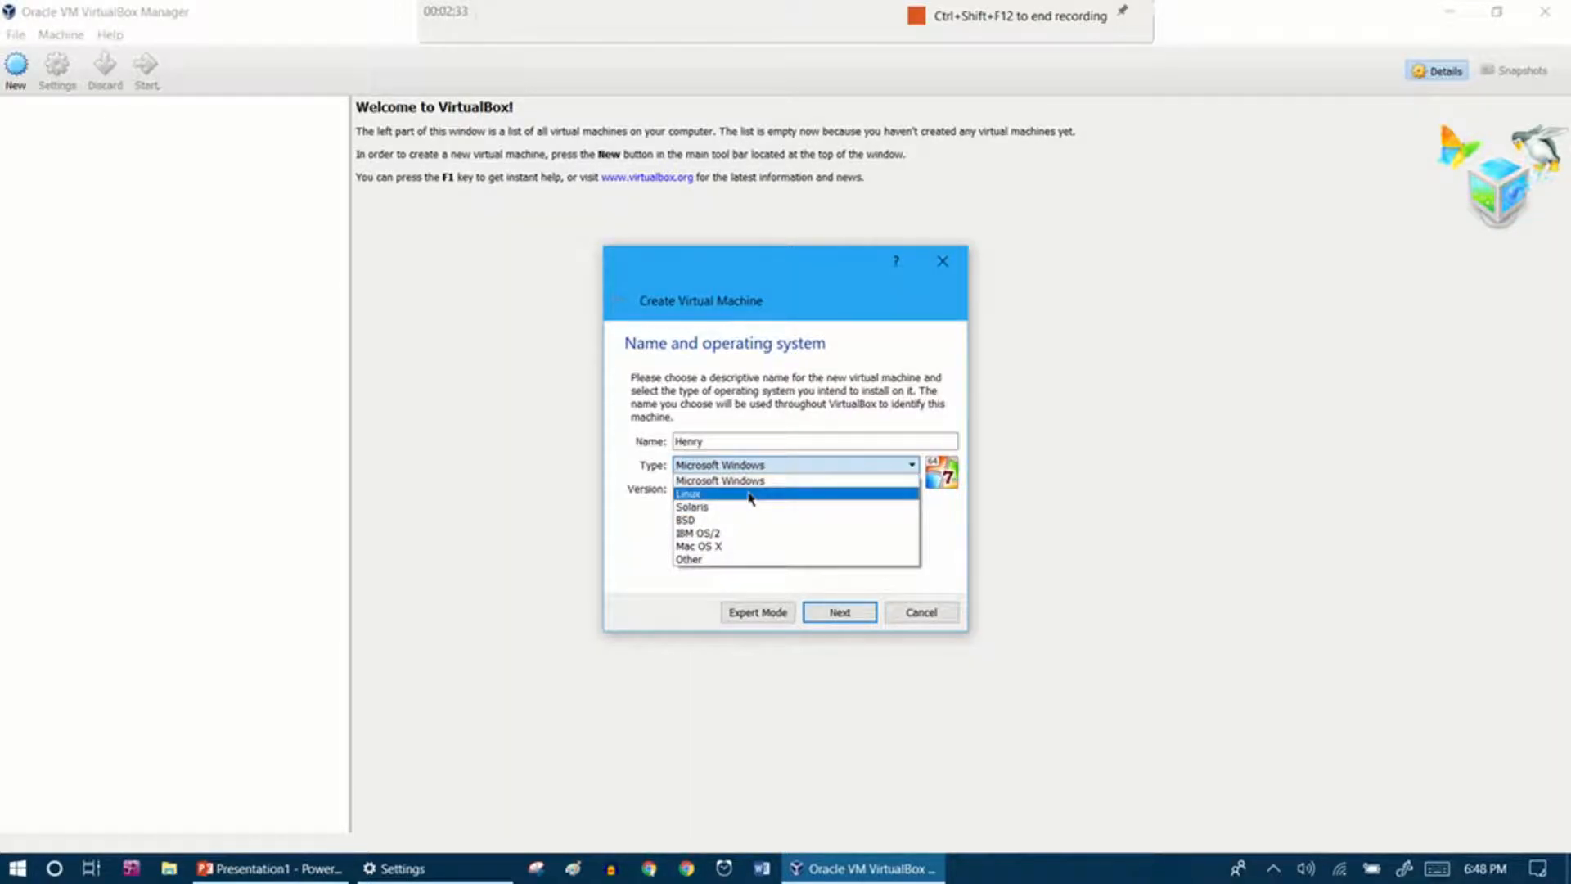
pyautogui.moveTo(691, 505)
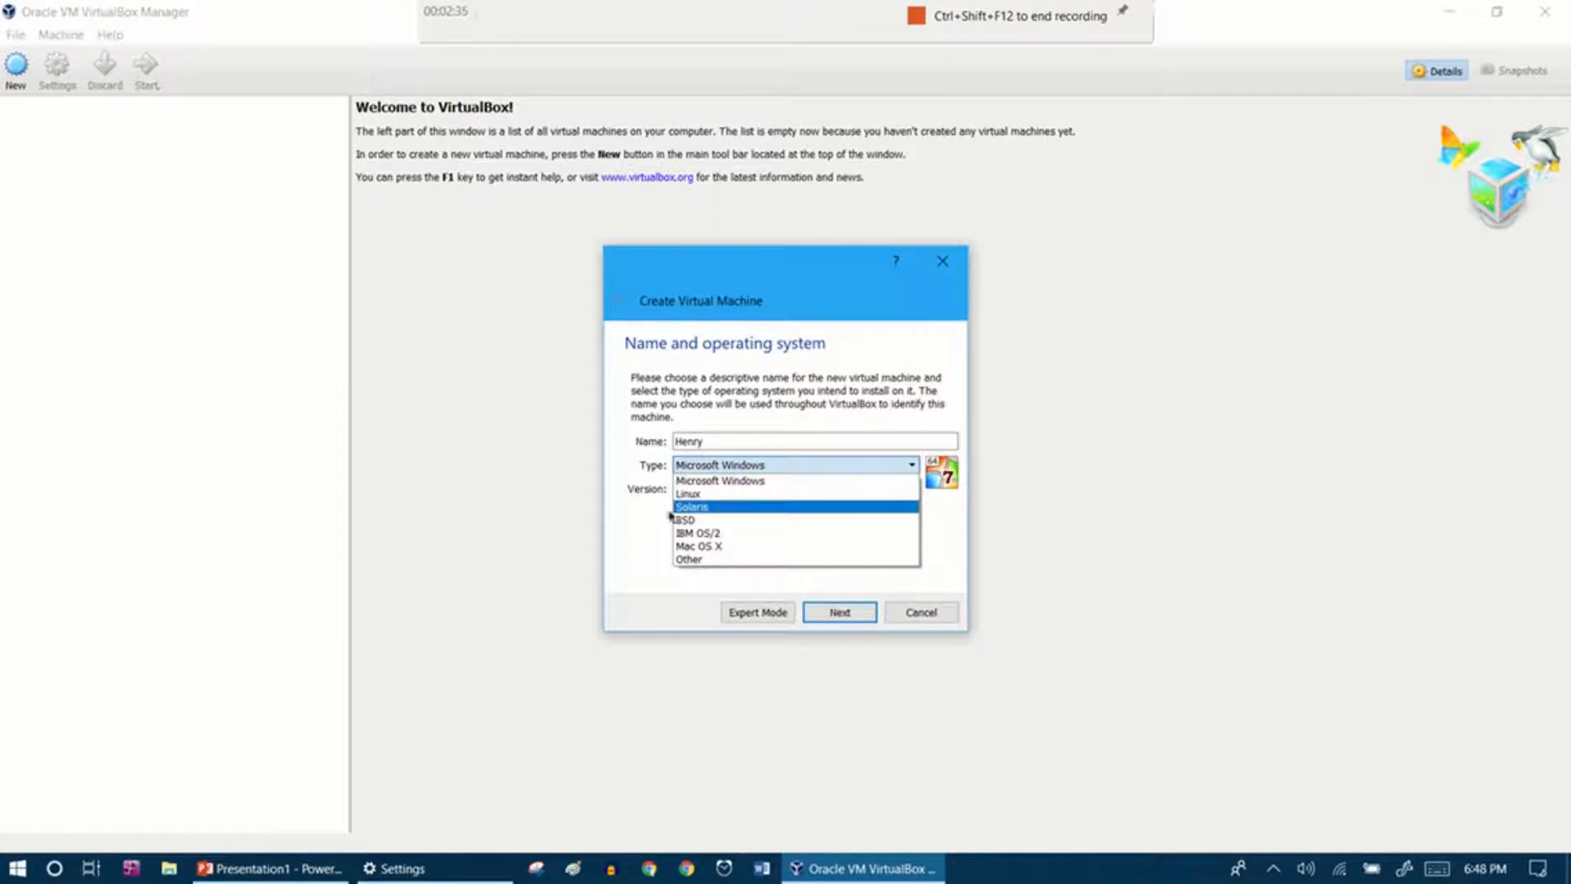
pyautogui.moveTo(698, 532)
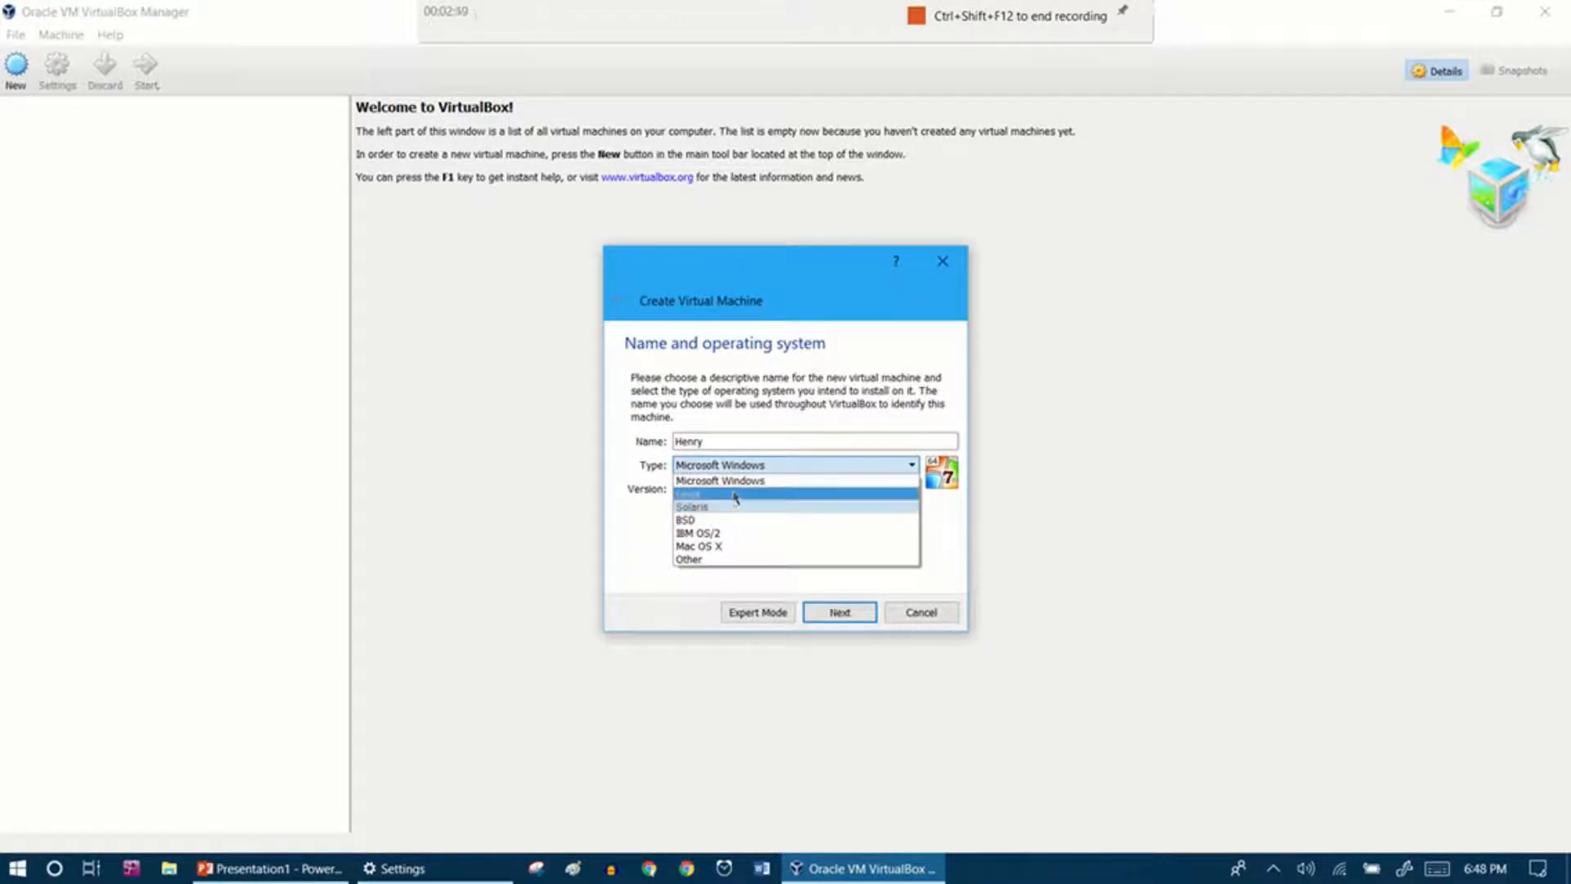
# Set the type to Linux and scroll the version list toward Ubuntu (64-bit)
pyautogui.click(701, 493)
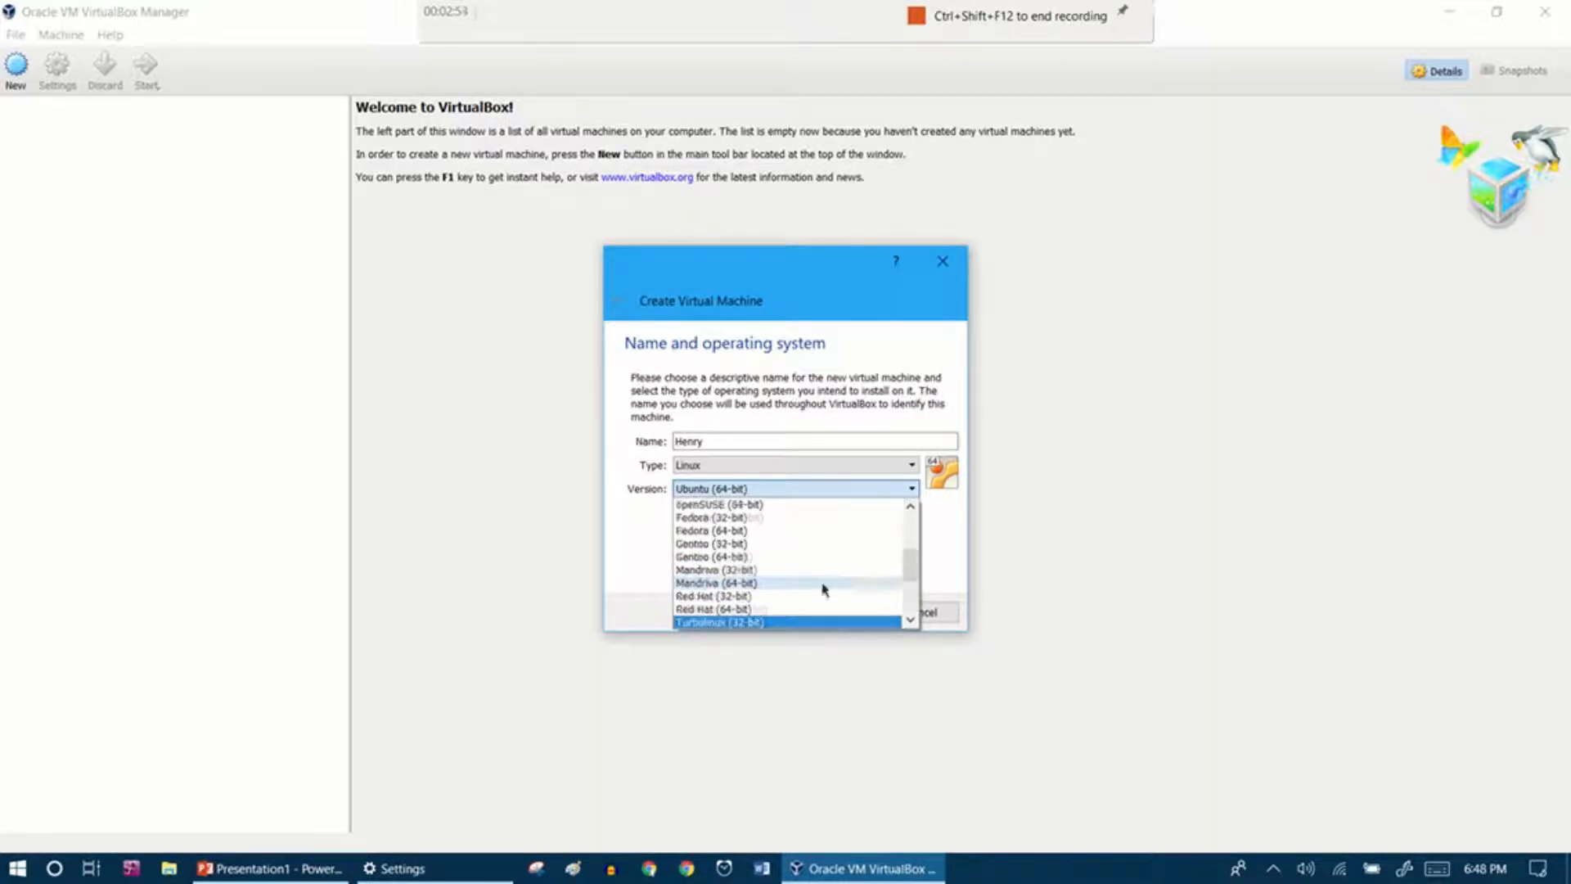
pyautogui.scroll(-3)
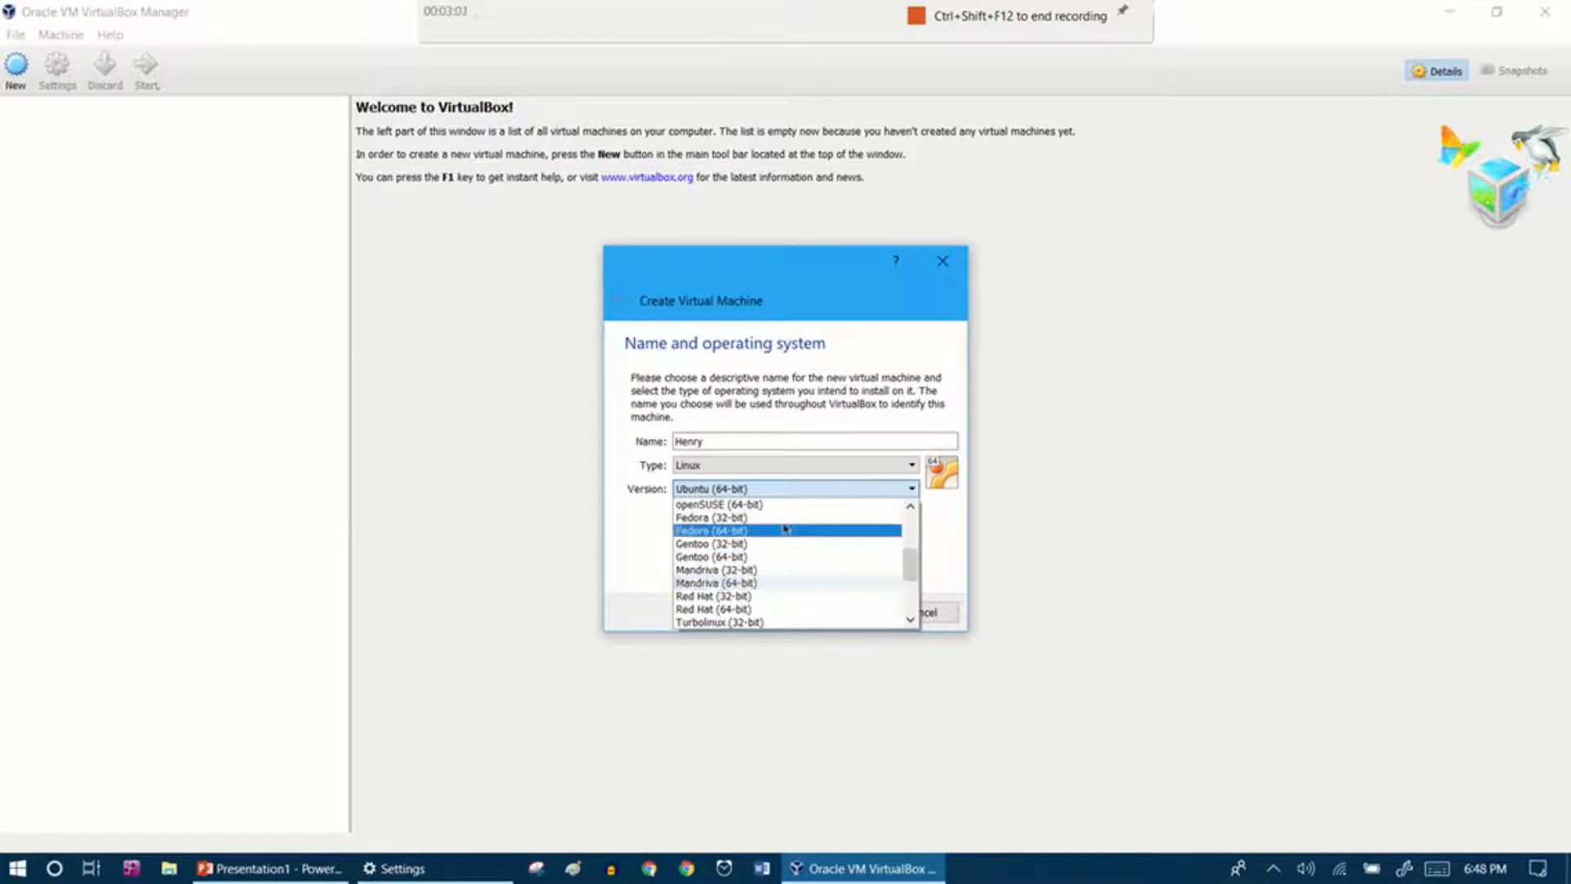
pyautogui.scroll(-3)
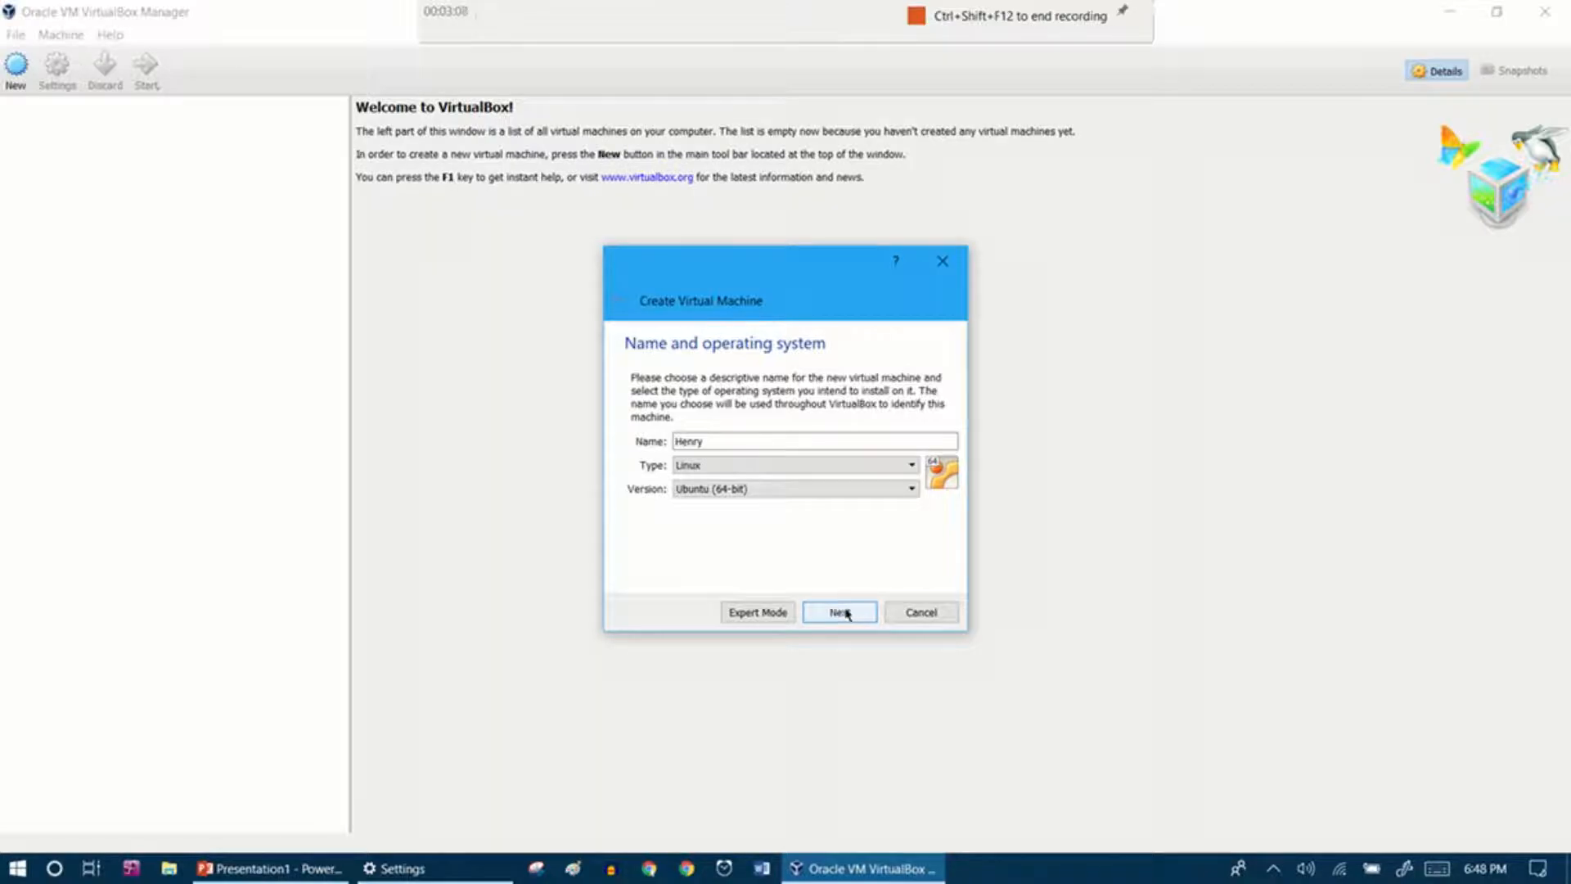
# Set Henry's memory size to 2048 MB after trying several slider positions
pyautogui.click(839, 612)
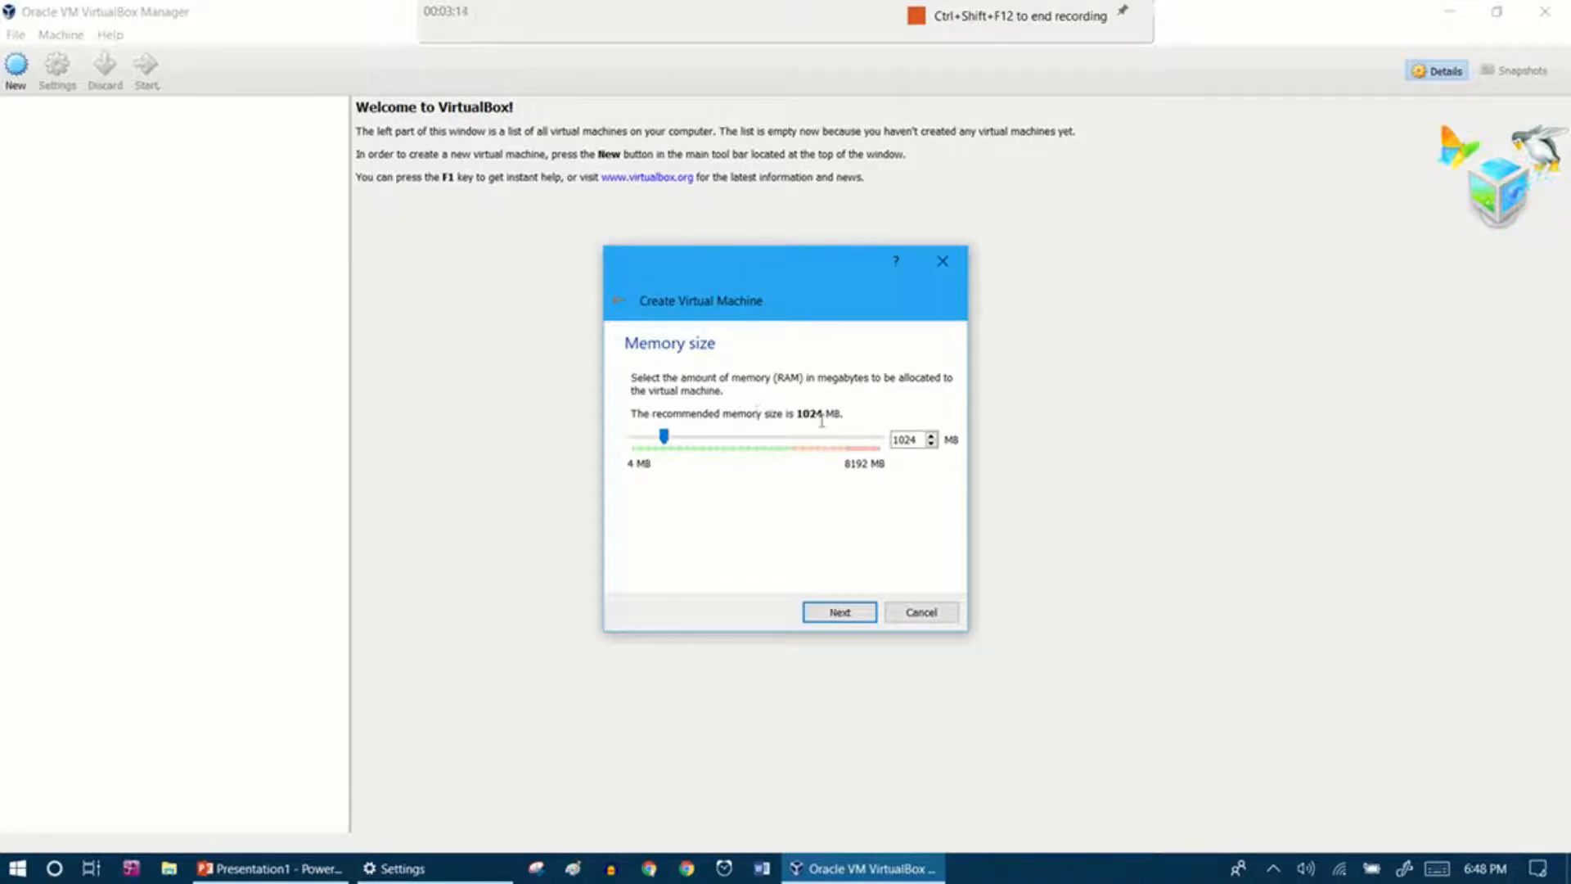
pyautogui.moveTo(684, 458)
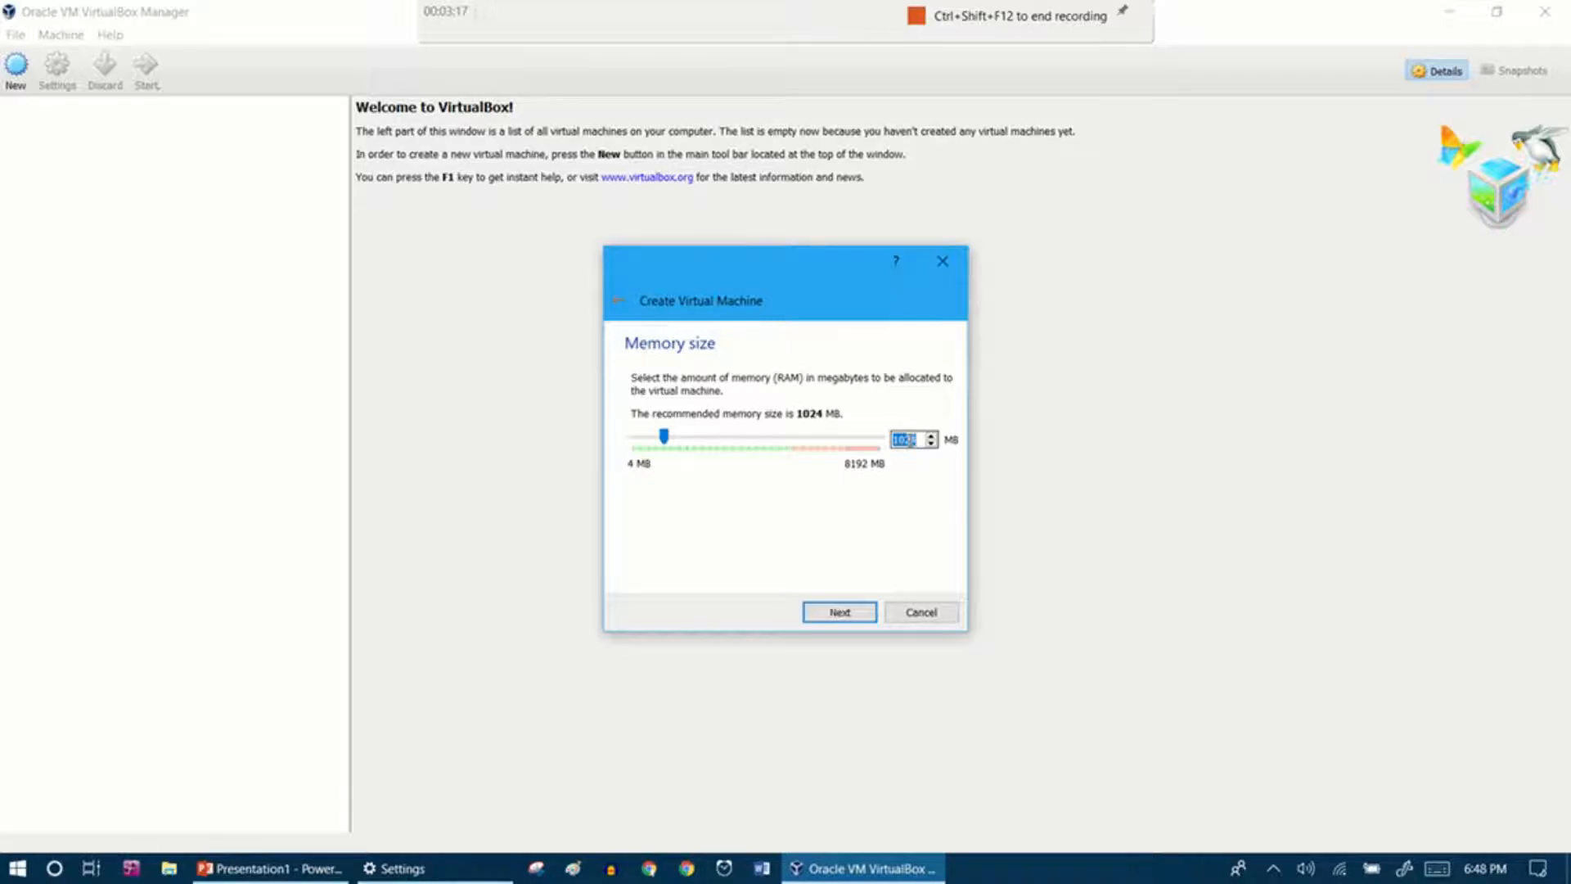
pyautogui.write('2048')
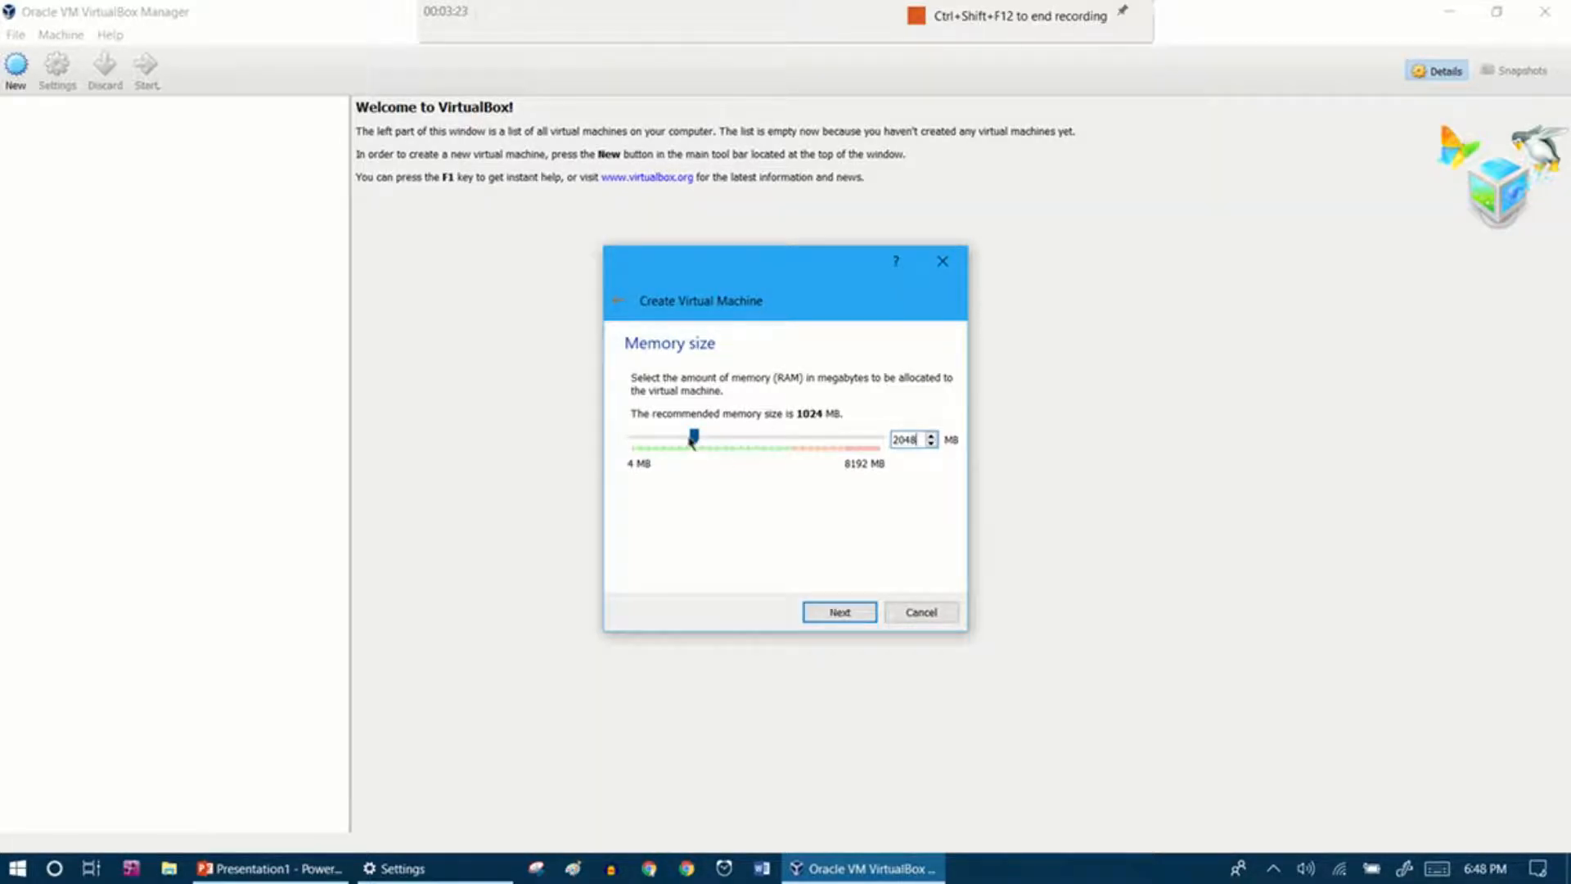
pyautogui.moveTo(692, 438); pyautogui.dragTo(762, 439)
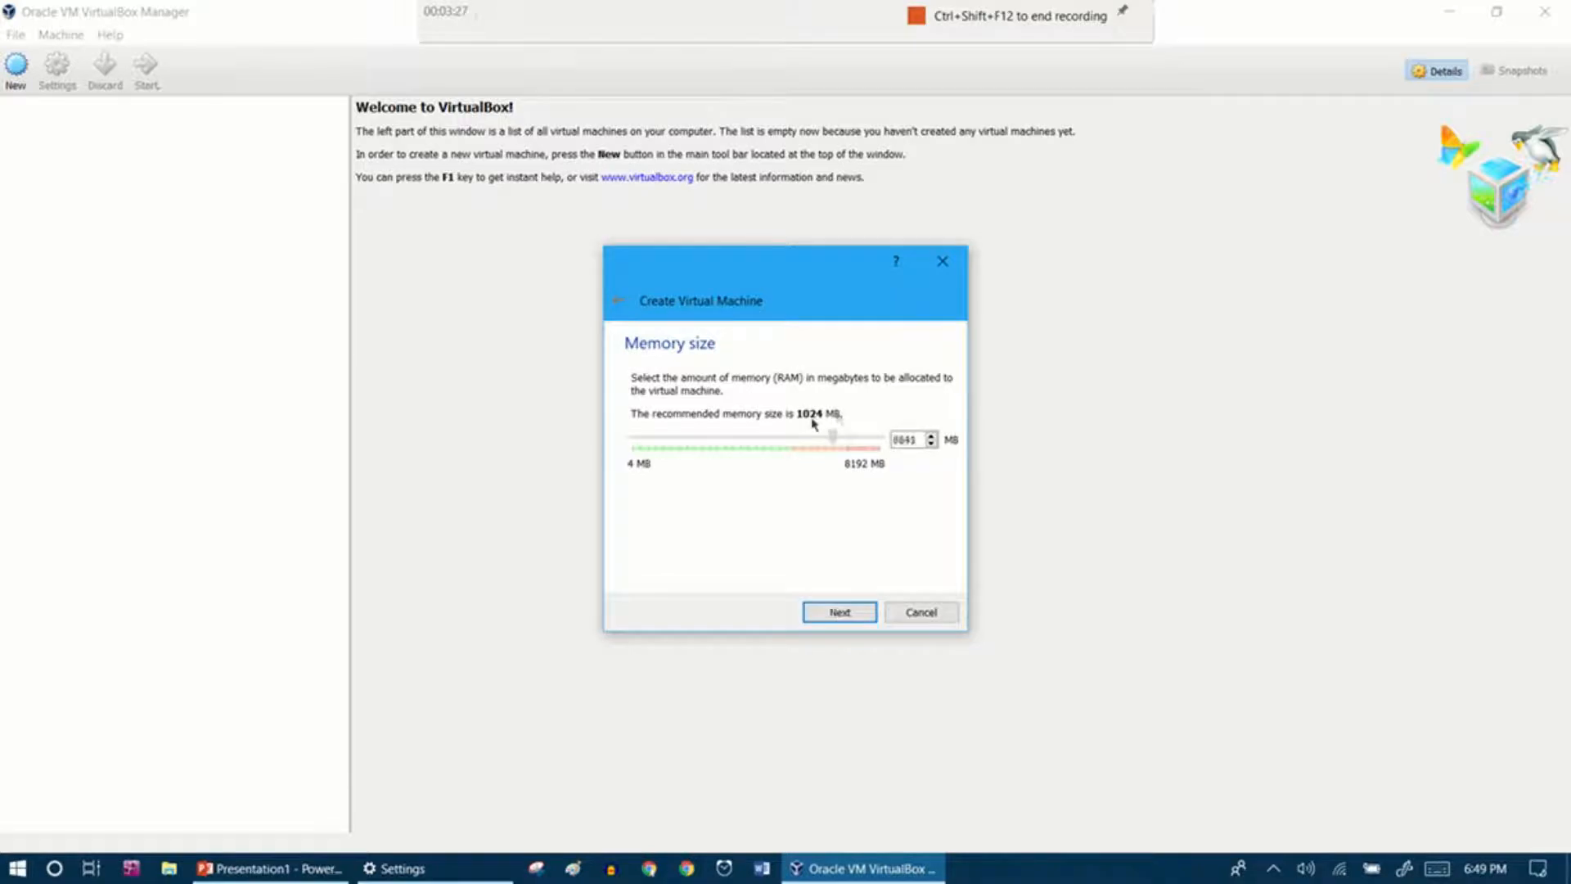
pyautogui.moveTo(812, 438); pyautogui.dragTo(747, 438)
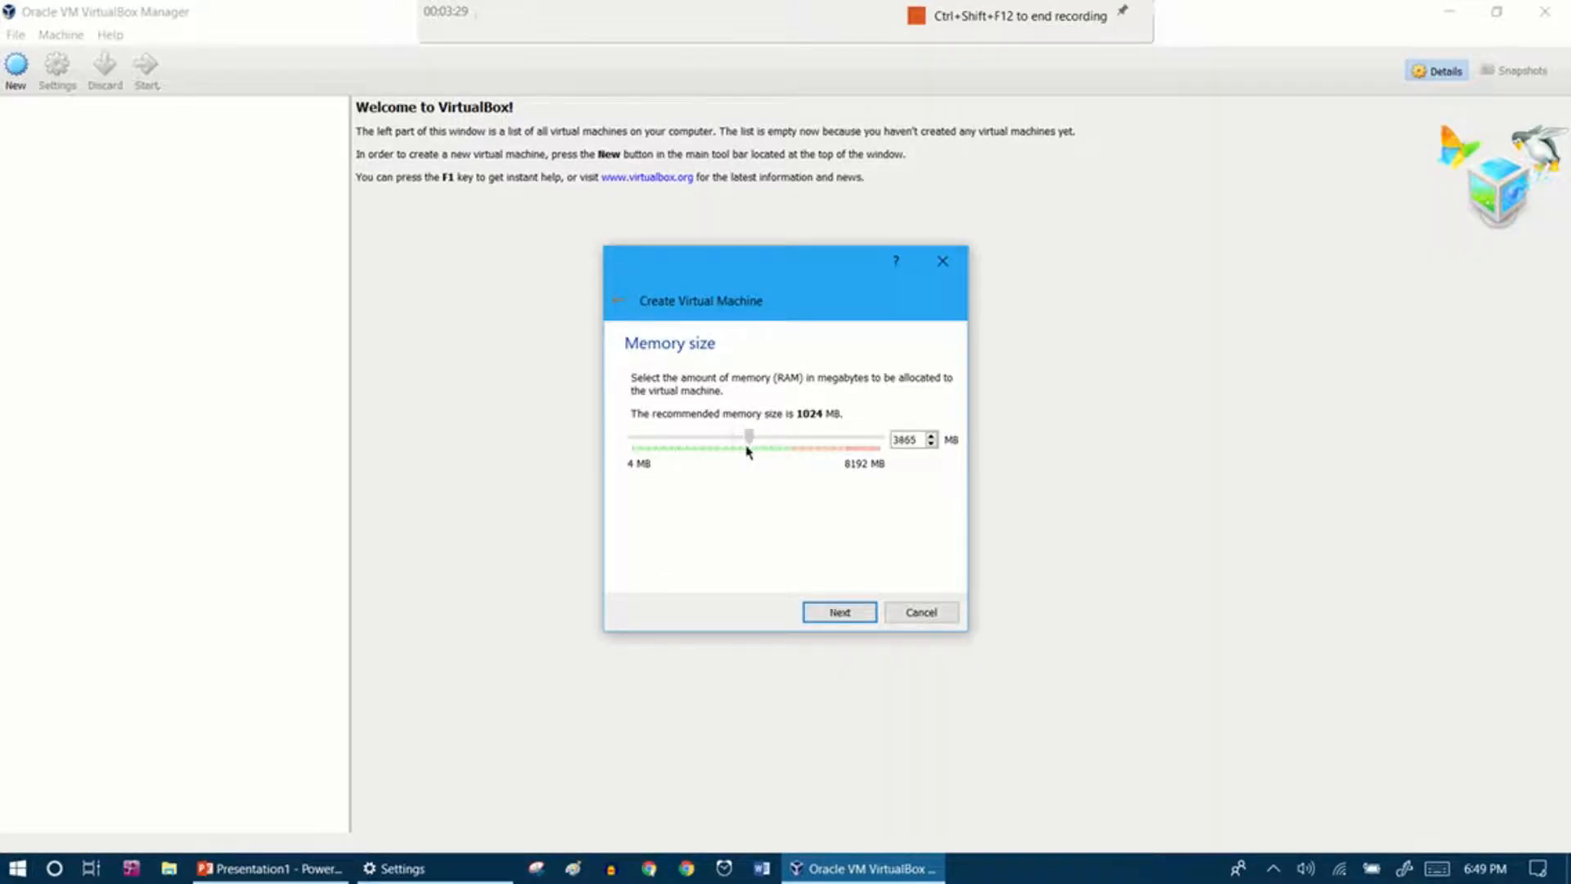
pyautogui.moveTo(749, 433); pyautogui.dragTo(740, 436)
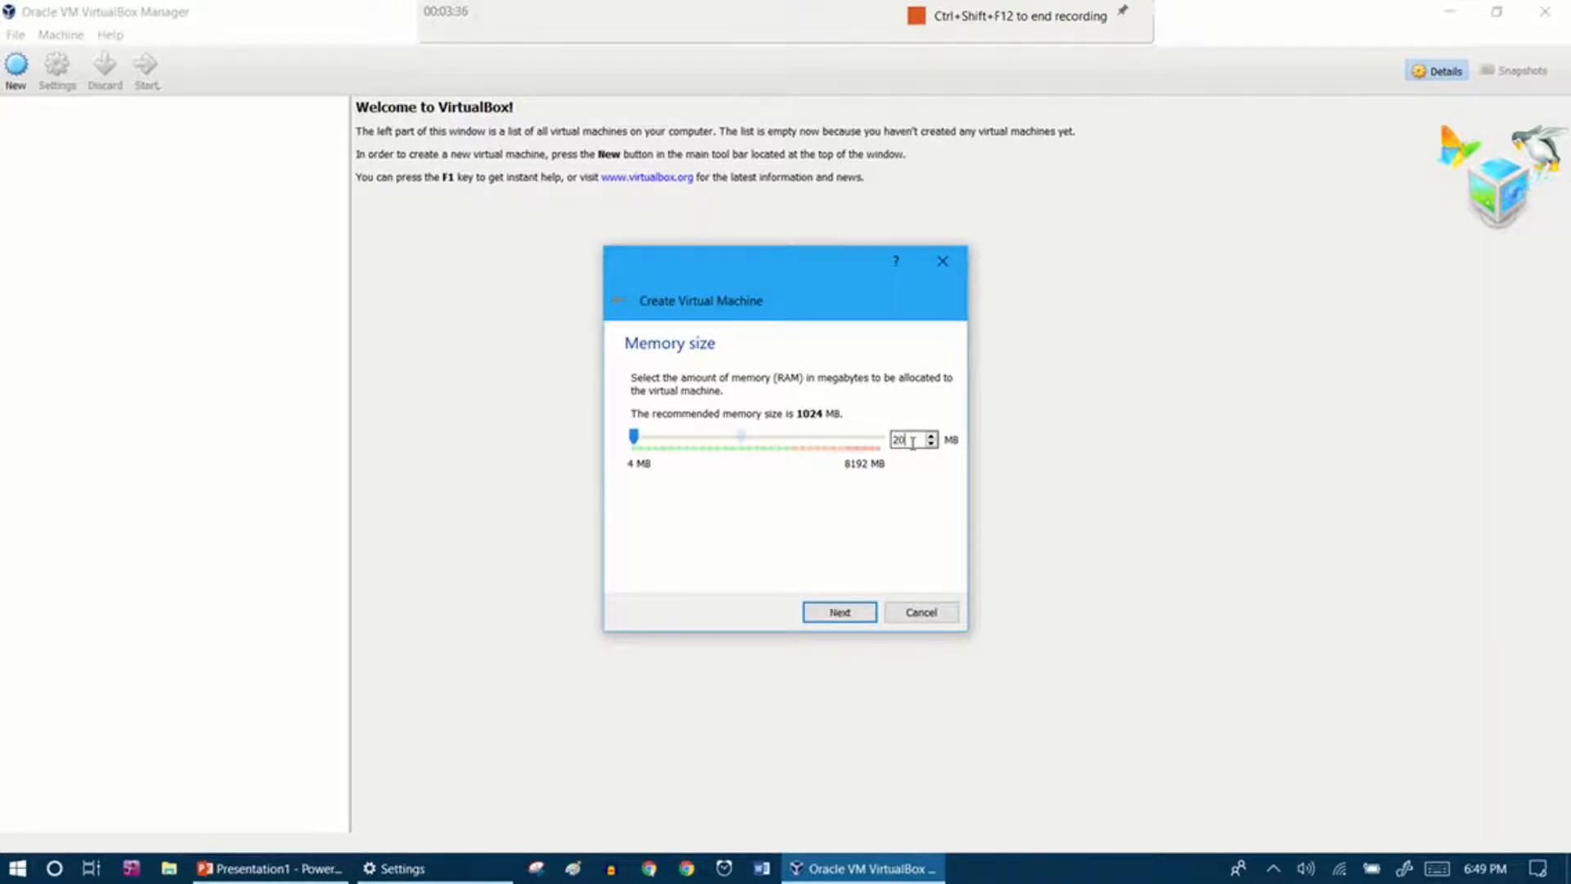
pyautogui.write('2048')
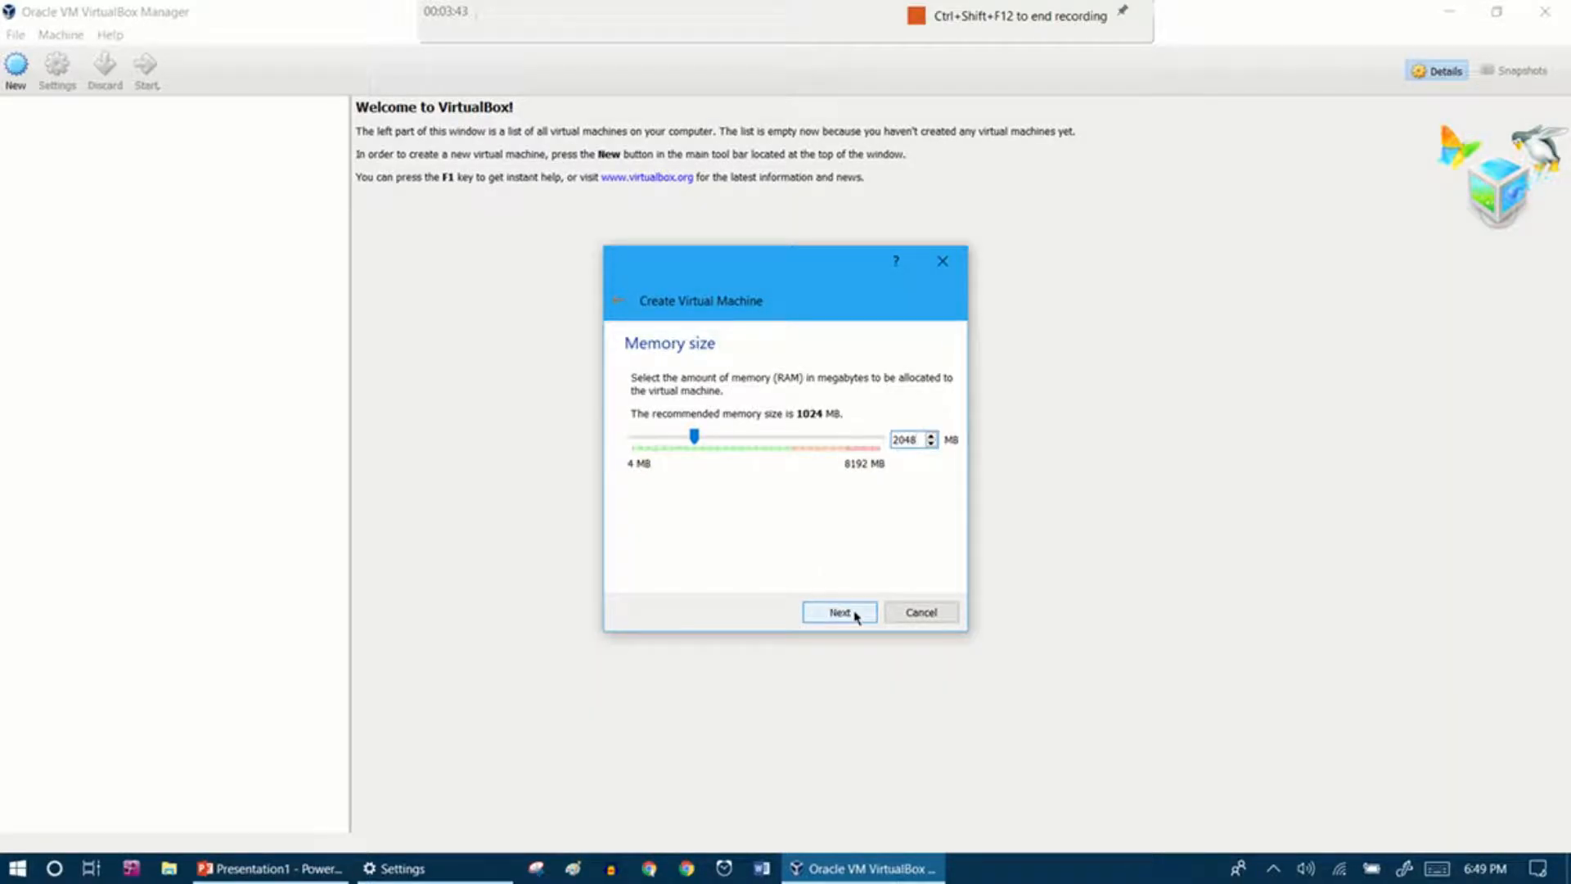
# Choose 'Create a virtual hard disk now' after trying the other hard disk options
pyautogui.click(839, 612)
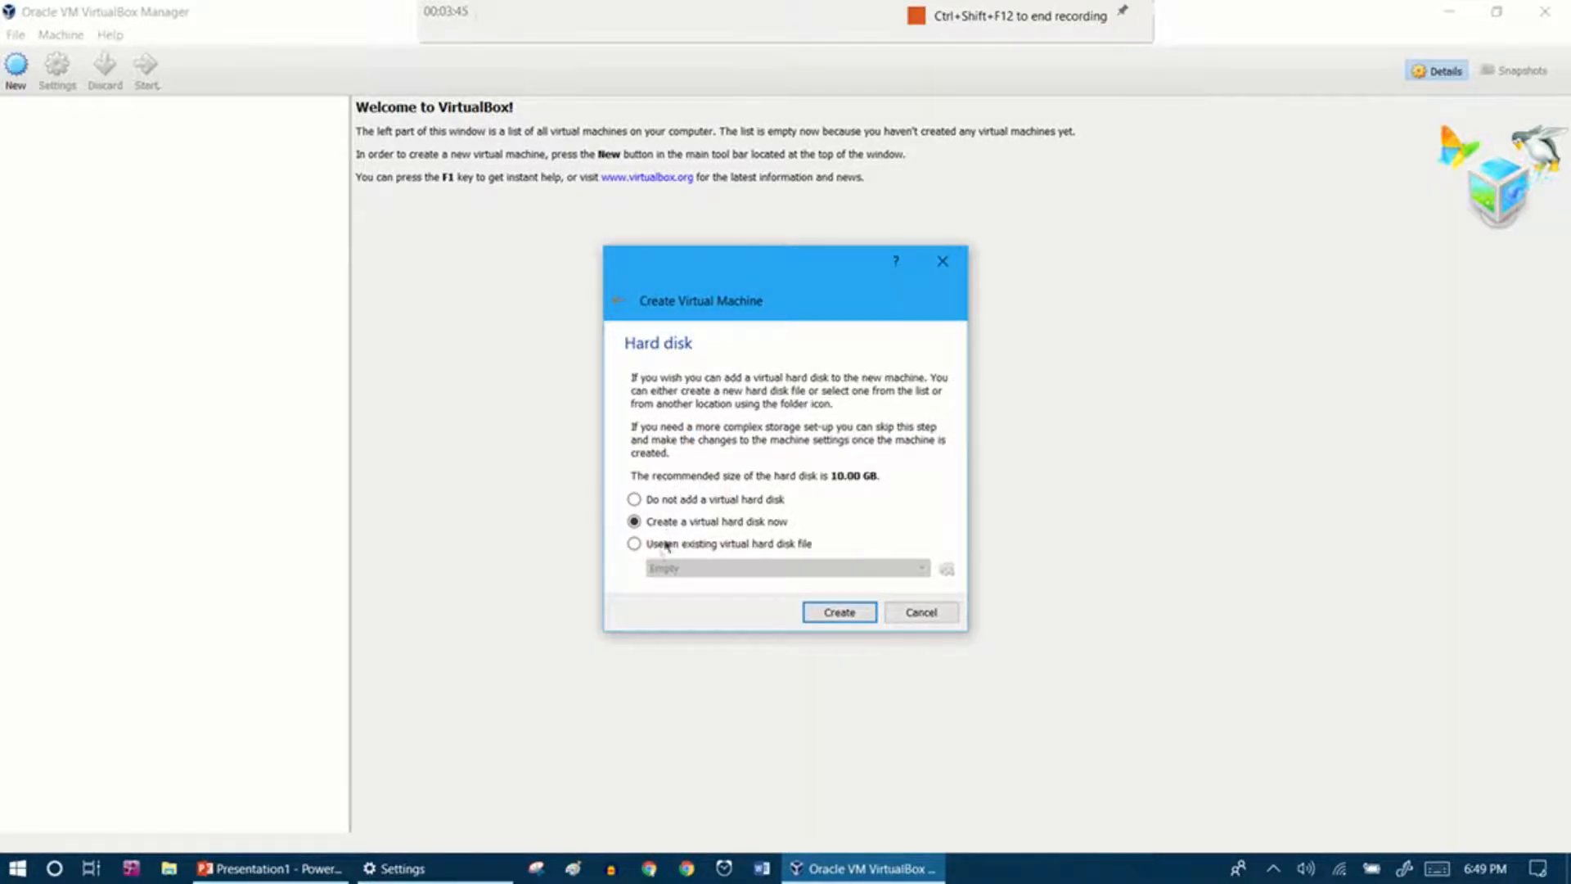
pyautogui.click(633, 543)
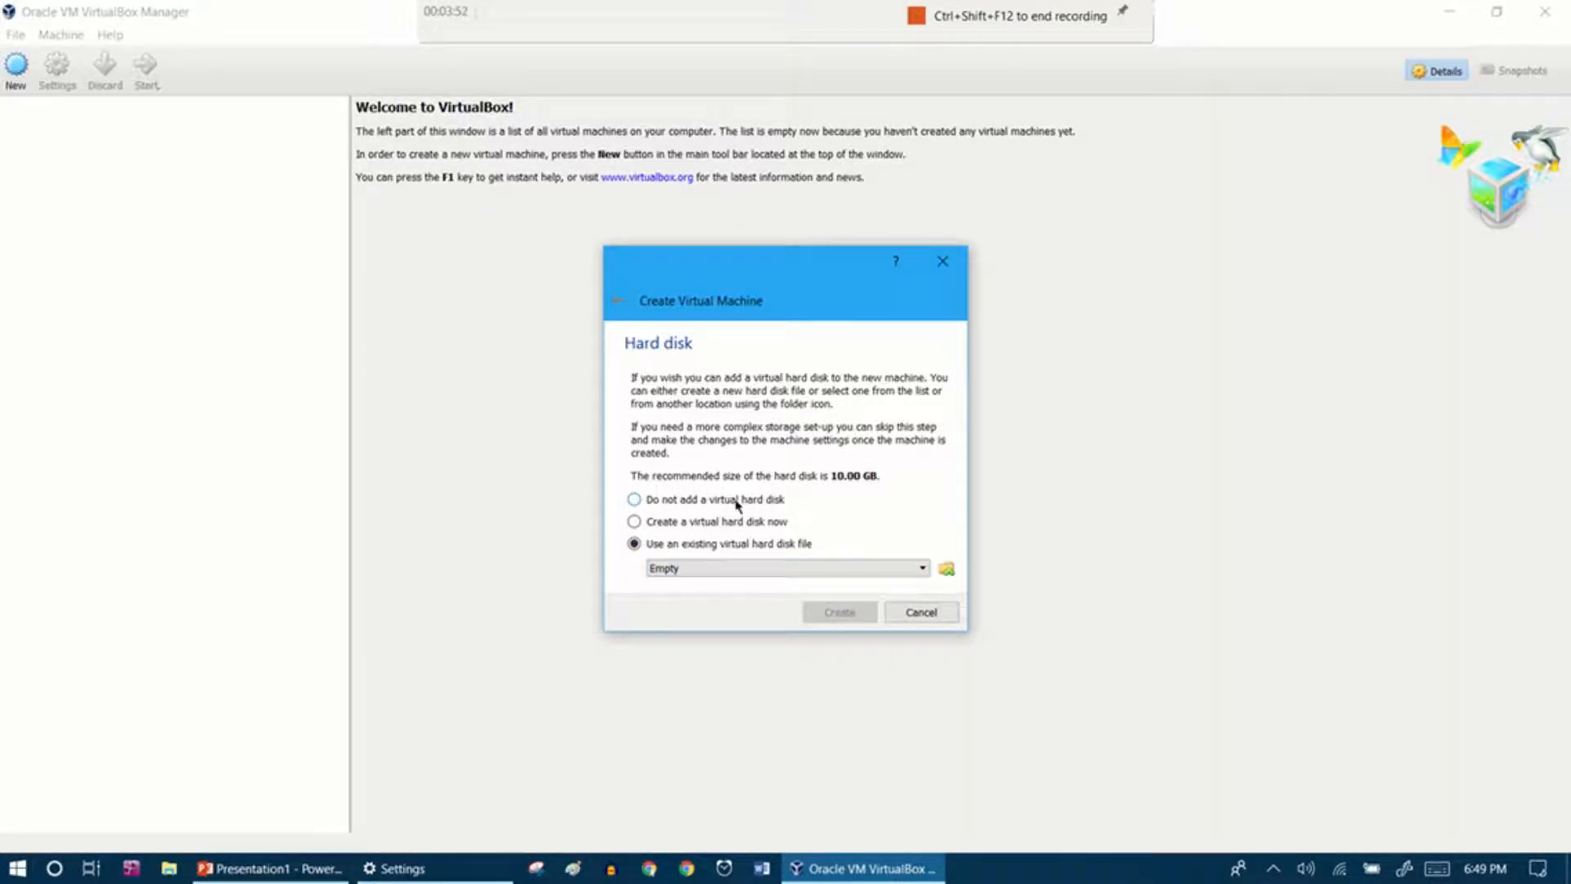
pyautogui.click(634, 499)
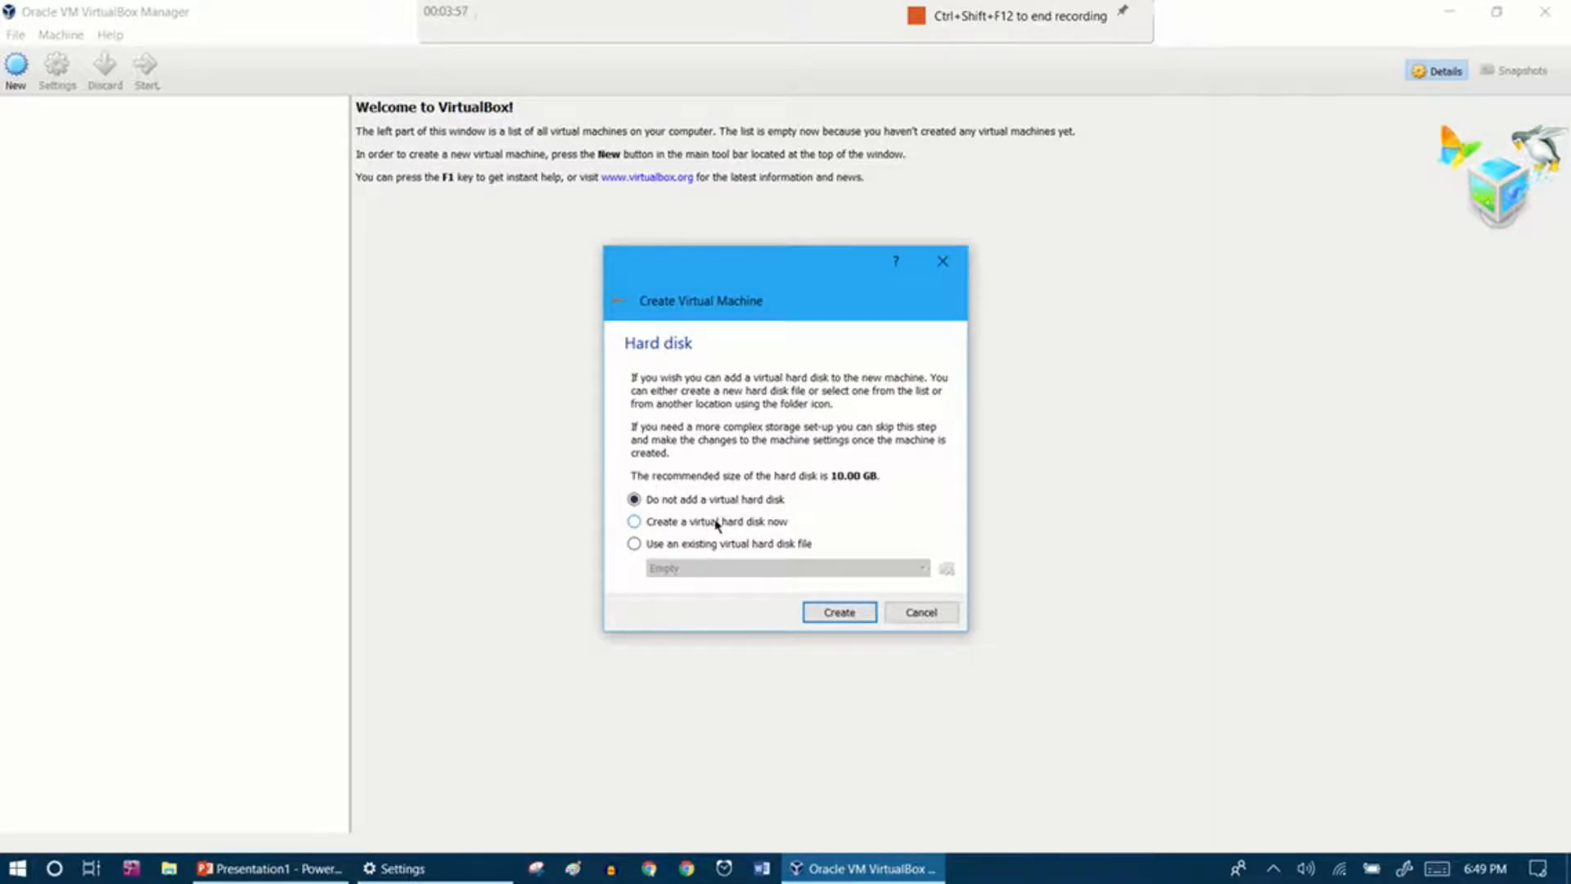
pyautogui.click(633, 521)
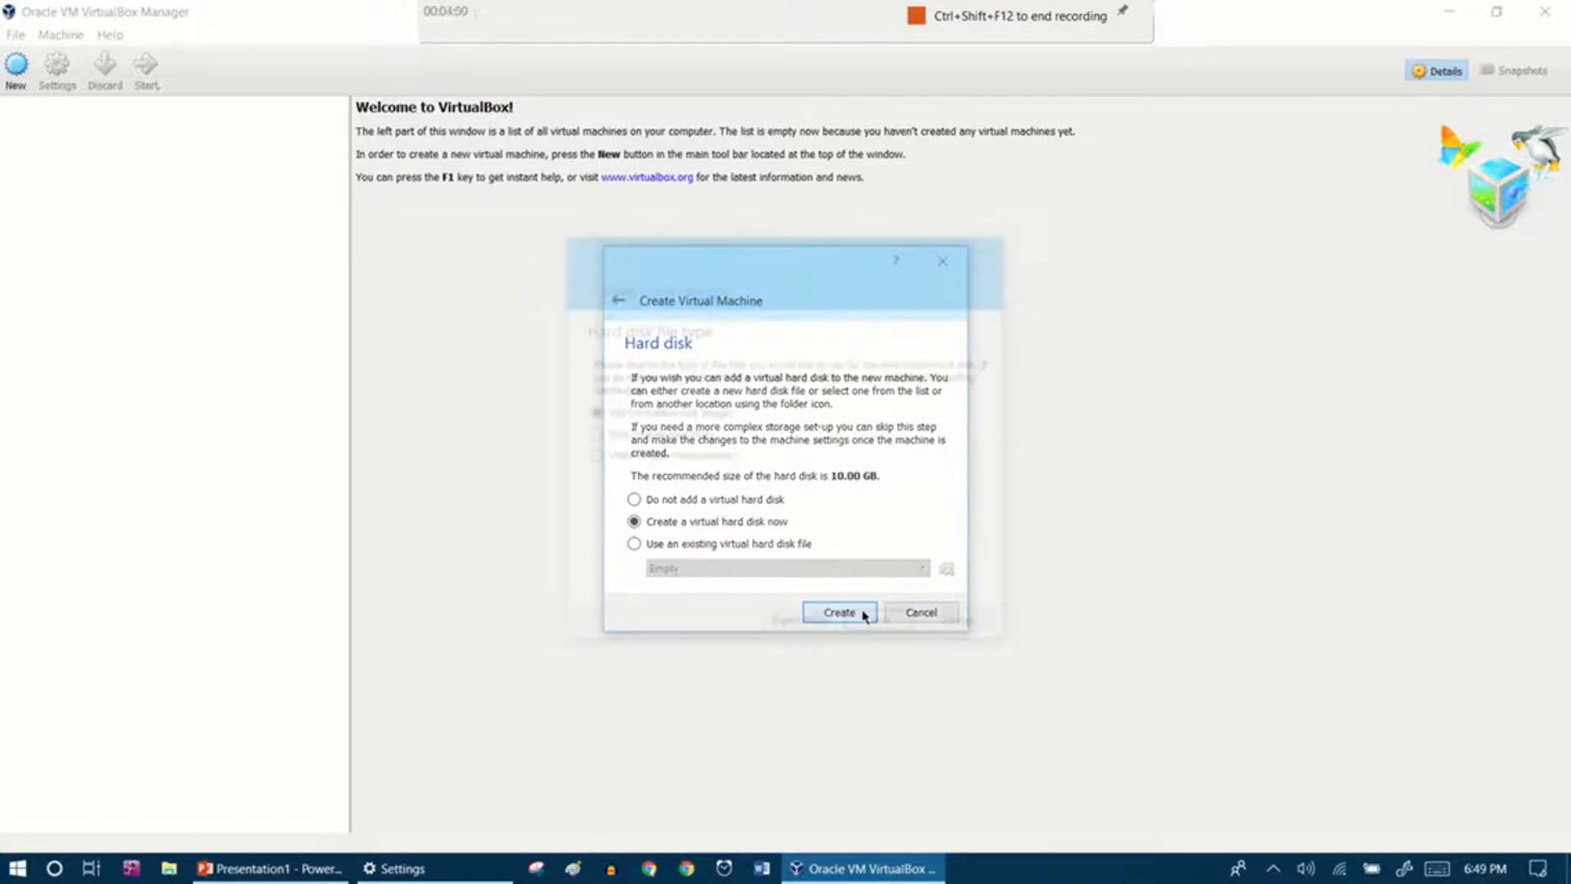
# Keep VDI as the disk file type after briefly trying VMDK and VHD
pyautogui.click(838, 612)
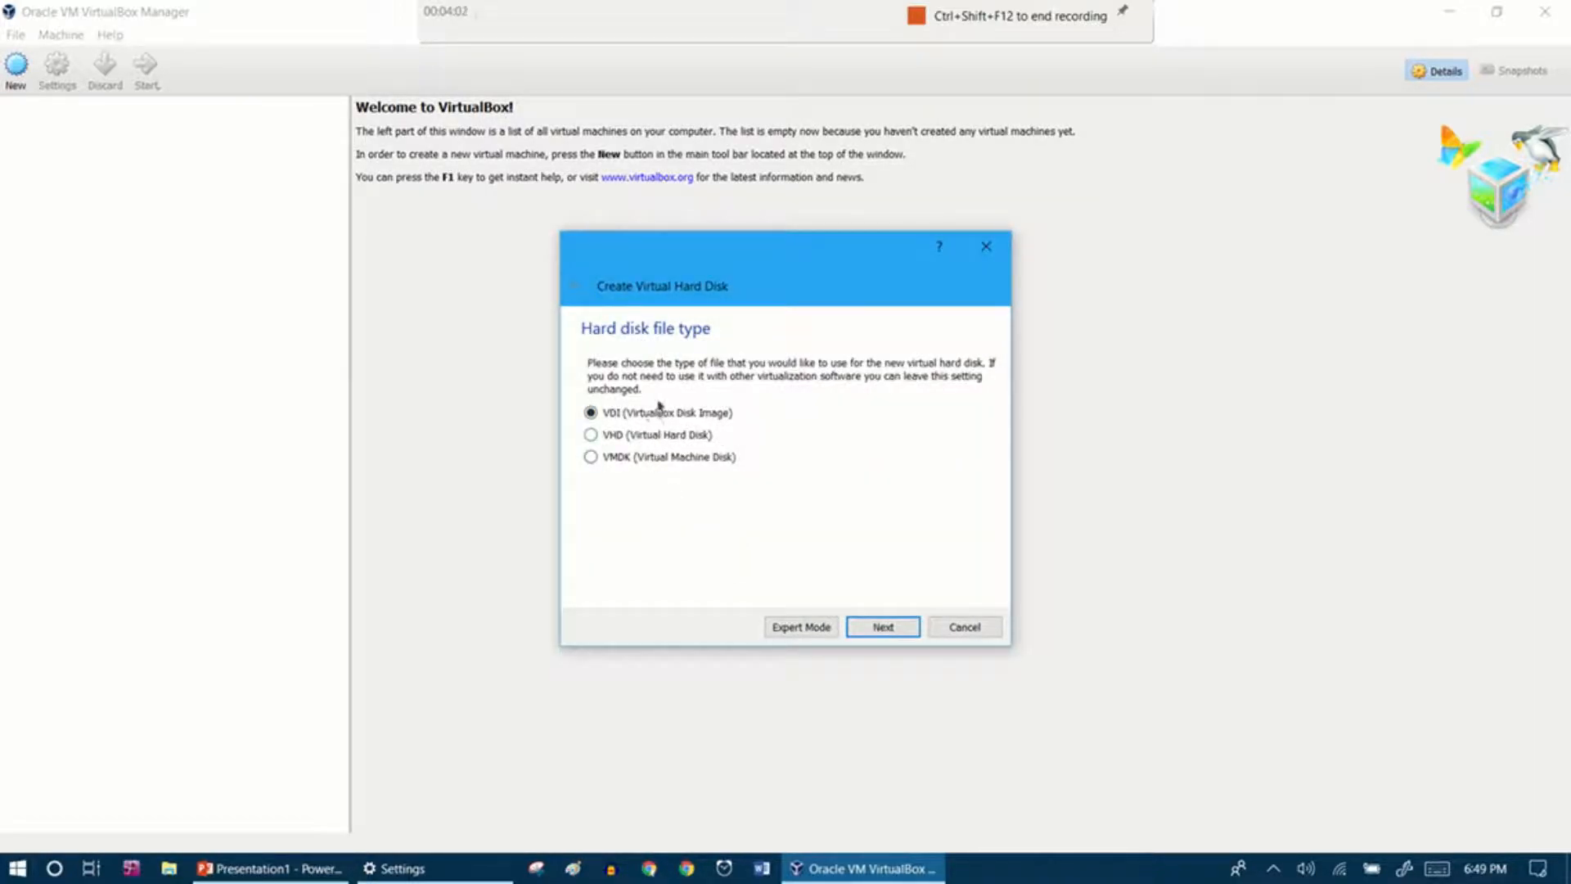
pyautogui.click(591, 456)
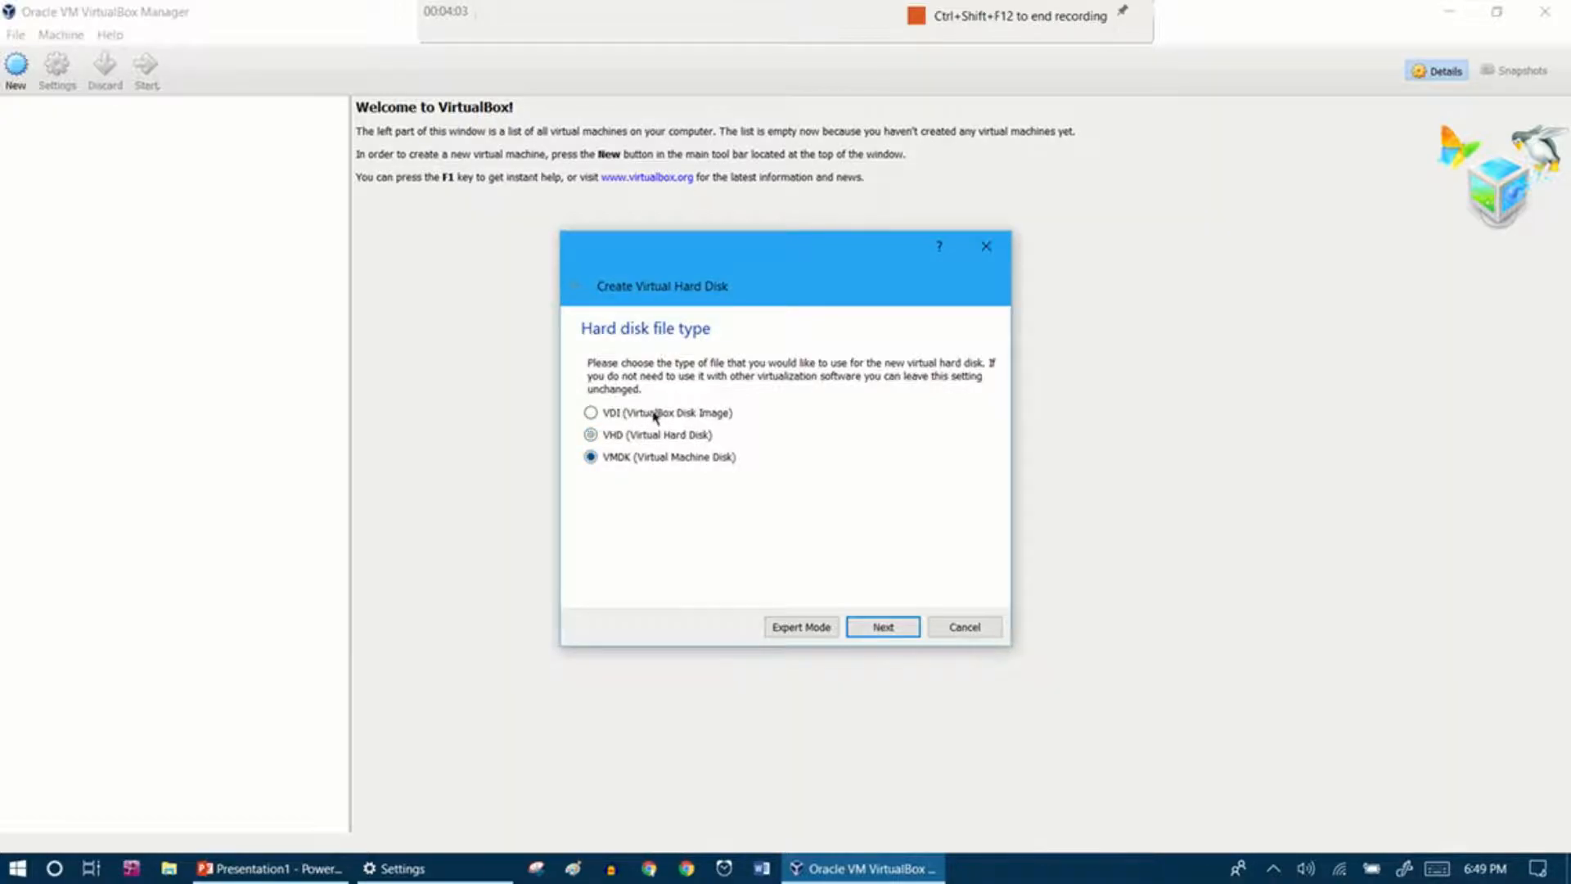
pyautogui.click(590, 412)
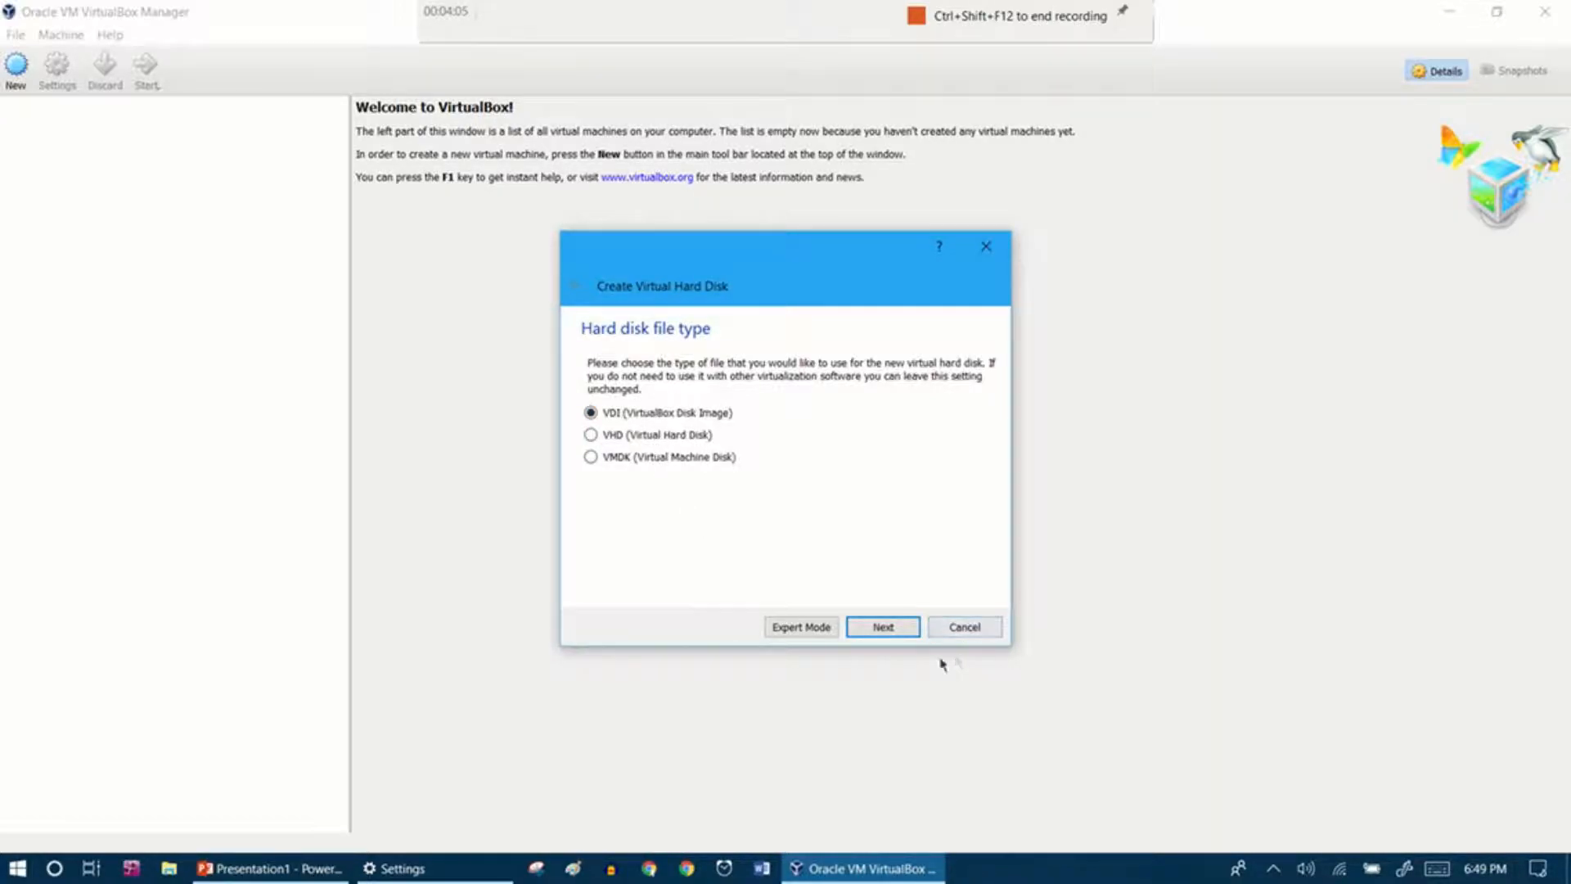
pyautogui.moveTo(706, 352)
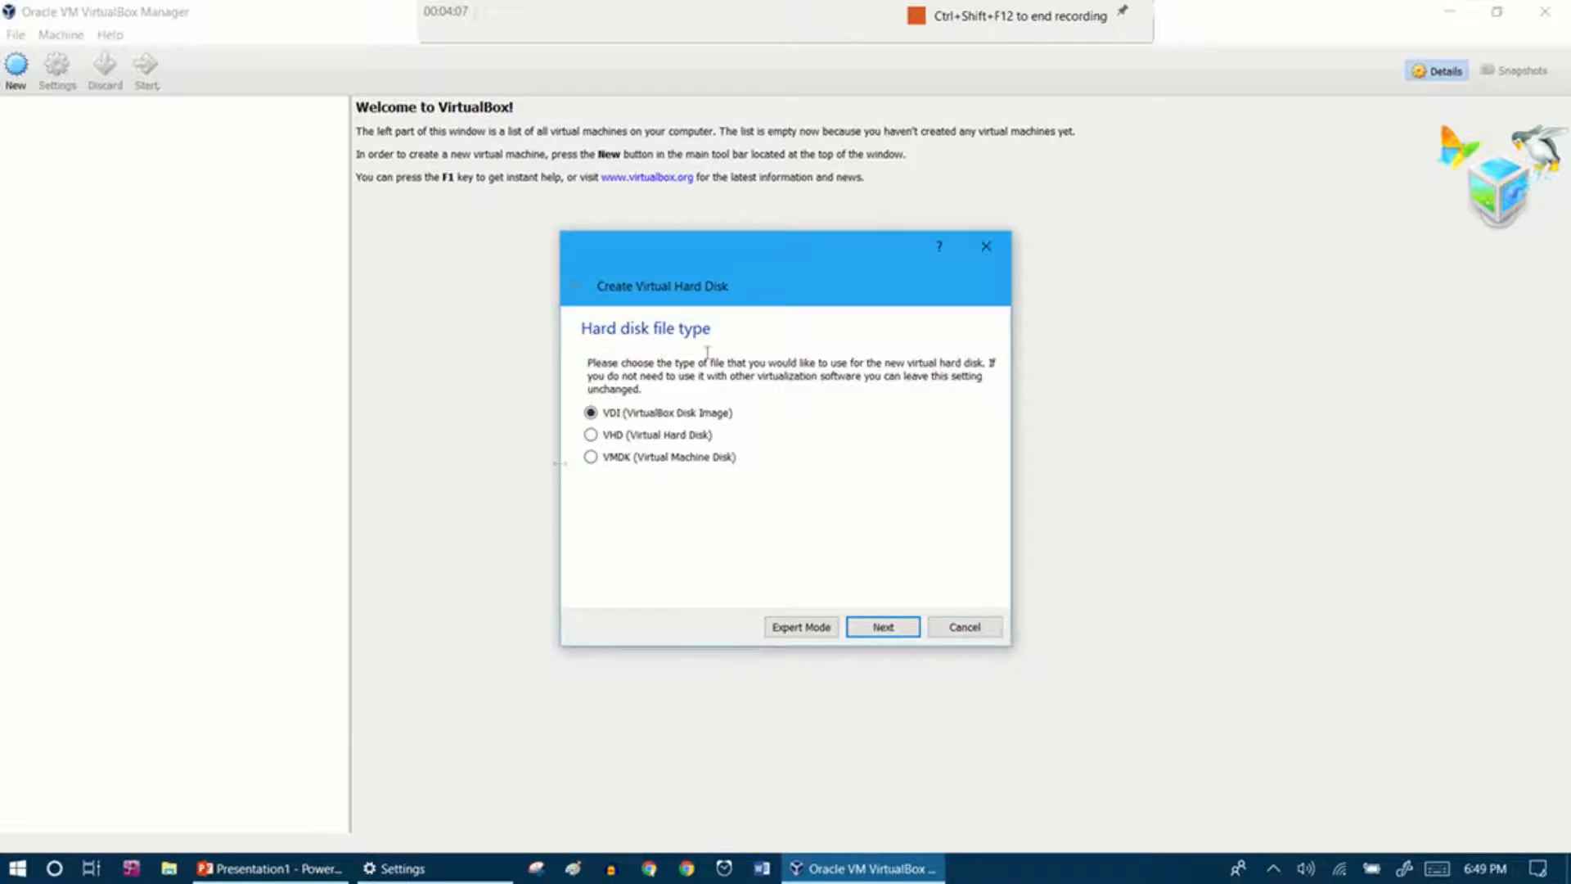
pyautogui.click(591, 434)
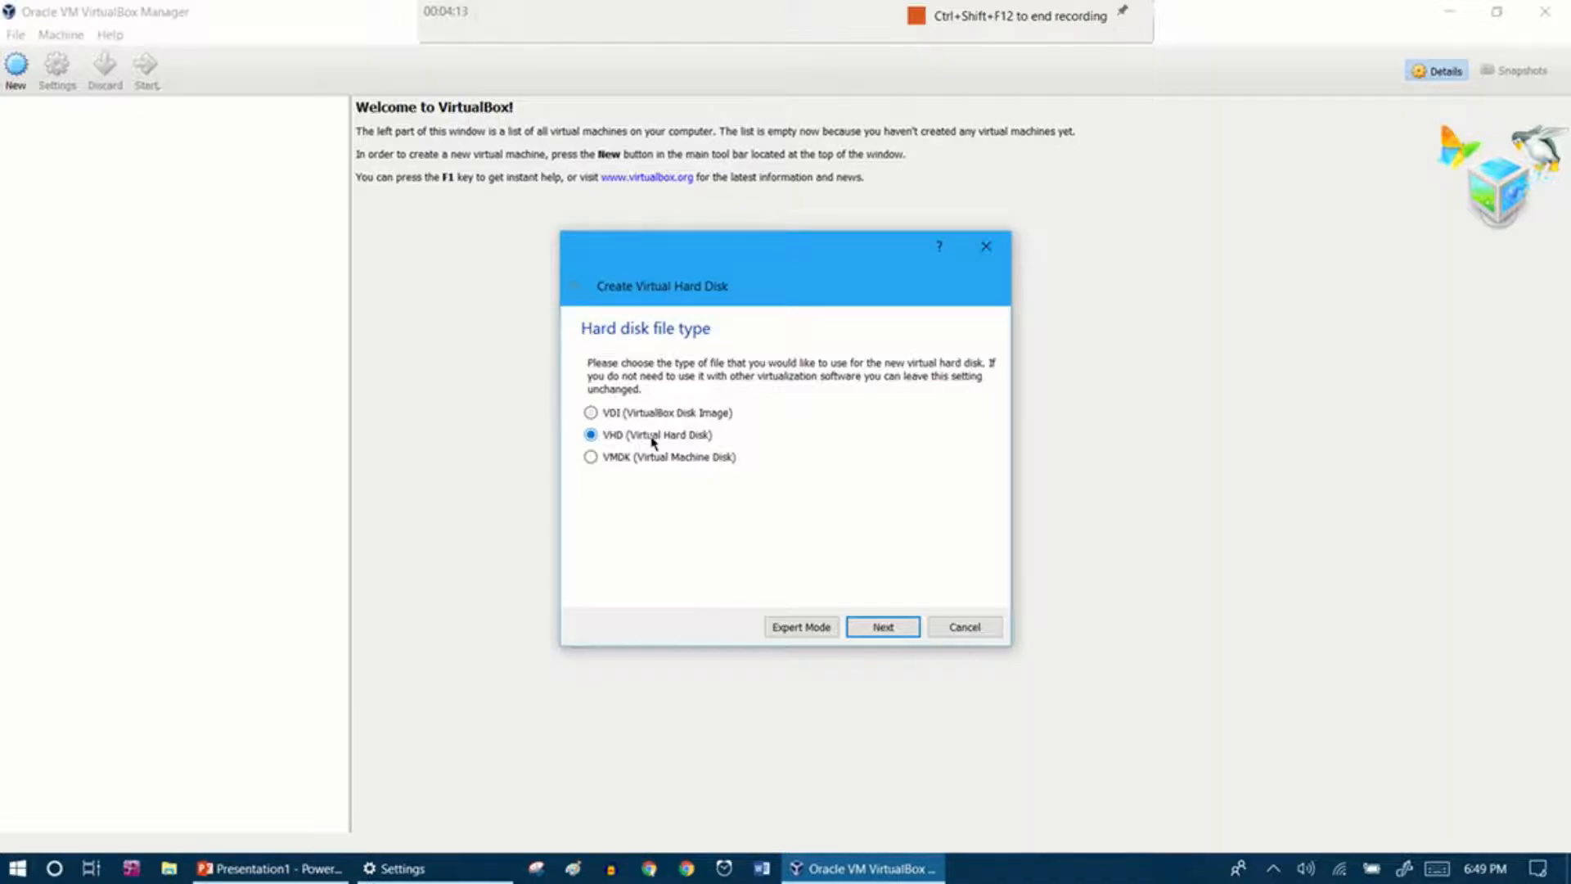
pyautogui.click(591, 412)
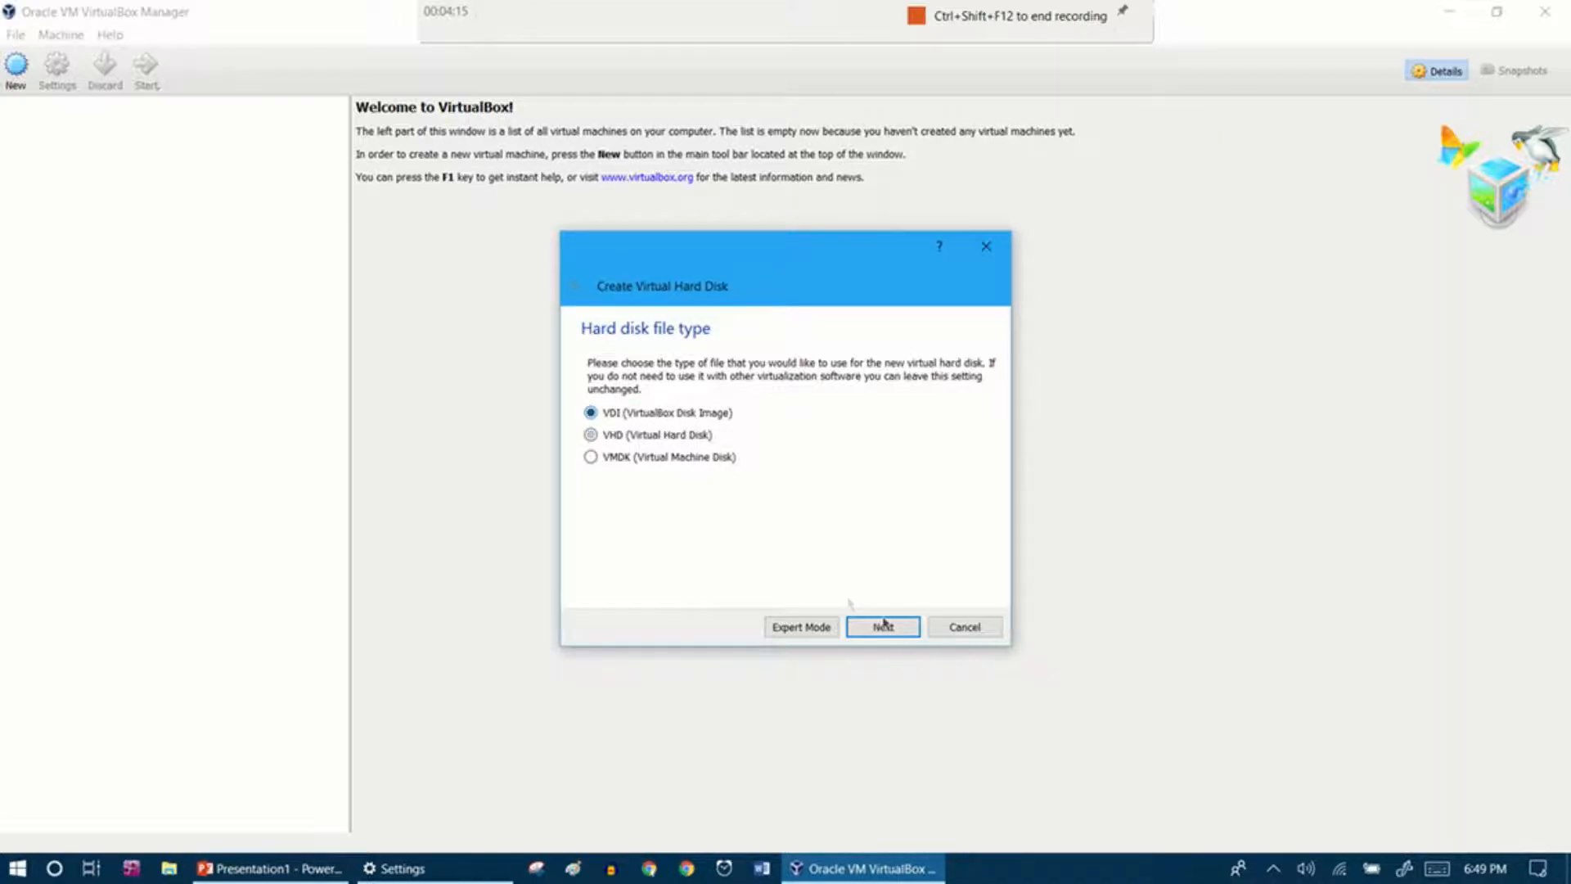
# Choose Fixed size storage for the new disk and advance to the size step
pyautogui.click(881, 626)
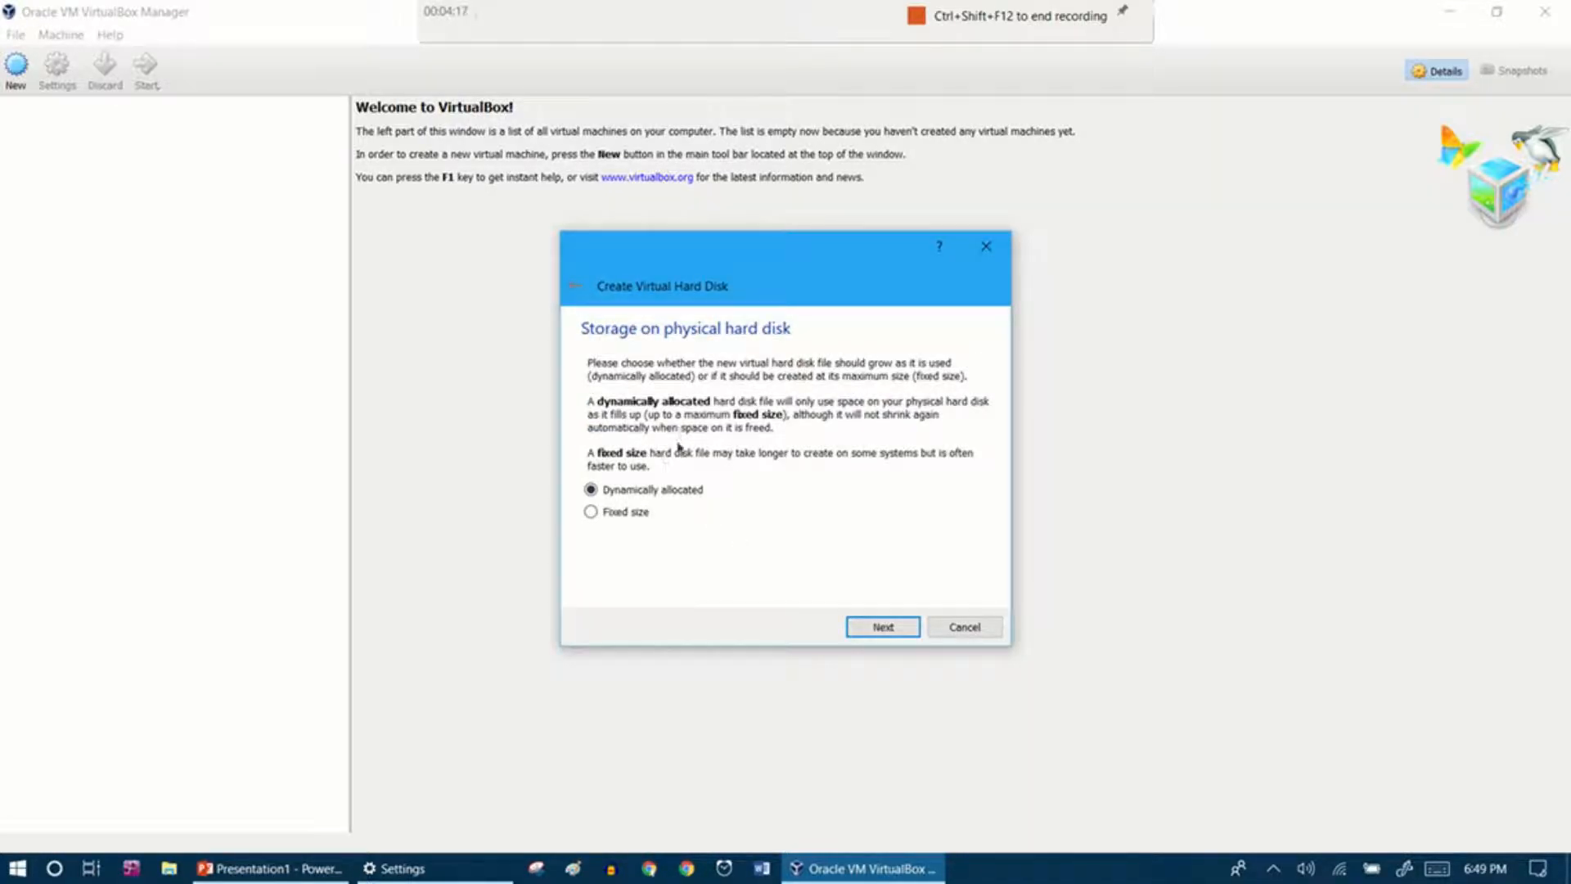
pyautogui.click(591, 510)
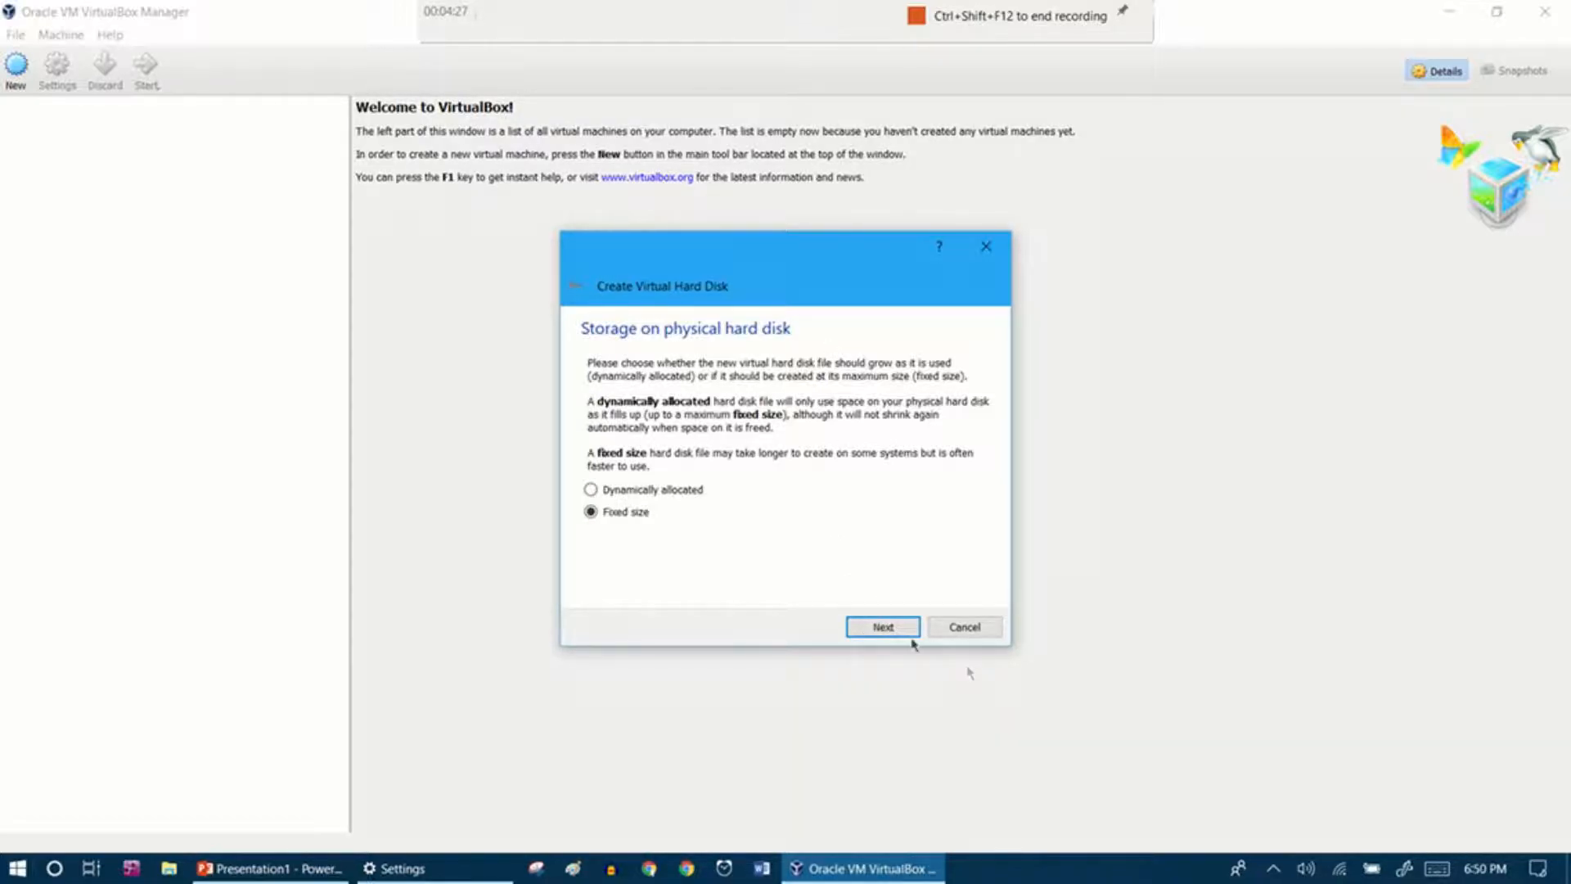
pyautogui.click(881, 626)
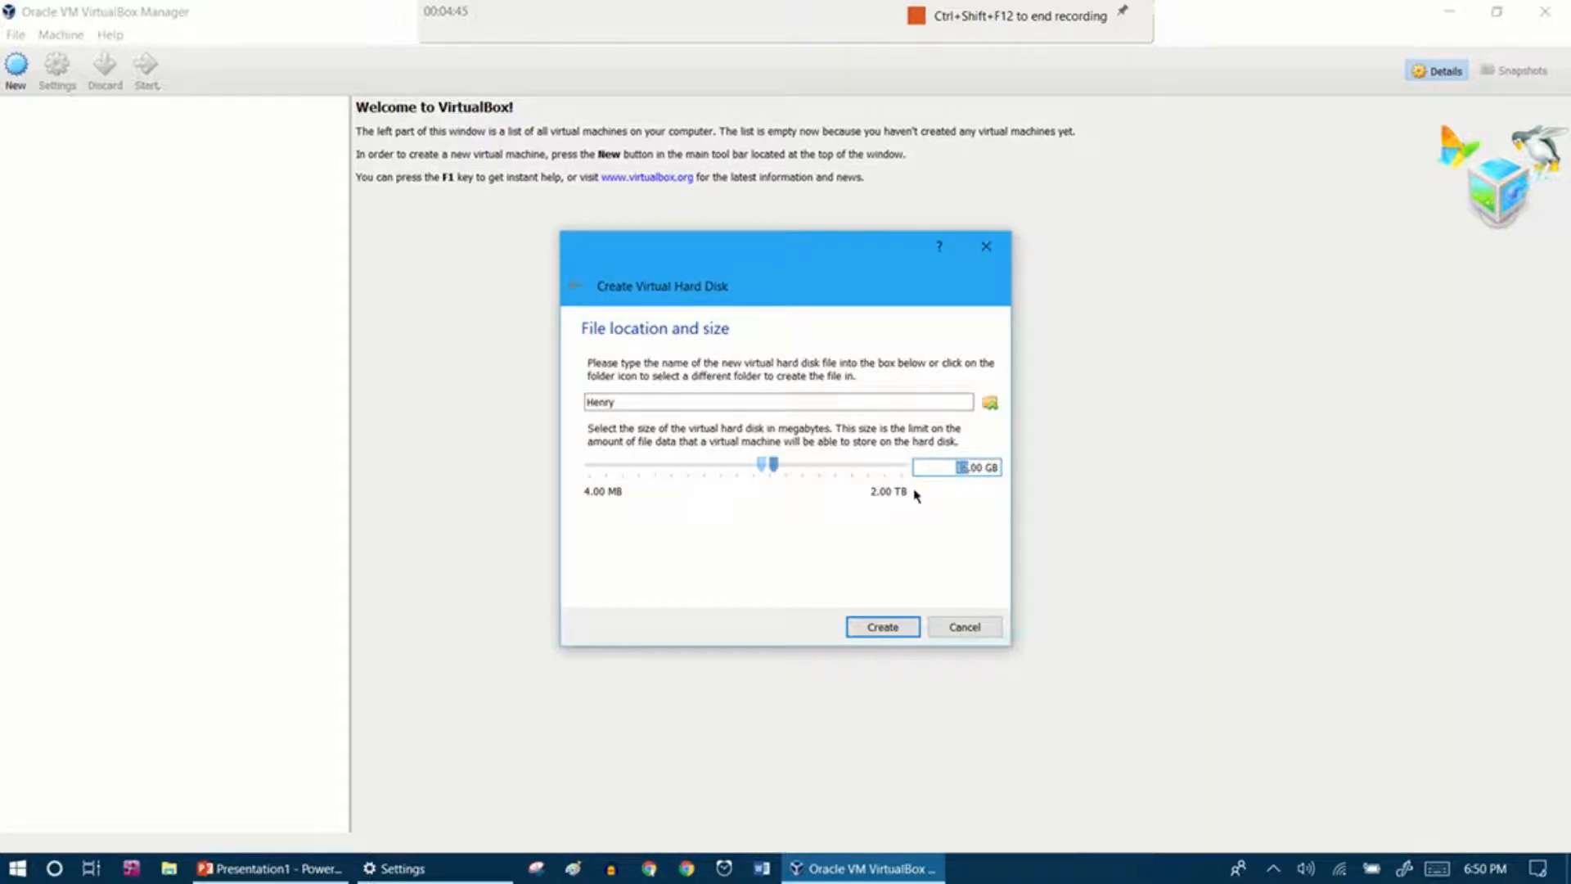
# Set the Henry.vdi disk size to 60 GB and create the disk
pyautogui.moveTo(766, 461); pyautogui.dragTo(817, 462)
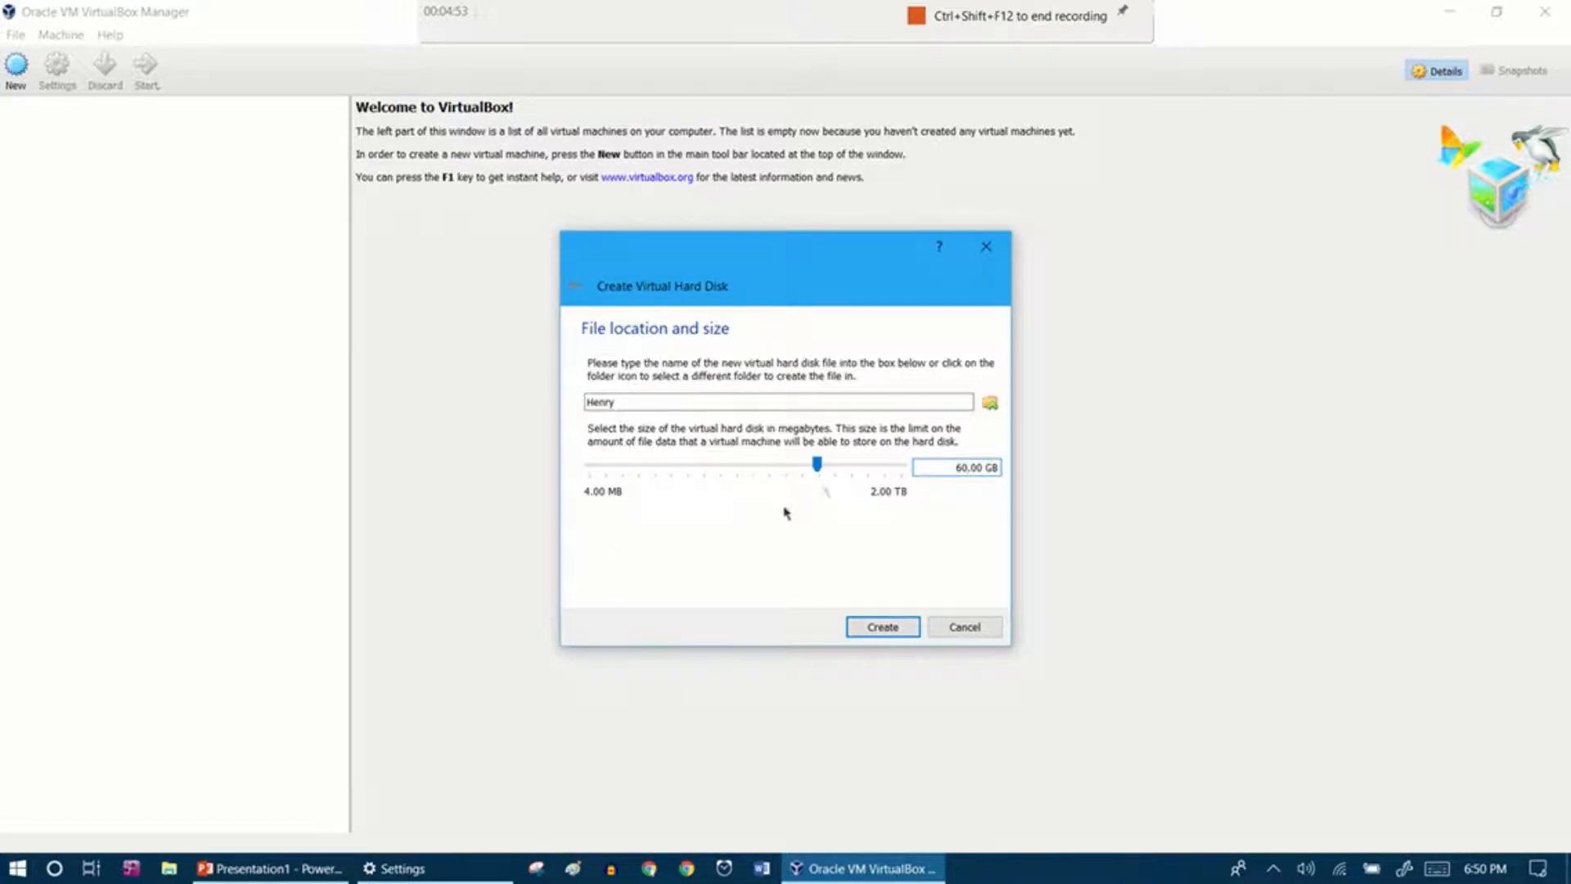
pyautogui.moveTo(815, 482)
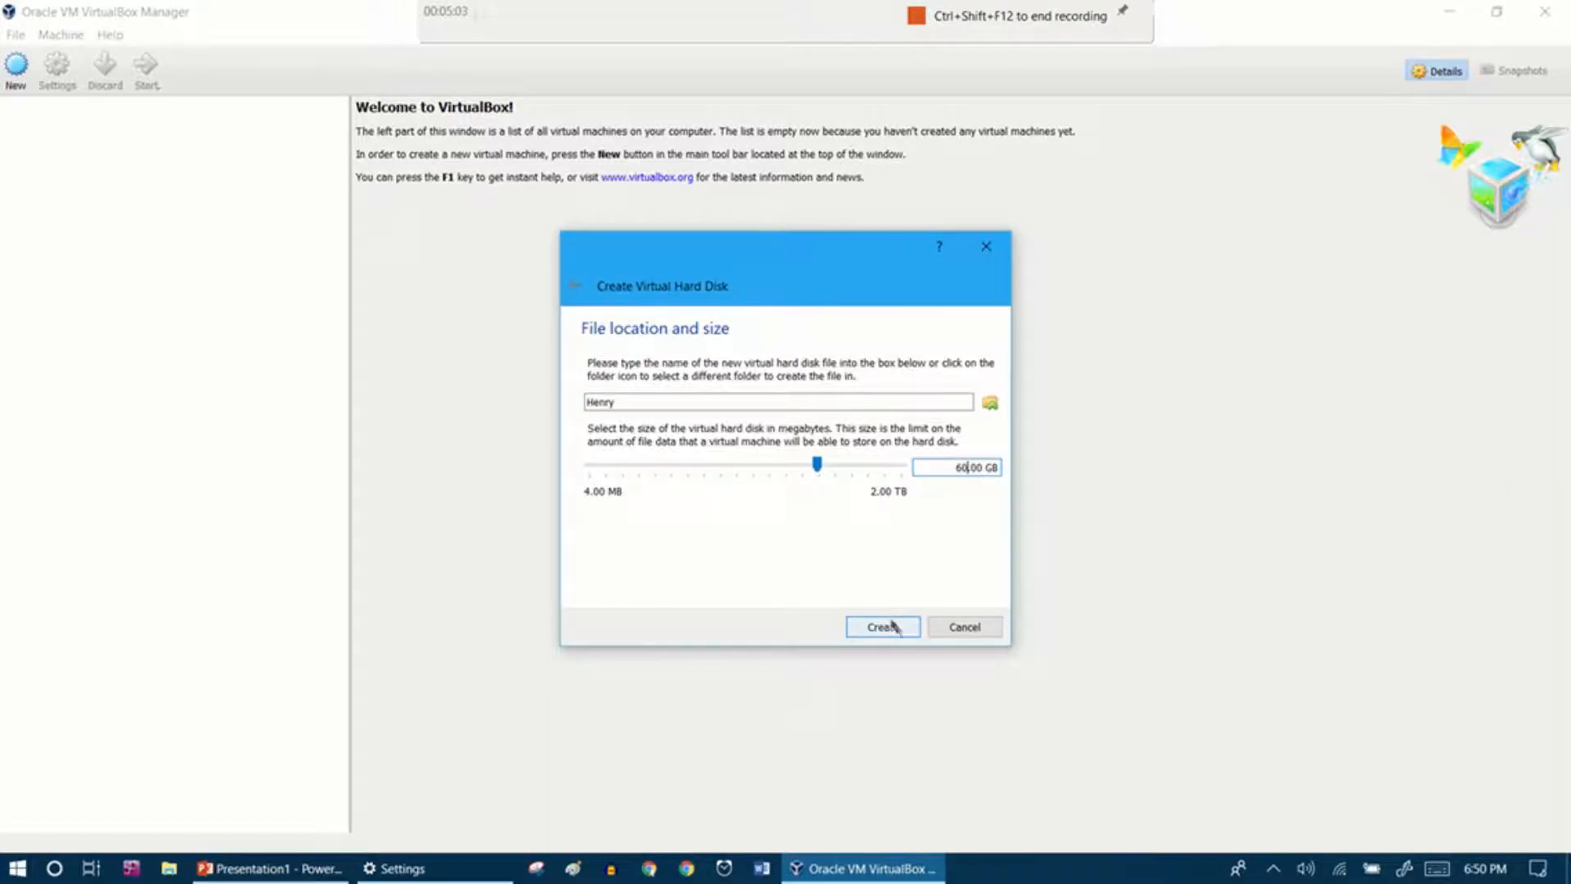
pyautogui.click(882, 626)
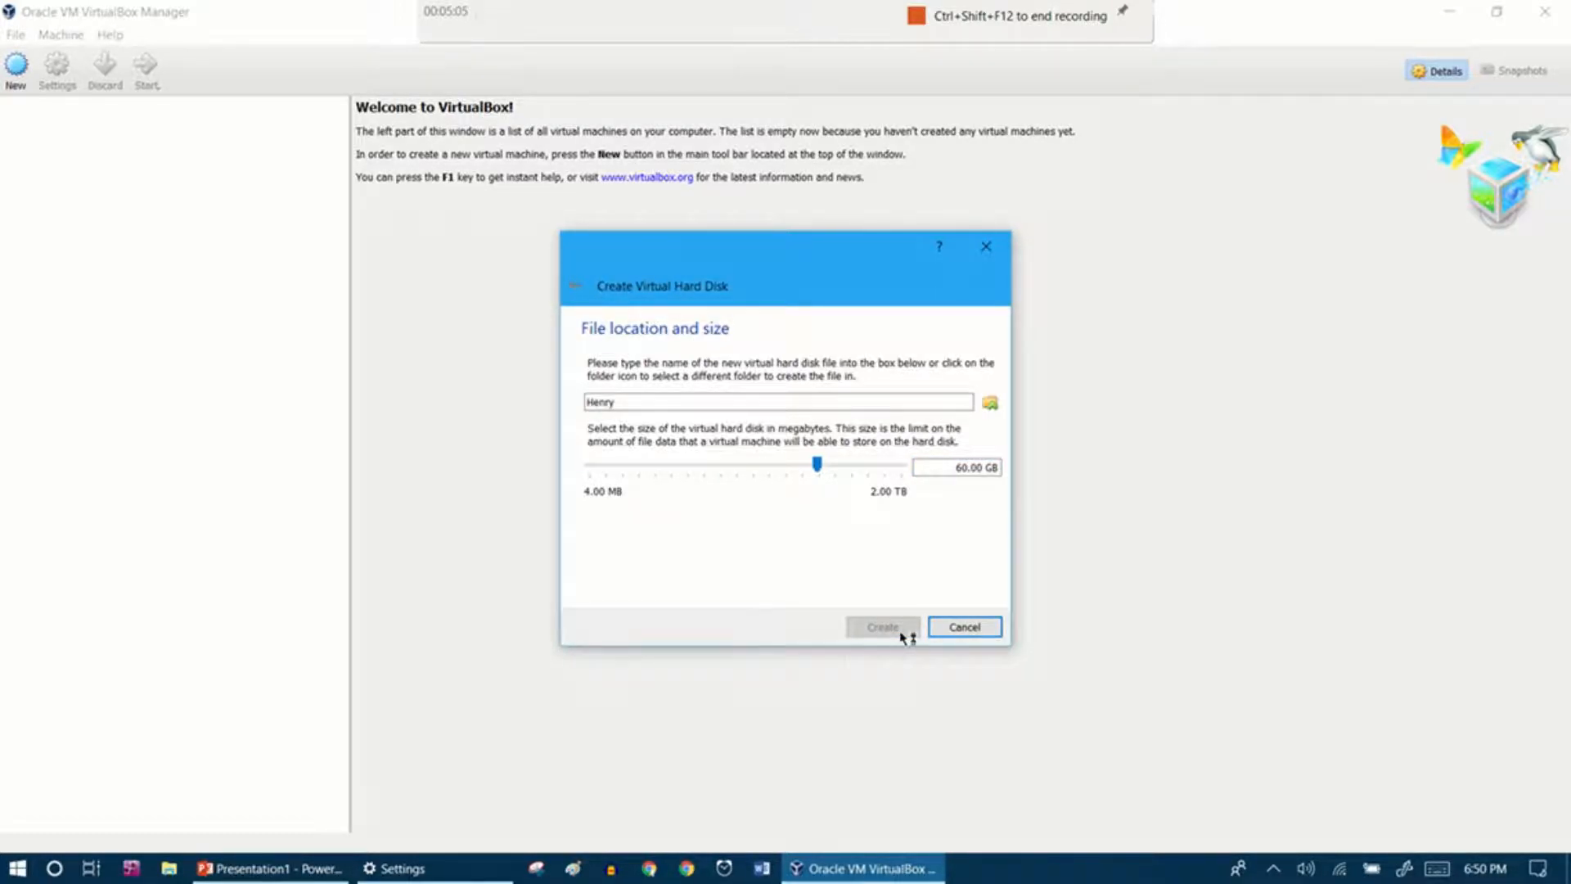
pyautogui.click(882, 626)
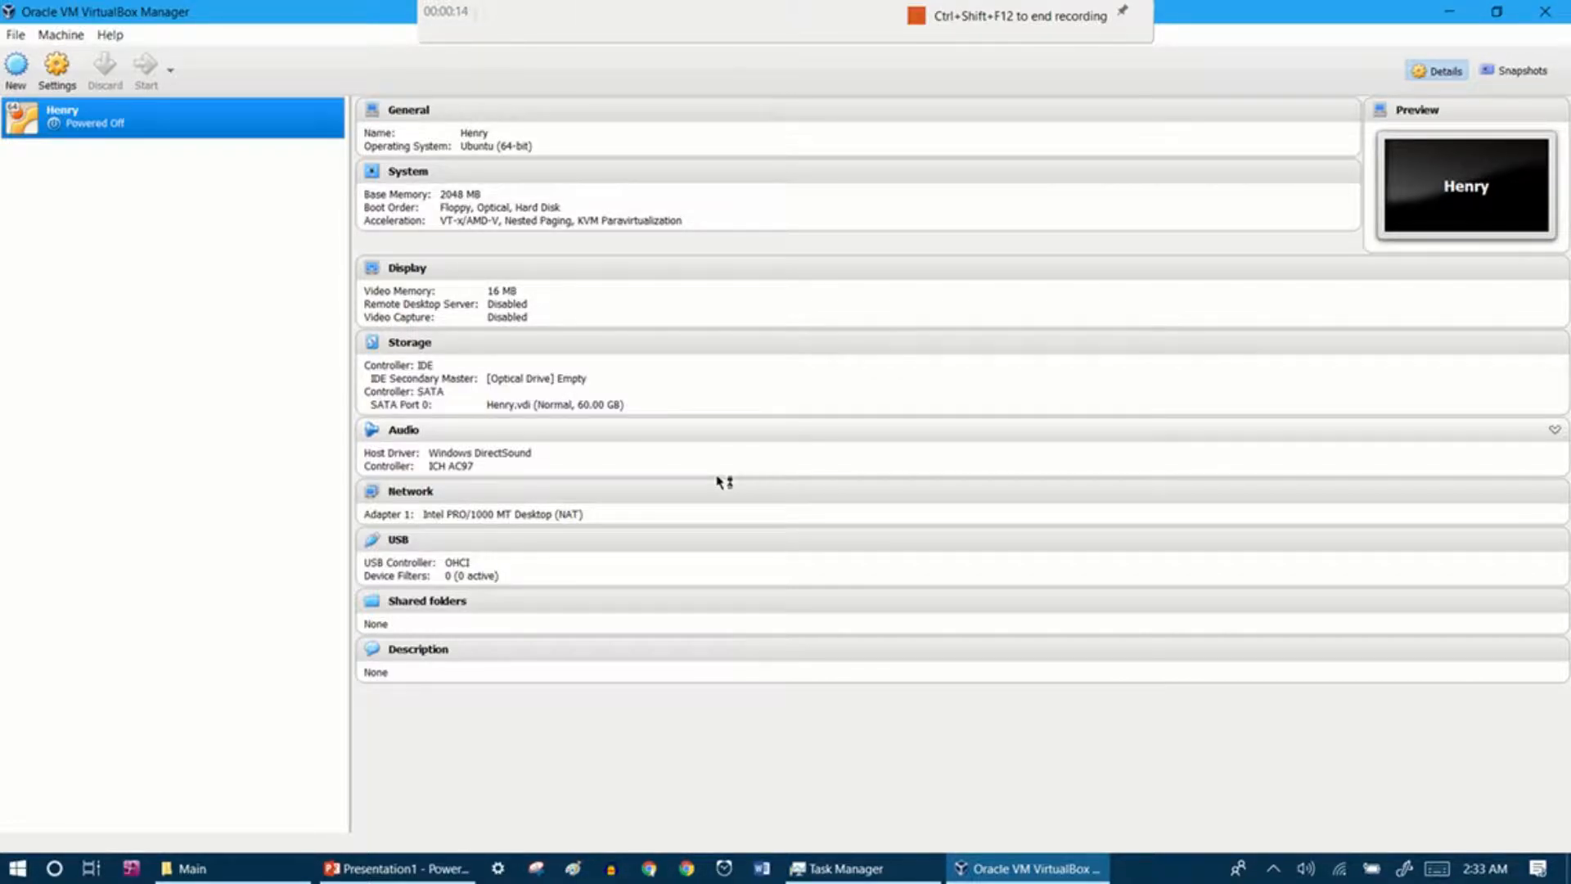
# Start the Henry machine and browse for a boot disc image
pyautogui.click(146, 67)
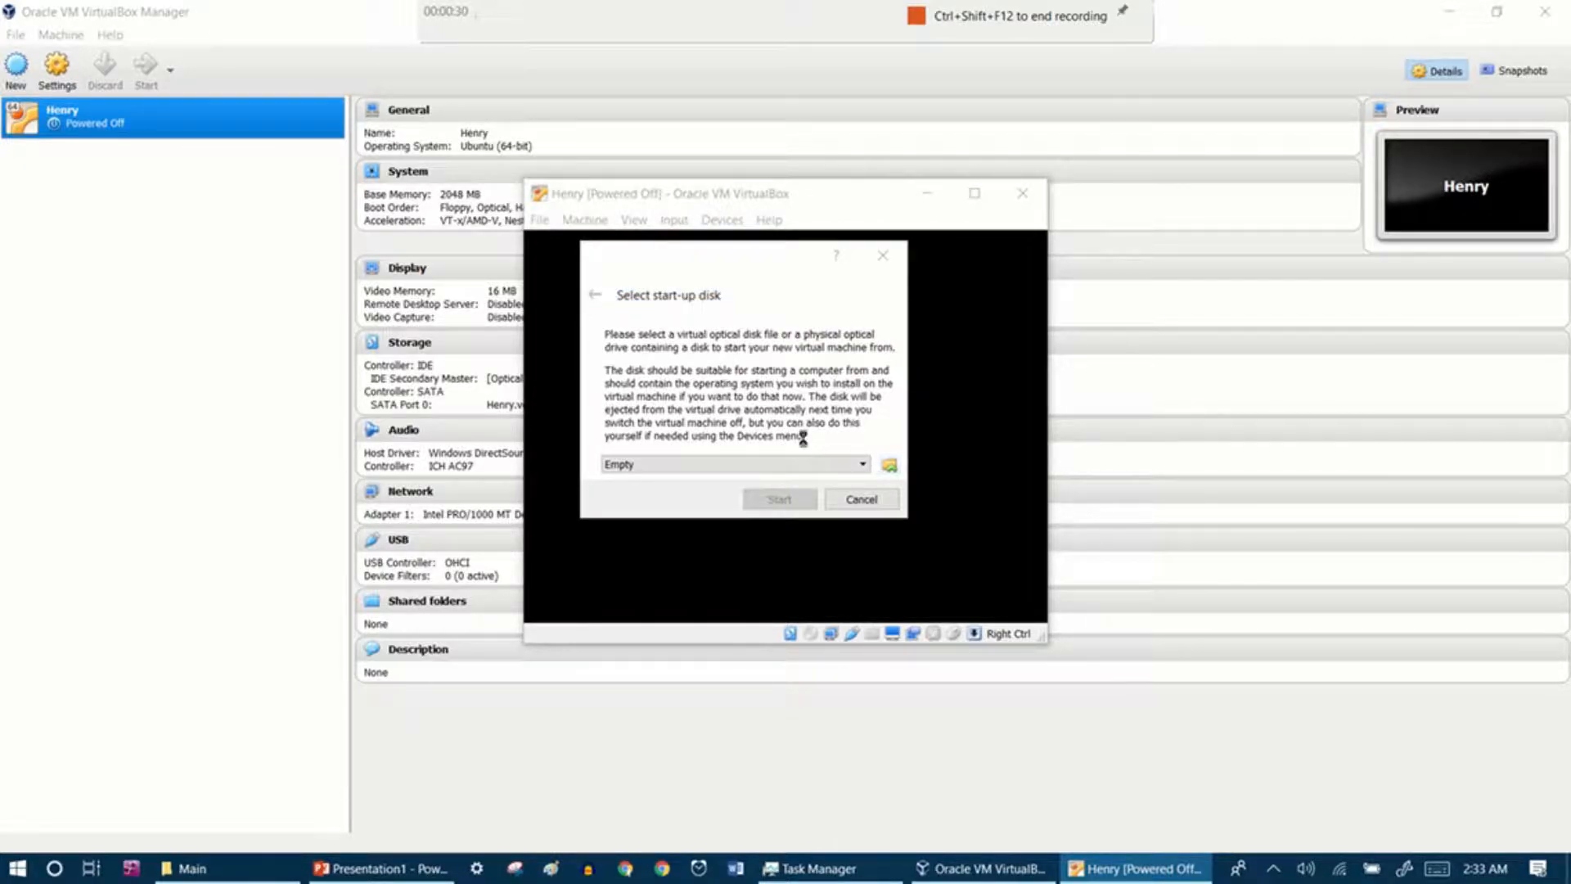
pyautogui.click(888, 464)
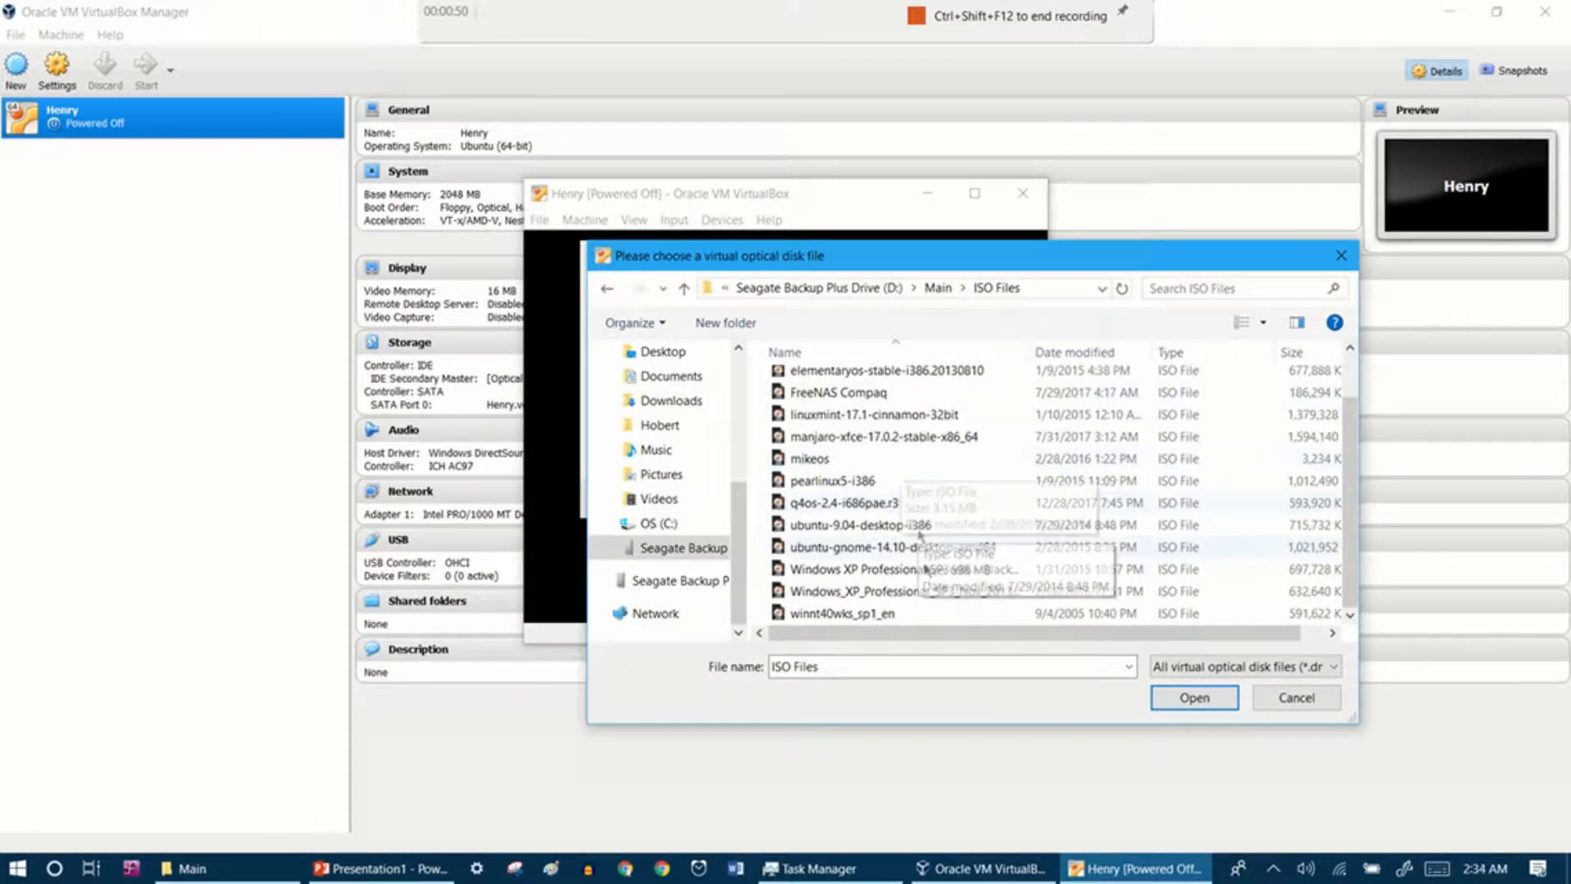
# Choose the ubuntu-gnome-14.10-desktop-amd64 ISO as Henry's start-up disk
pyautogui.click(892, 546)
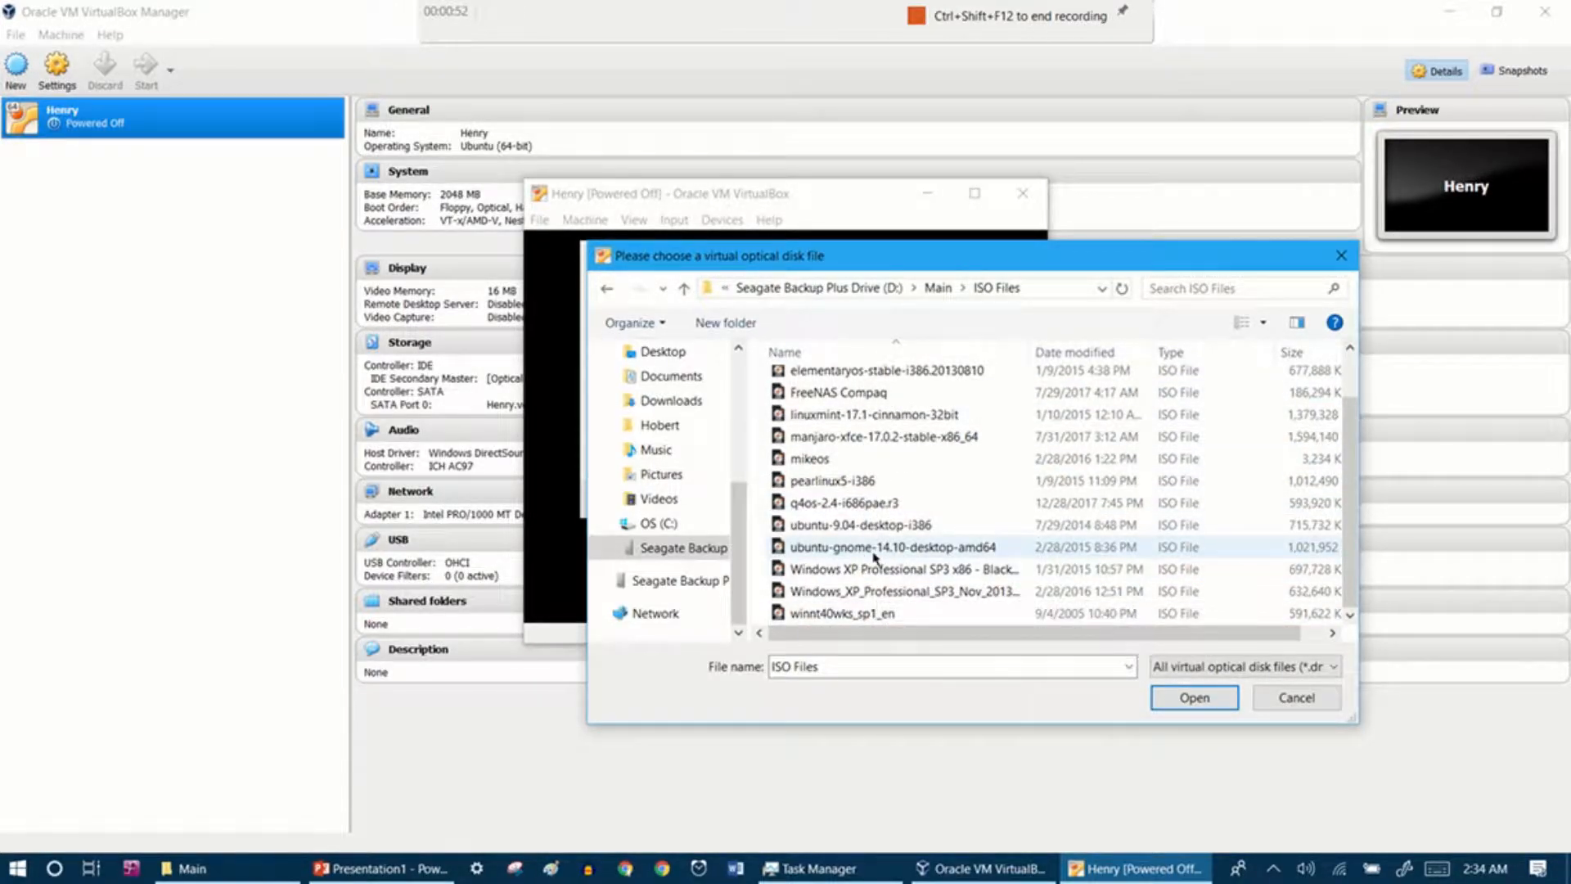
pyautogui.moveTo(907, 556)
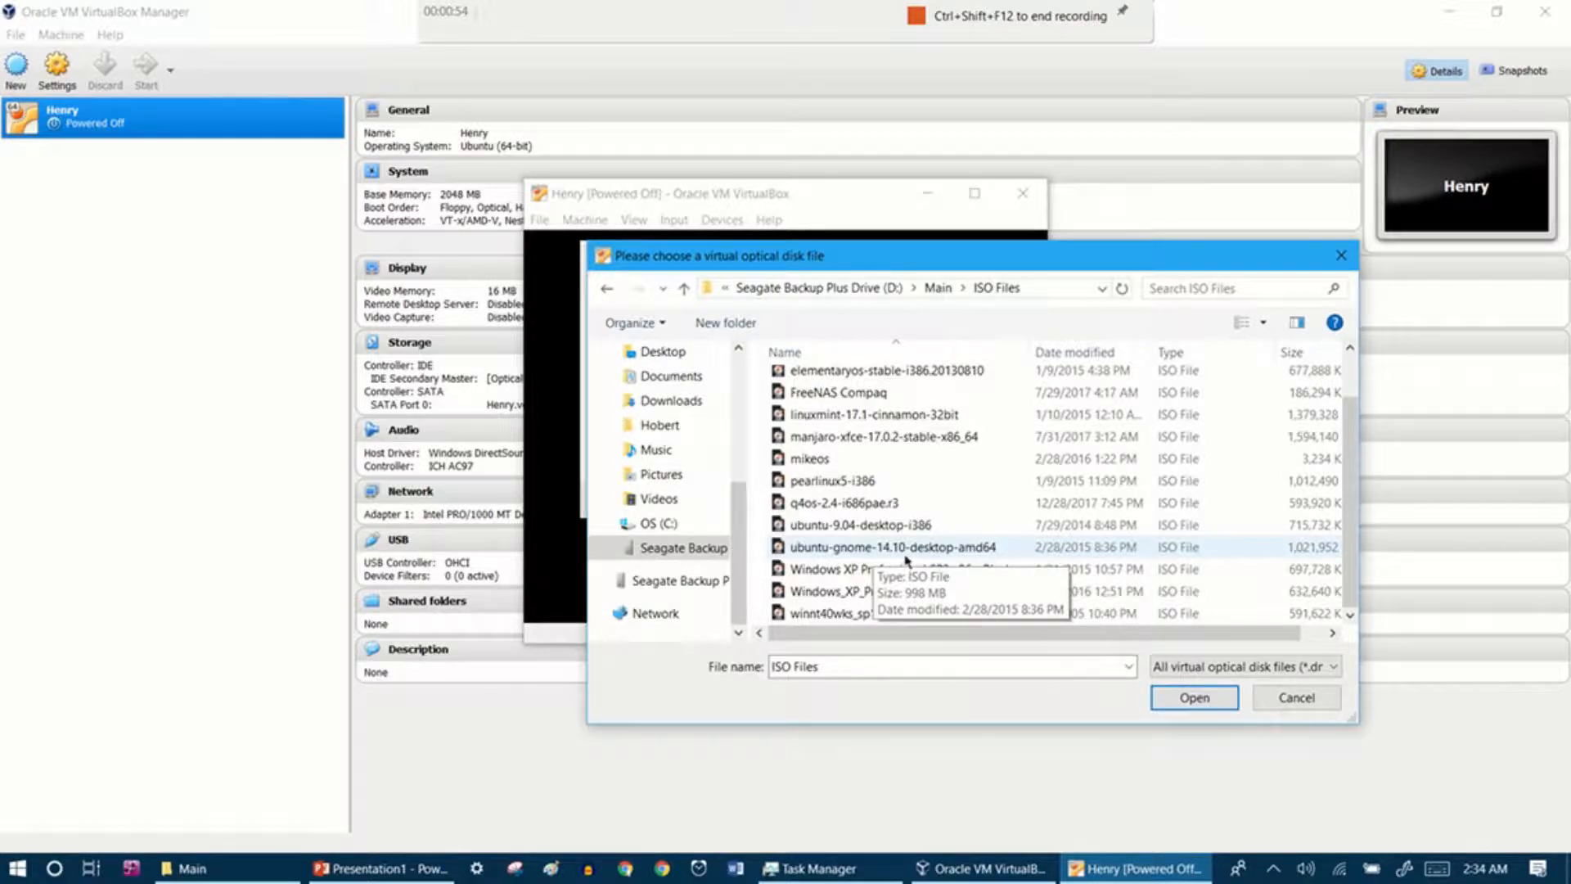
pyautogui.click(1192, 697)
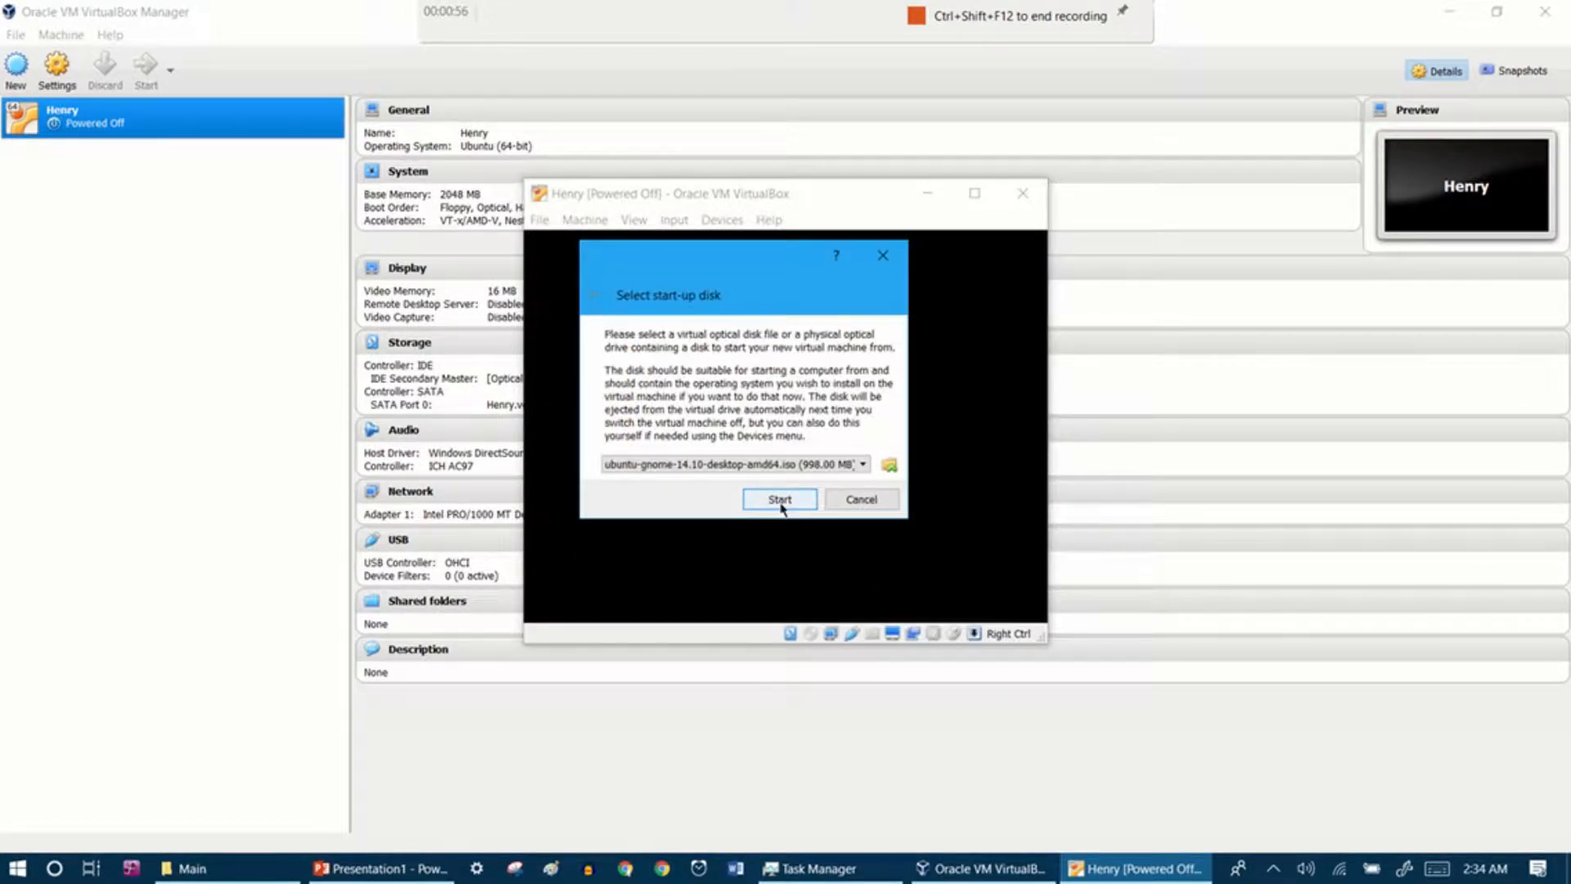
# Start Henry booting from the Ubuntu GNOME 14.10 disc image
pyautogui.click(780, 500)
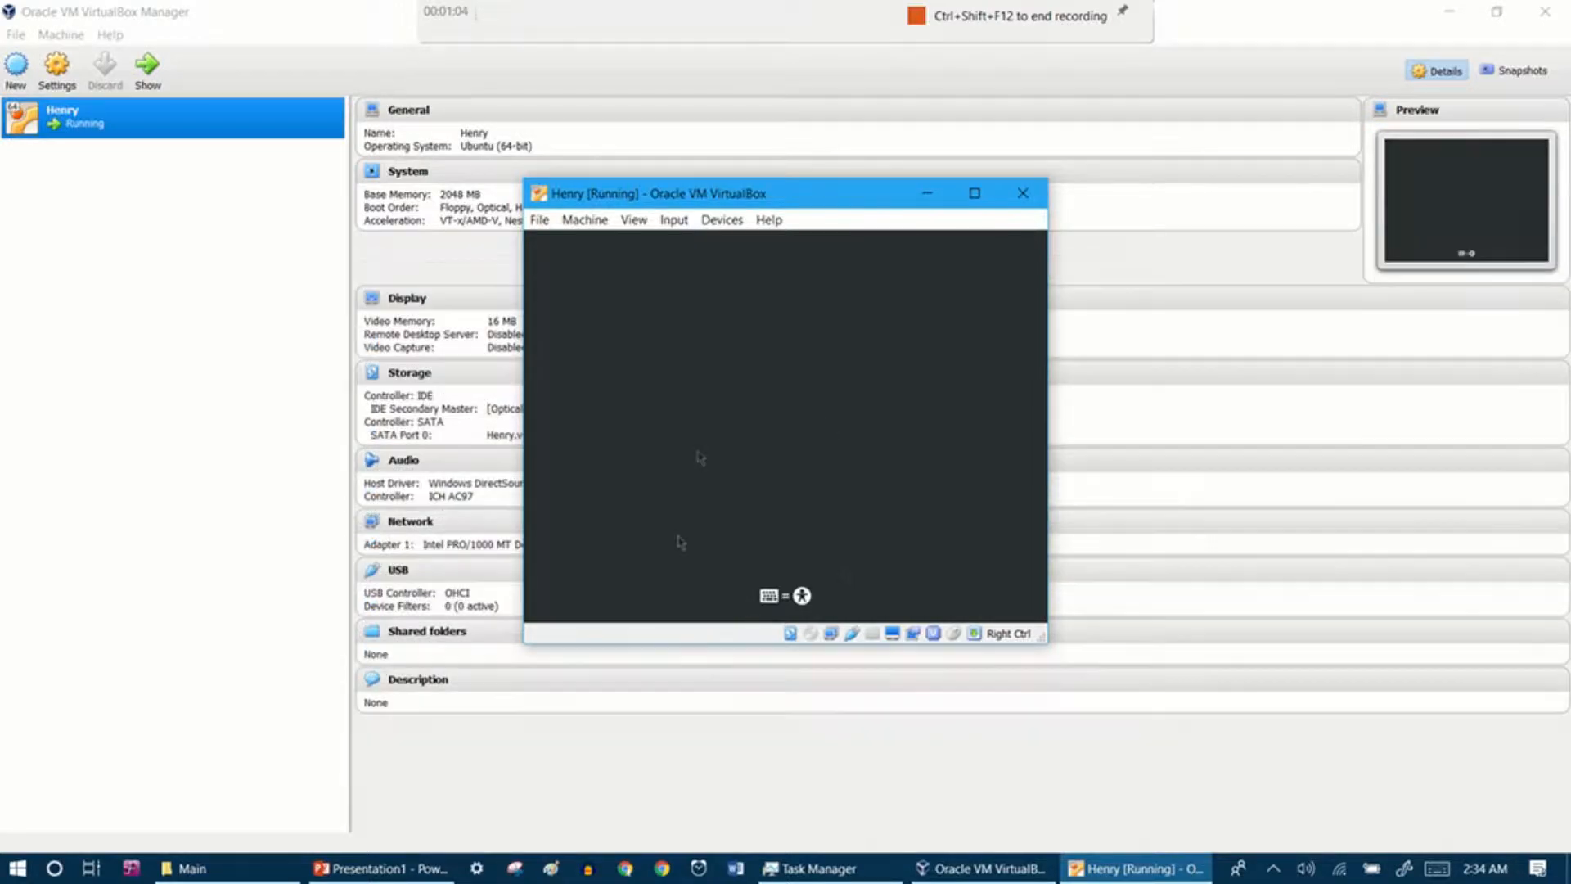
pyautogui.moveTo(947, 505)
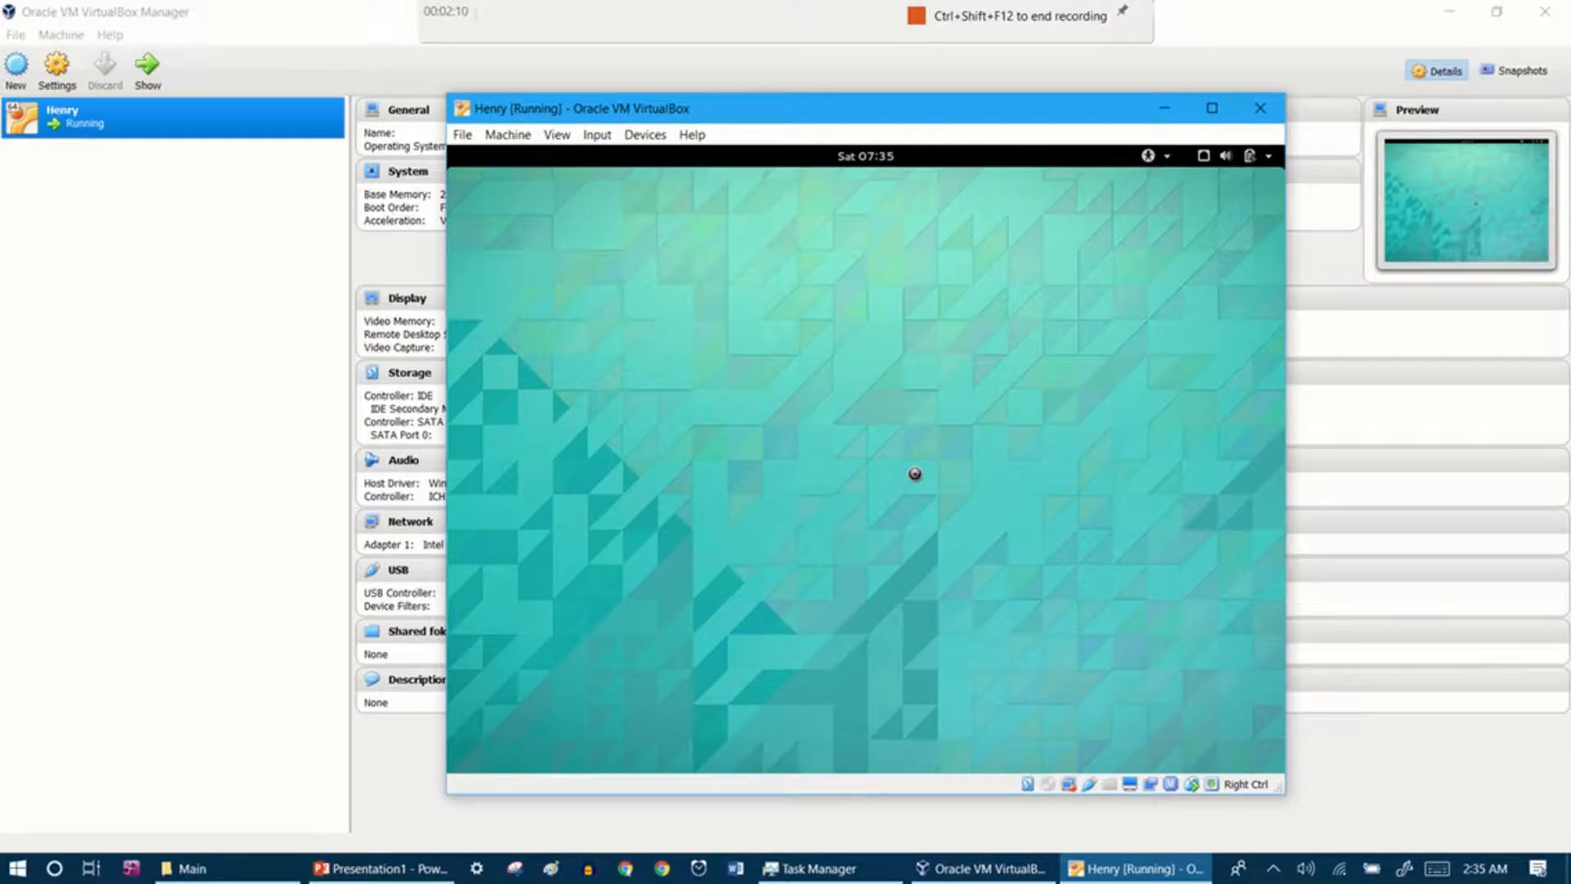
pyautogui.moveTo(865, 468)
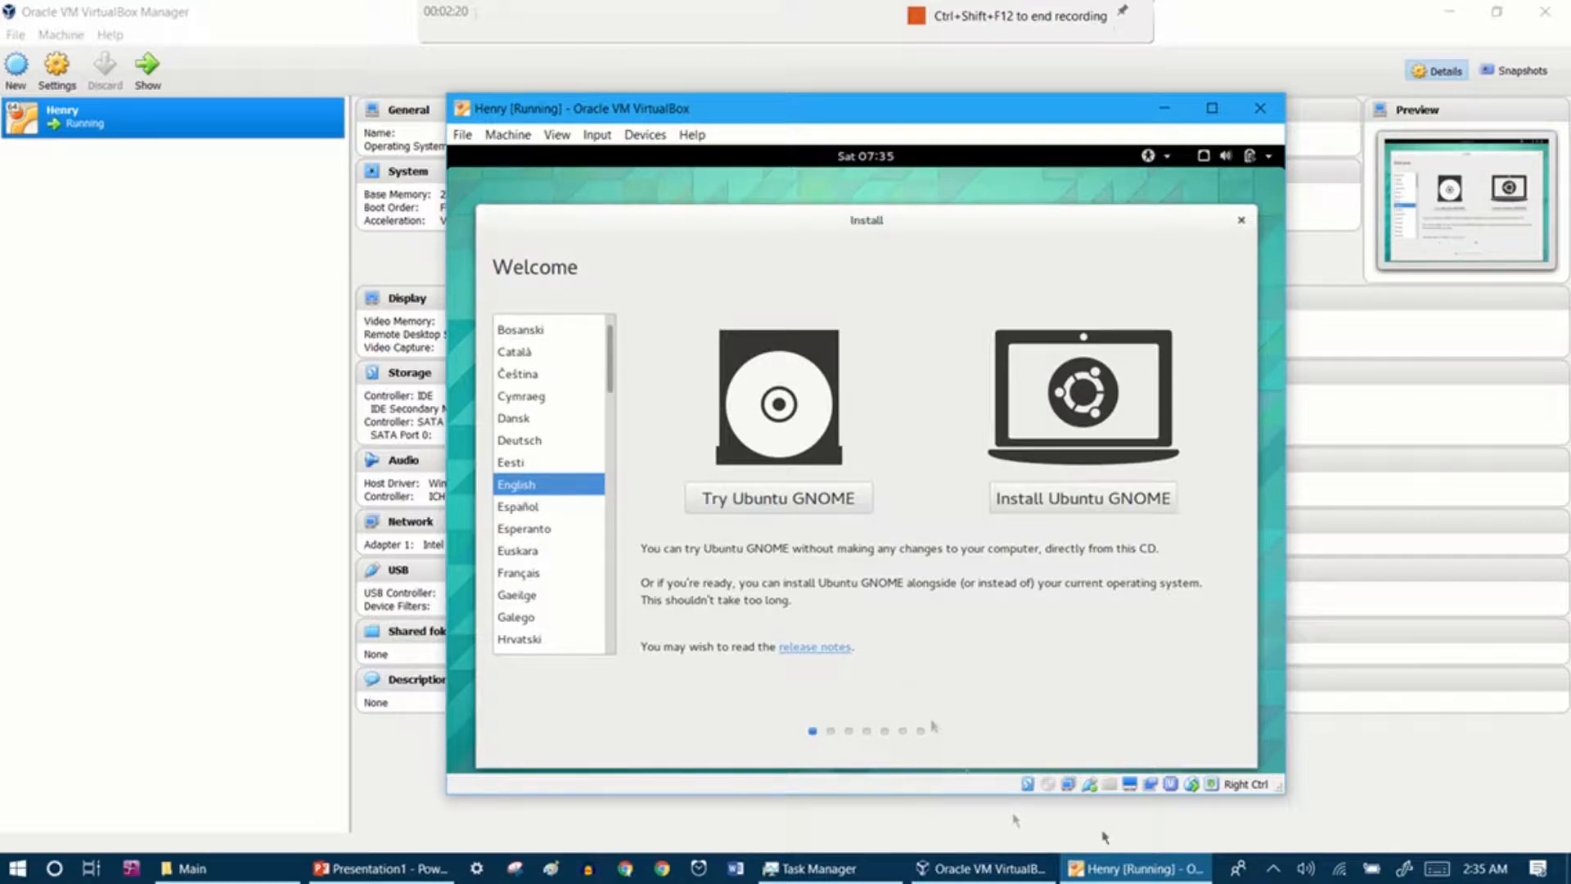
pyautogui.moveTo(824, 868)
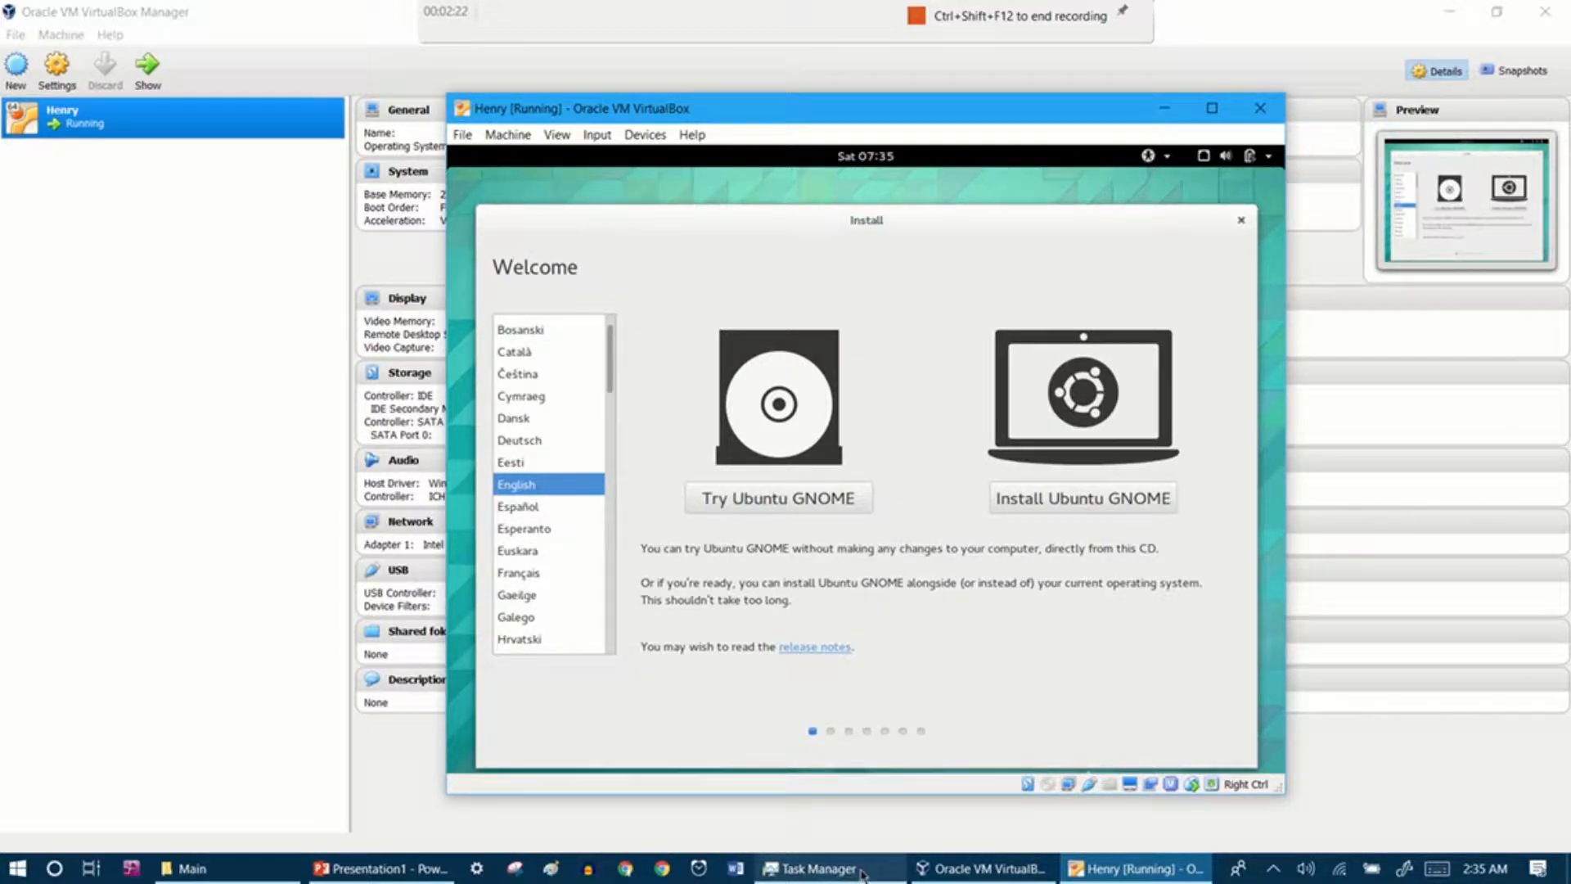
# Show Task Manager's Processes list over the running Henry VM
pyautogui.click(820, 867)
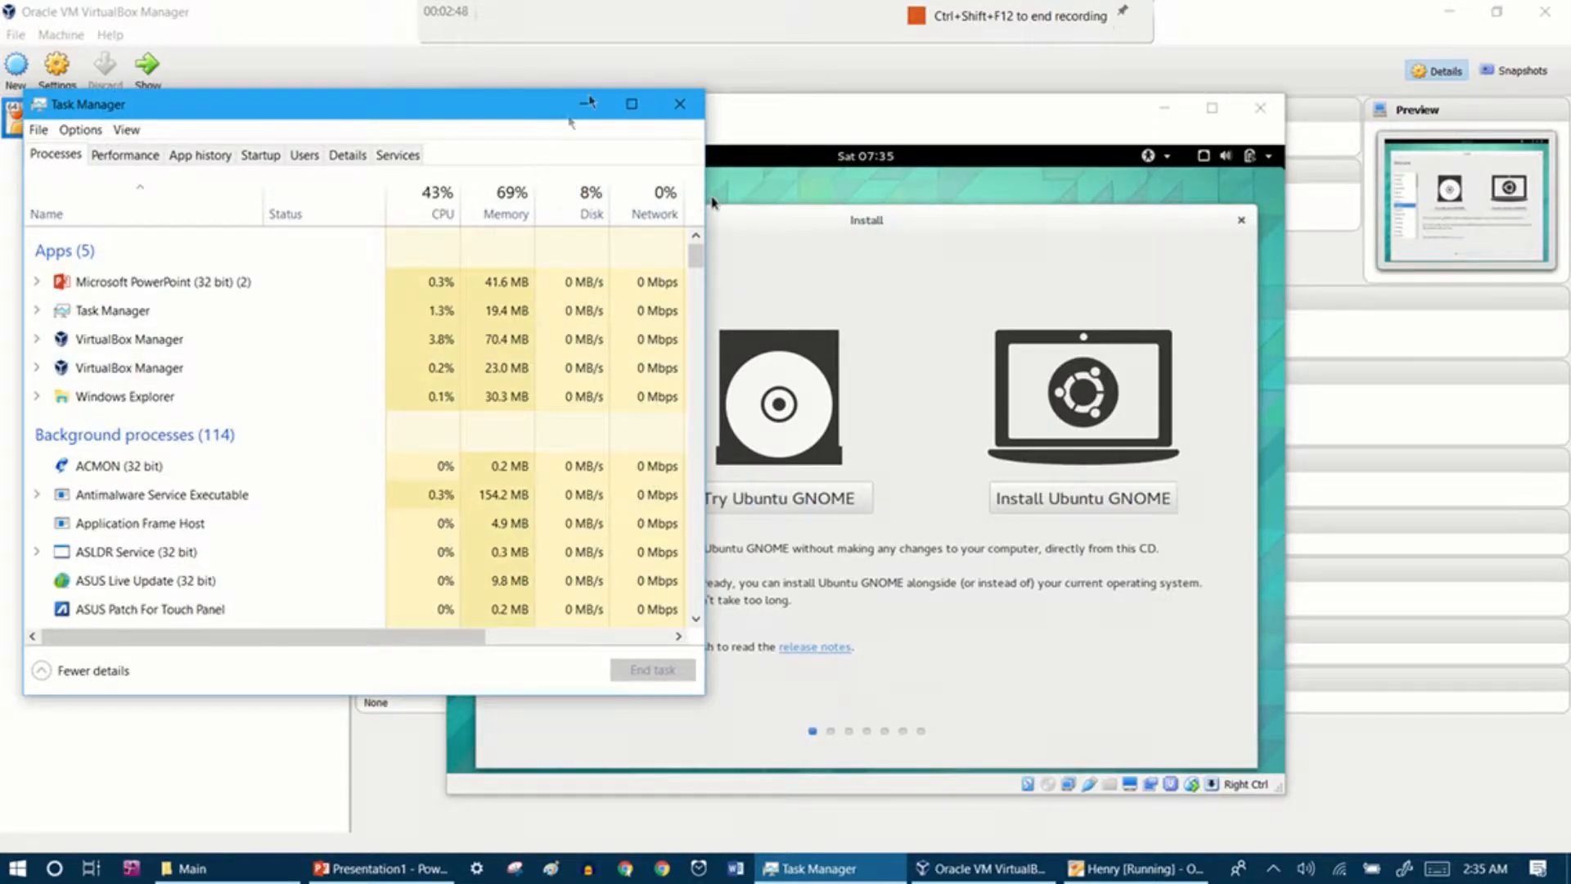
pyautogui.moveTo(588, 104)
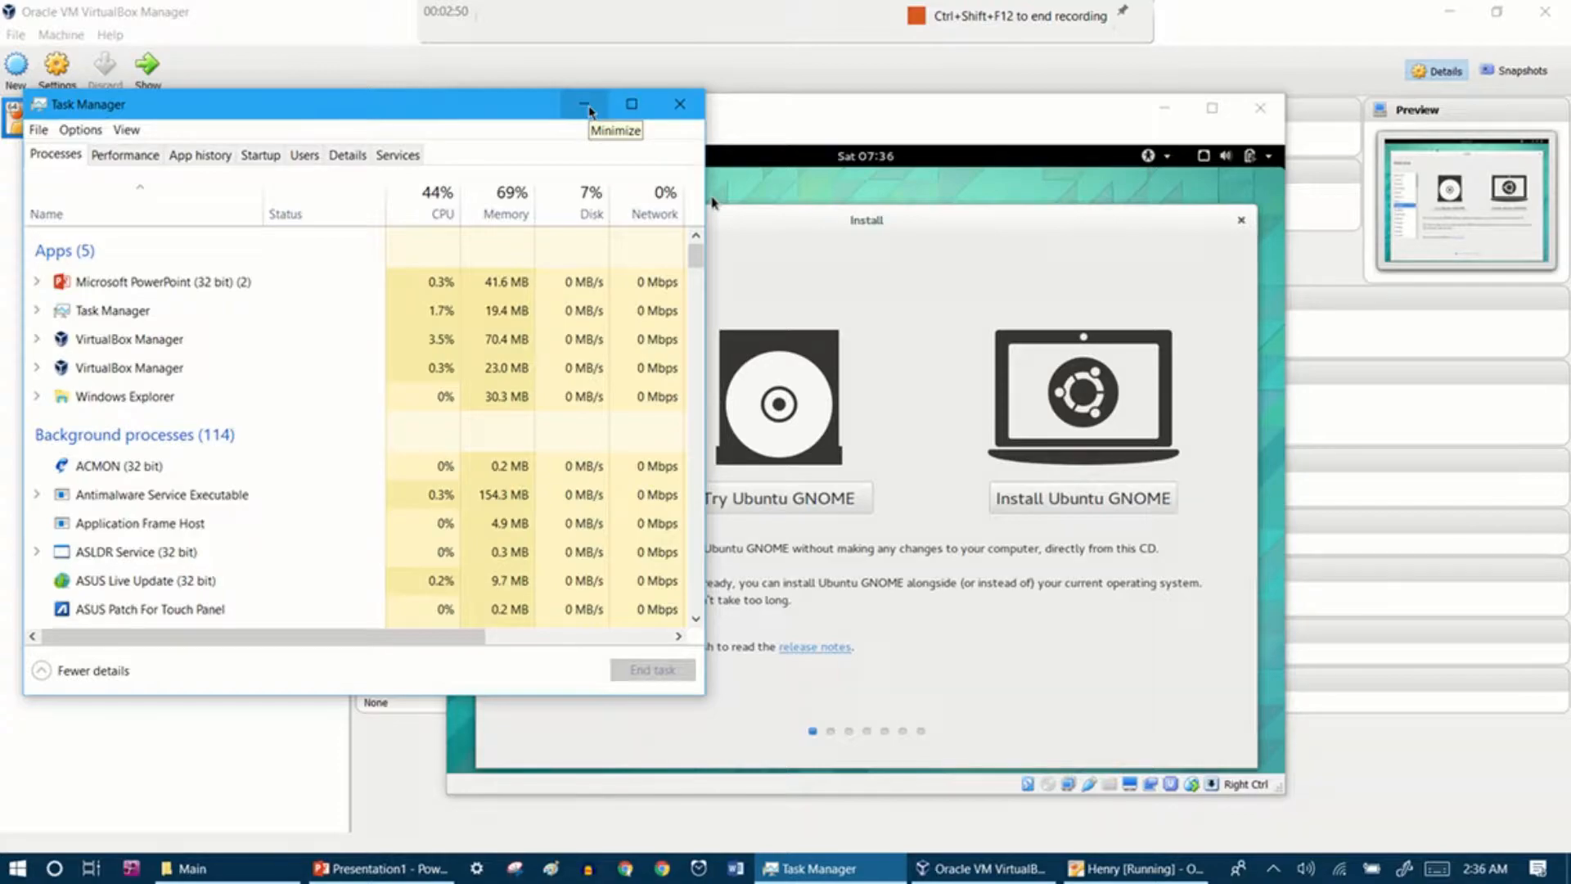
# Minimize Task Manager, move Henry's window left, and choose Install Ubuntu GNOME
pyautogui.click(586, 103)
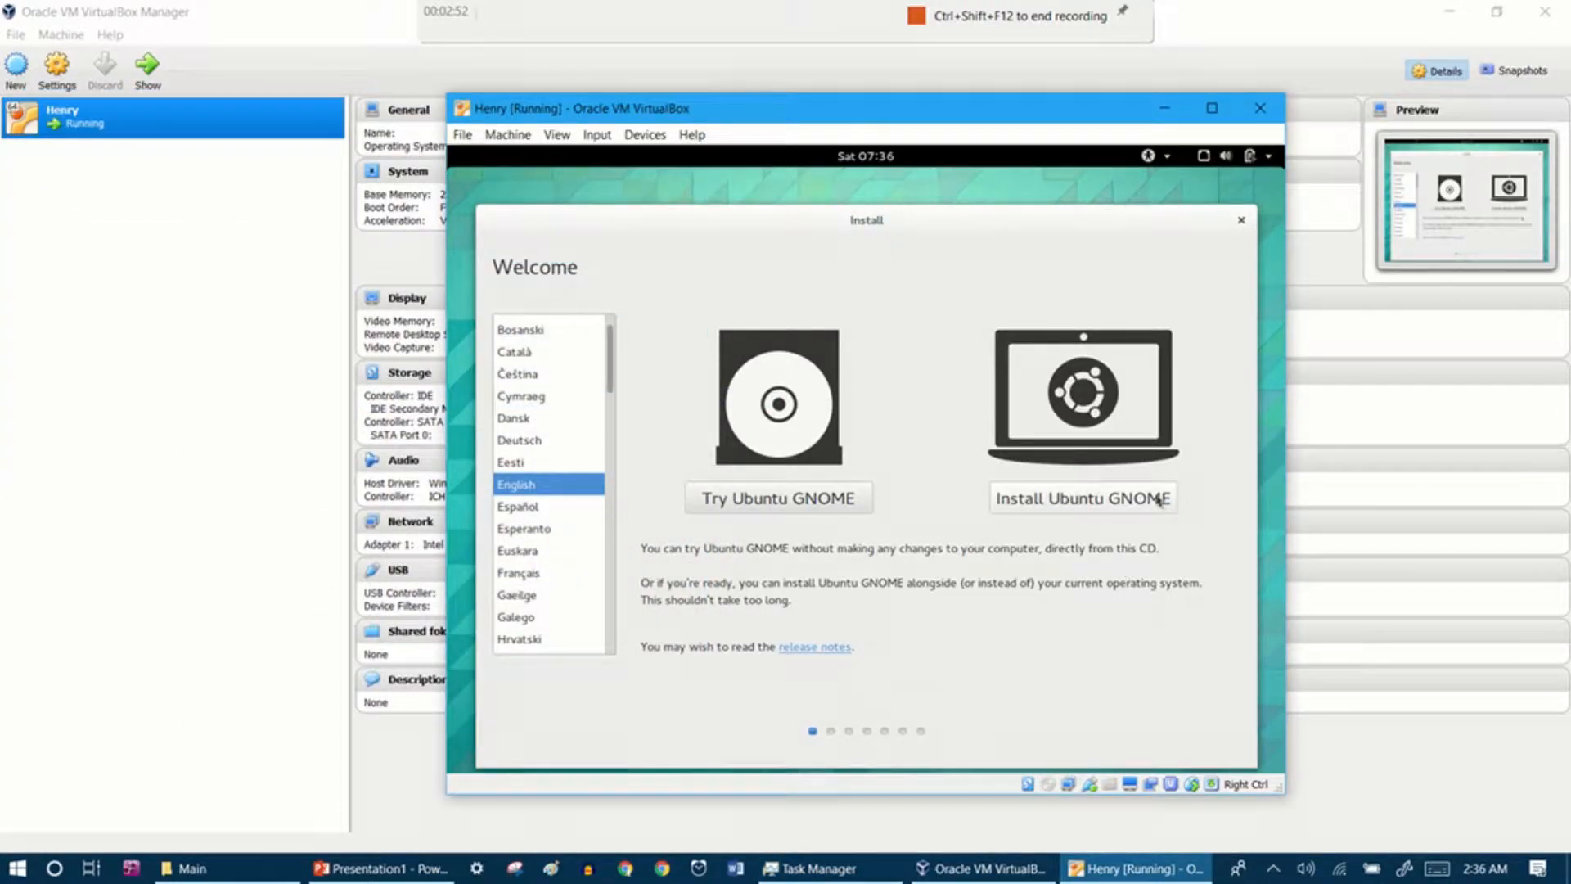
pyautogui.moveTo(1149, 564)
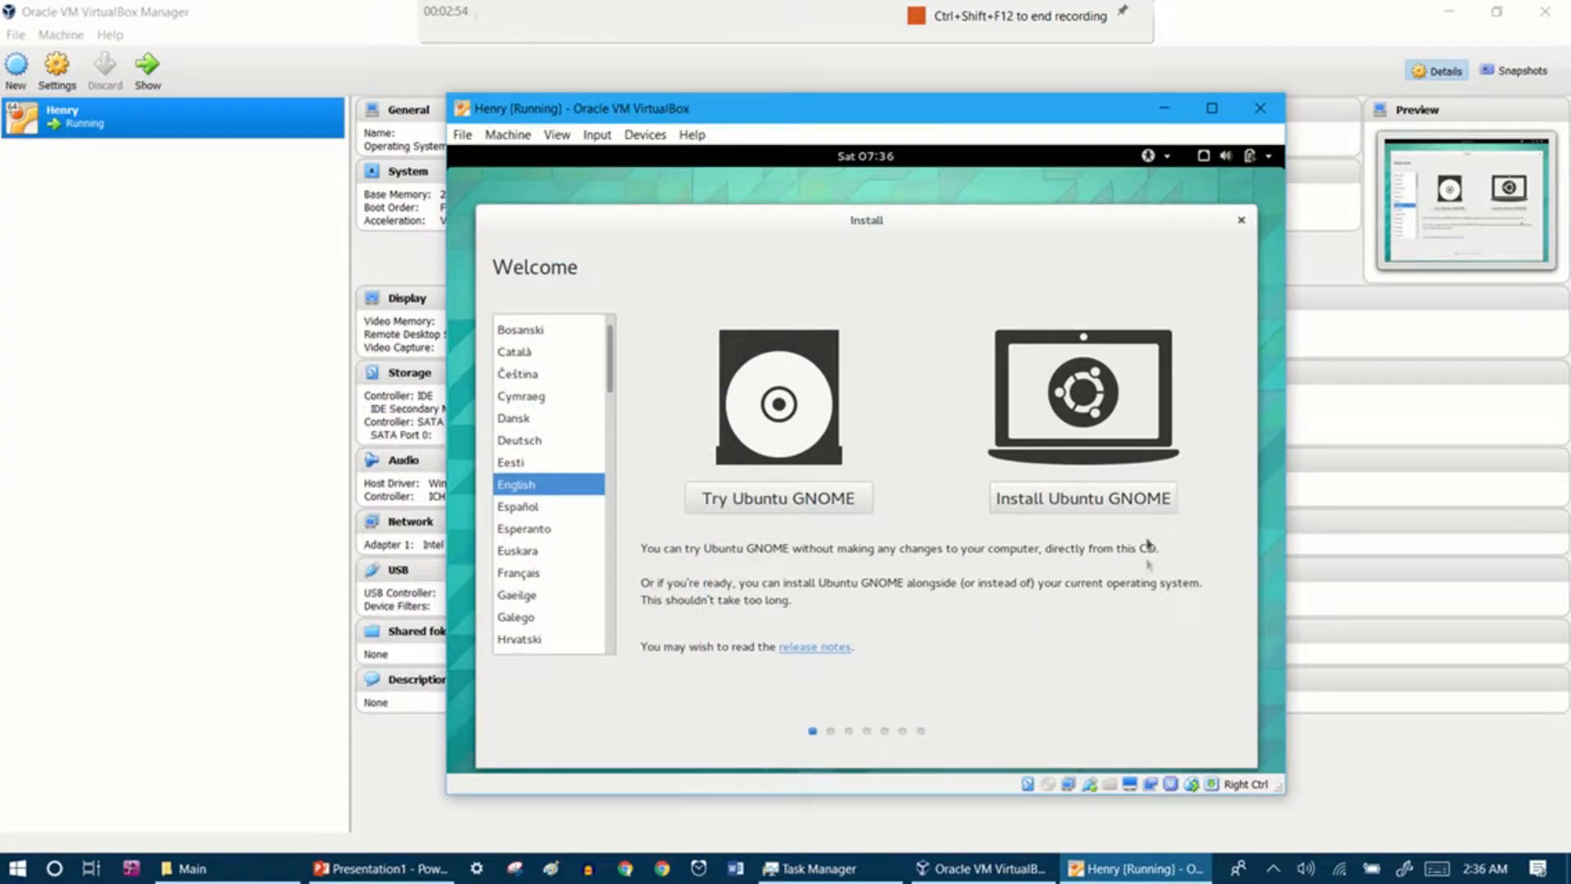
pyautogui.moveTo(761, 133)
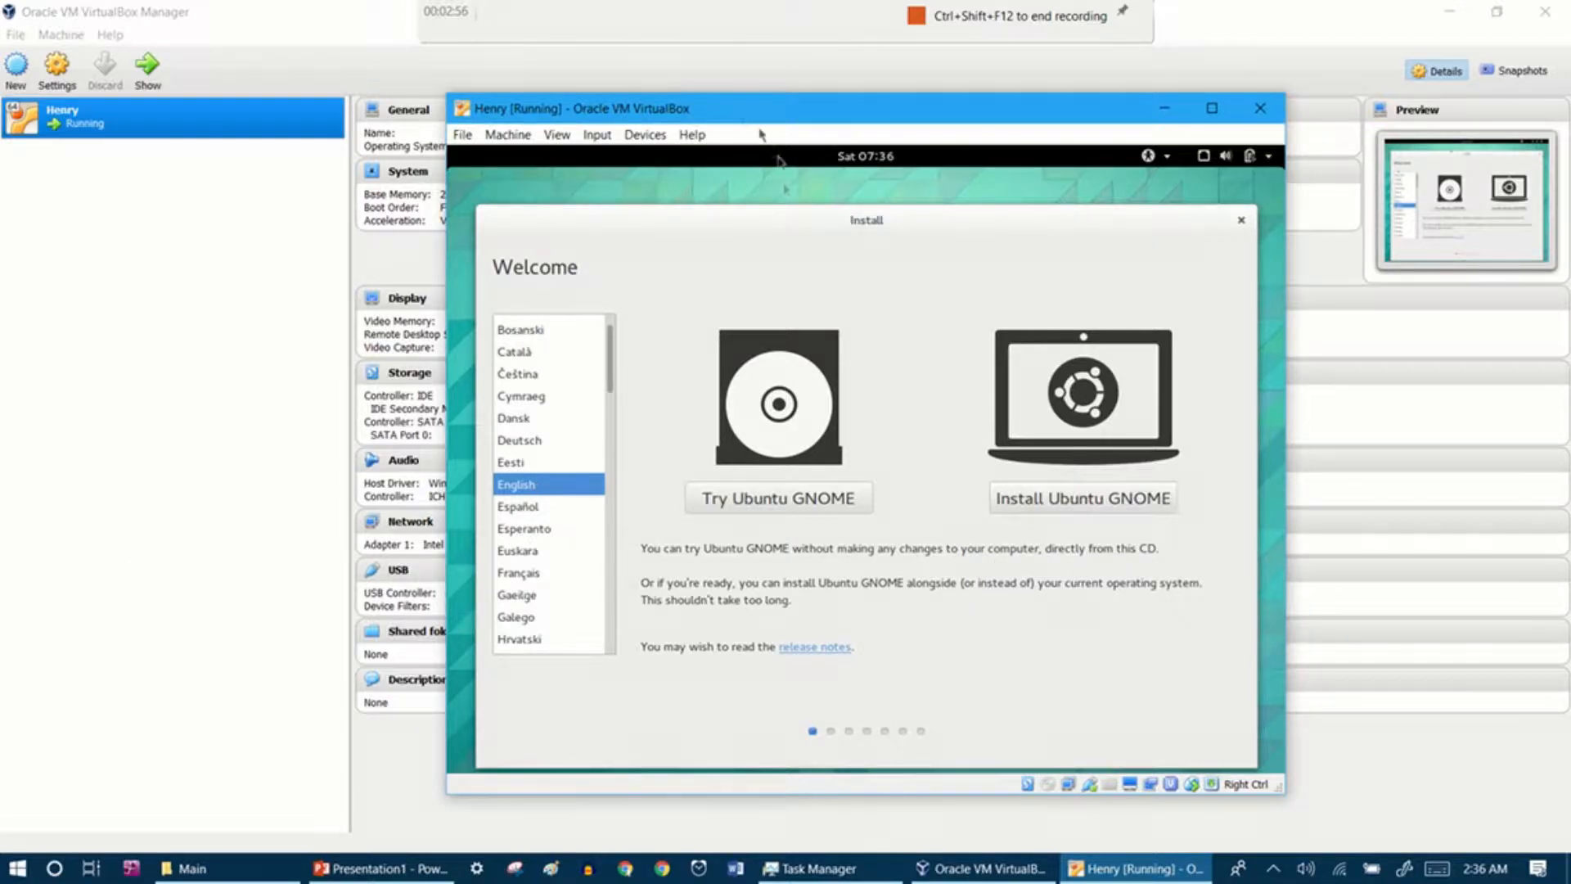
pyautogui.moveTo(852, 108); pyautogui.dragTo(786, 102)
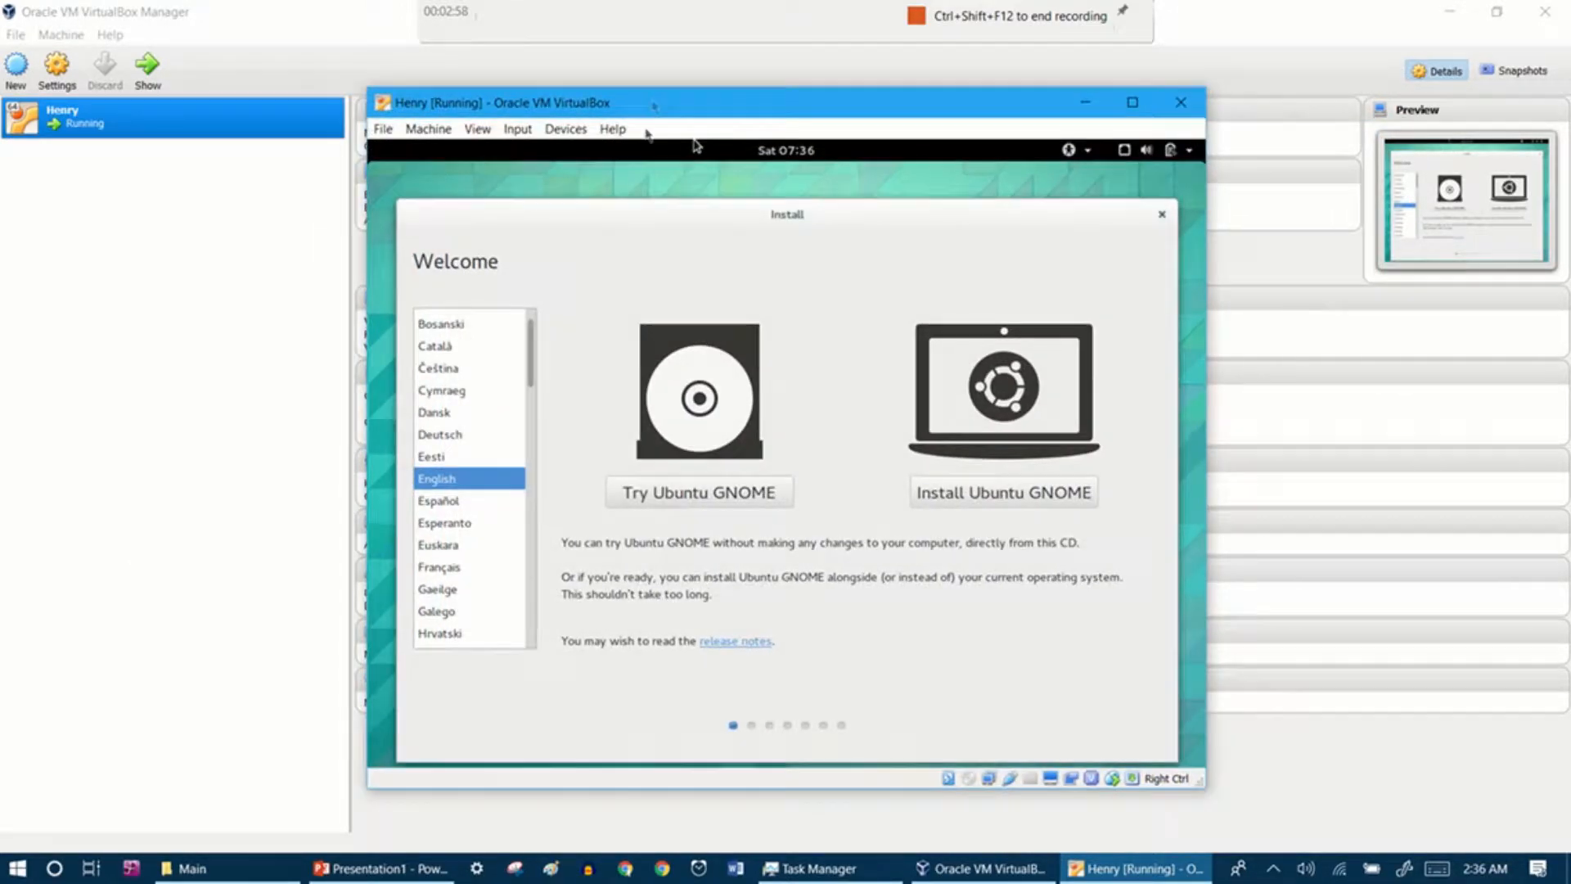
pyautogui.moveTo(1087, 559)
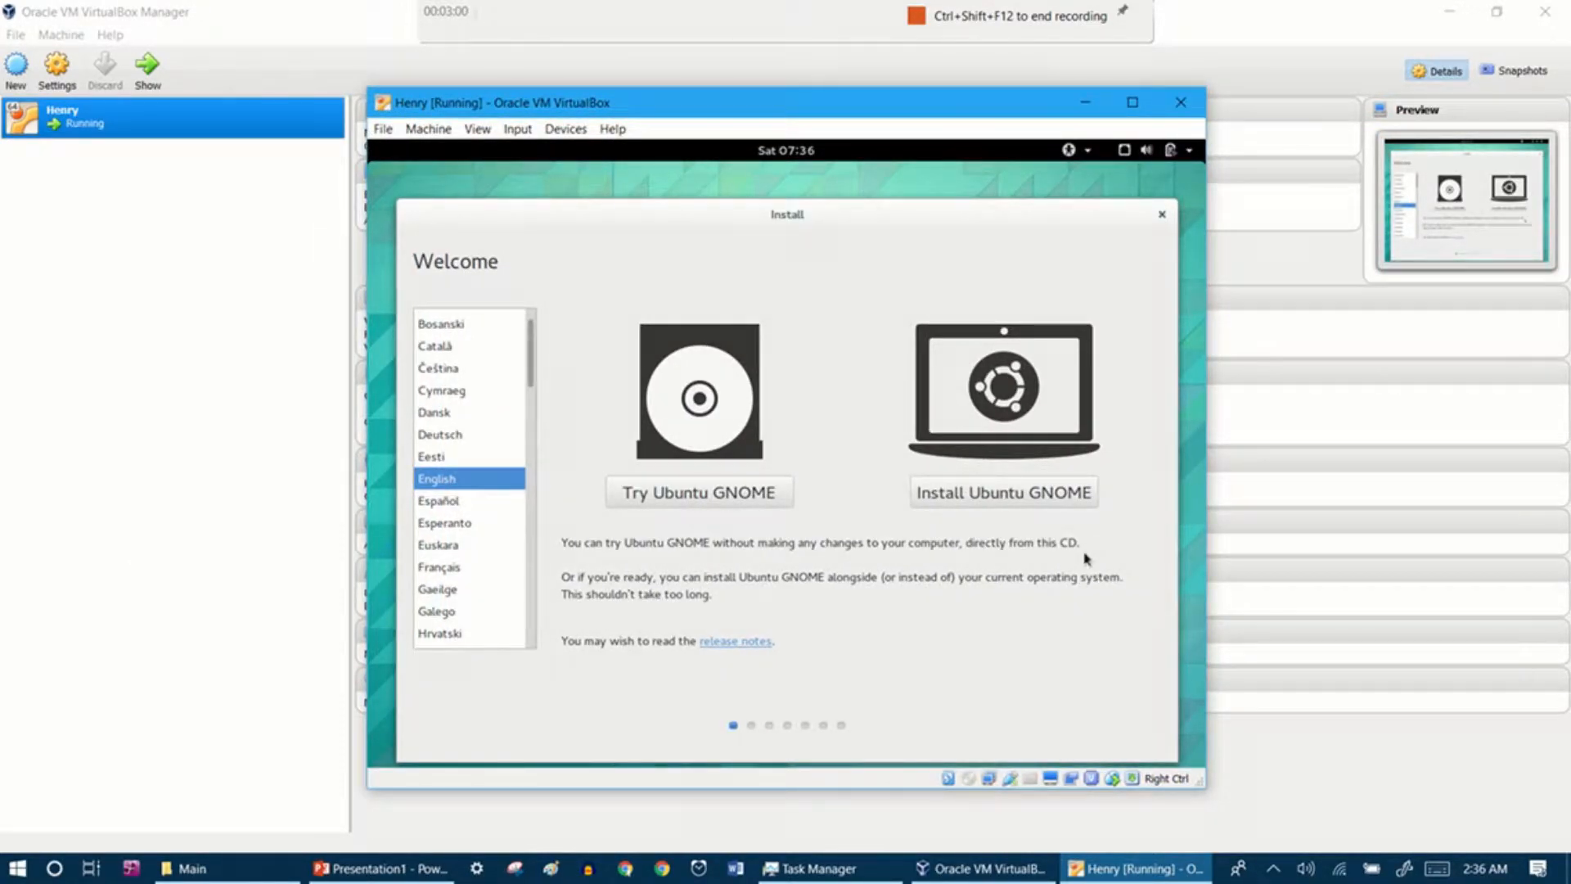
pyautogui.moveTo(702, 686)
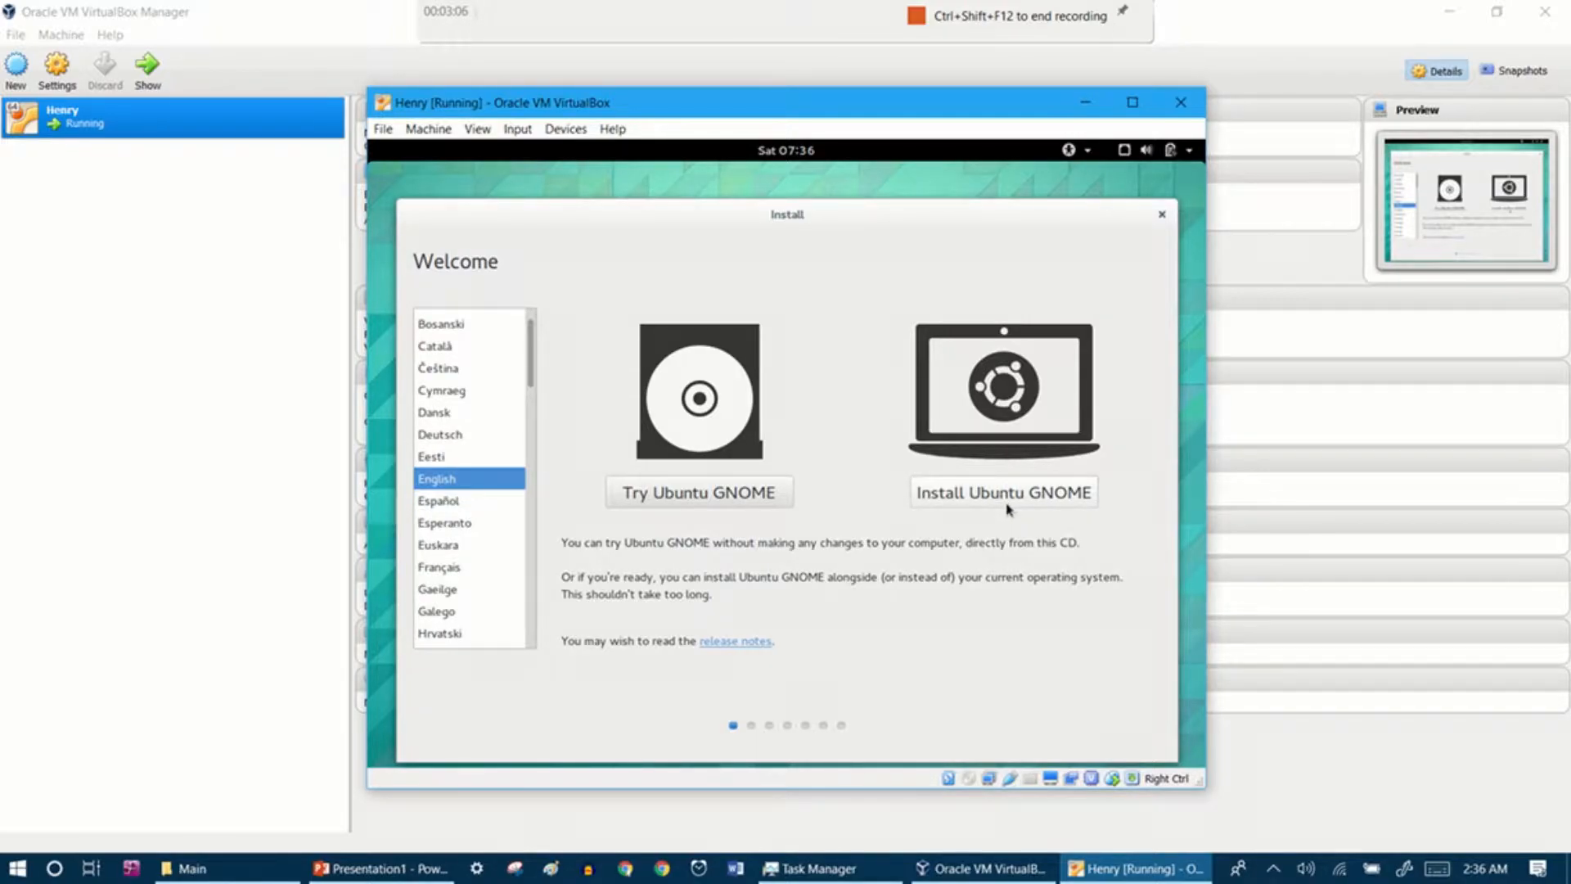
pyautogui.click(1002, 492)
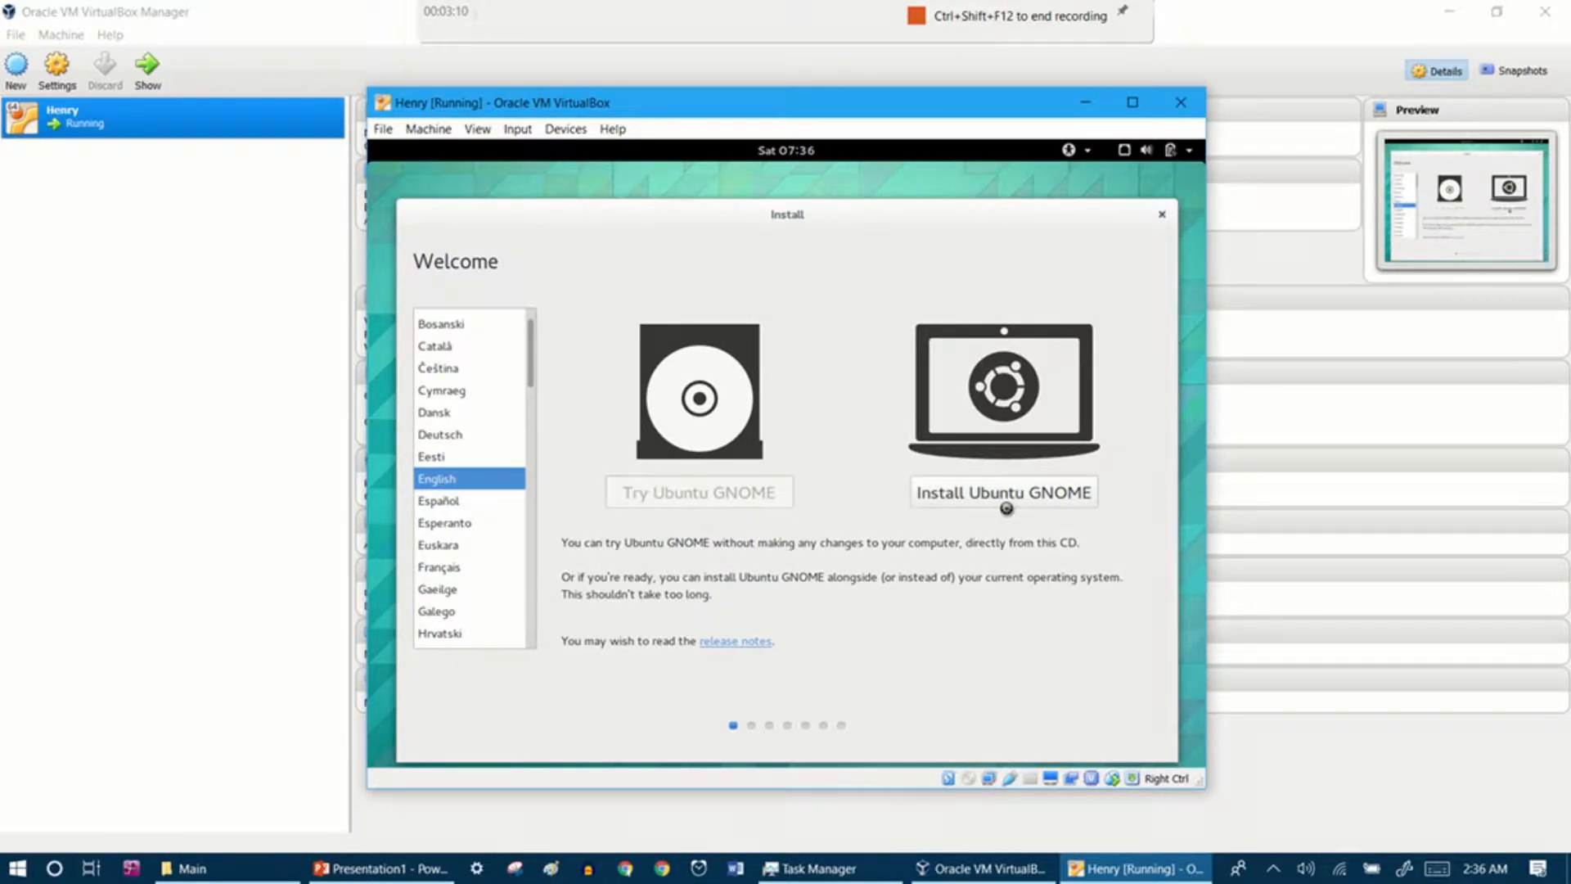
pyautogui.click(1002, 492)
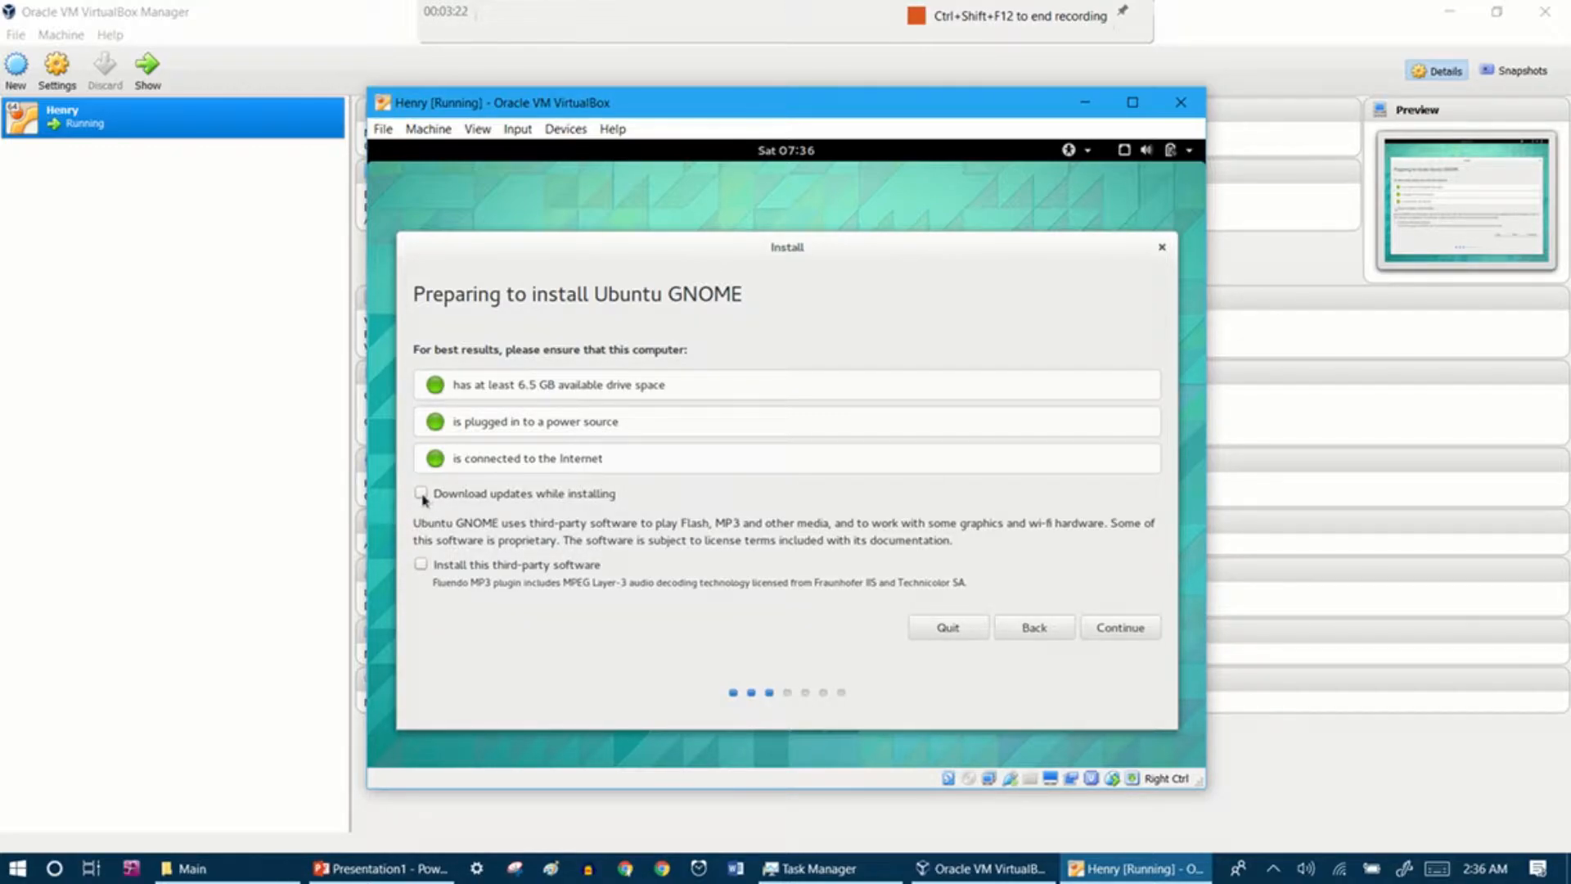
# Enable downloading updates and third-party software, then continue past the preparation page
pyautogui.click(422, 492)
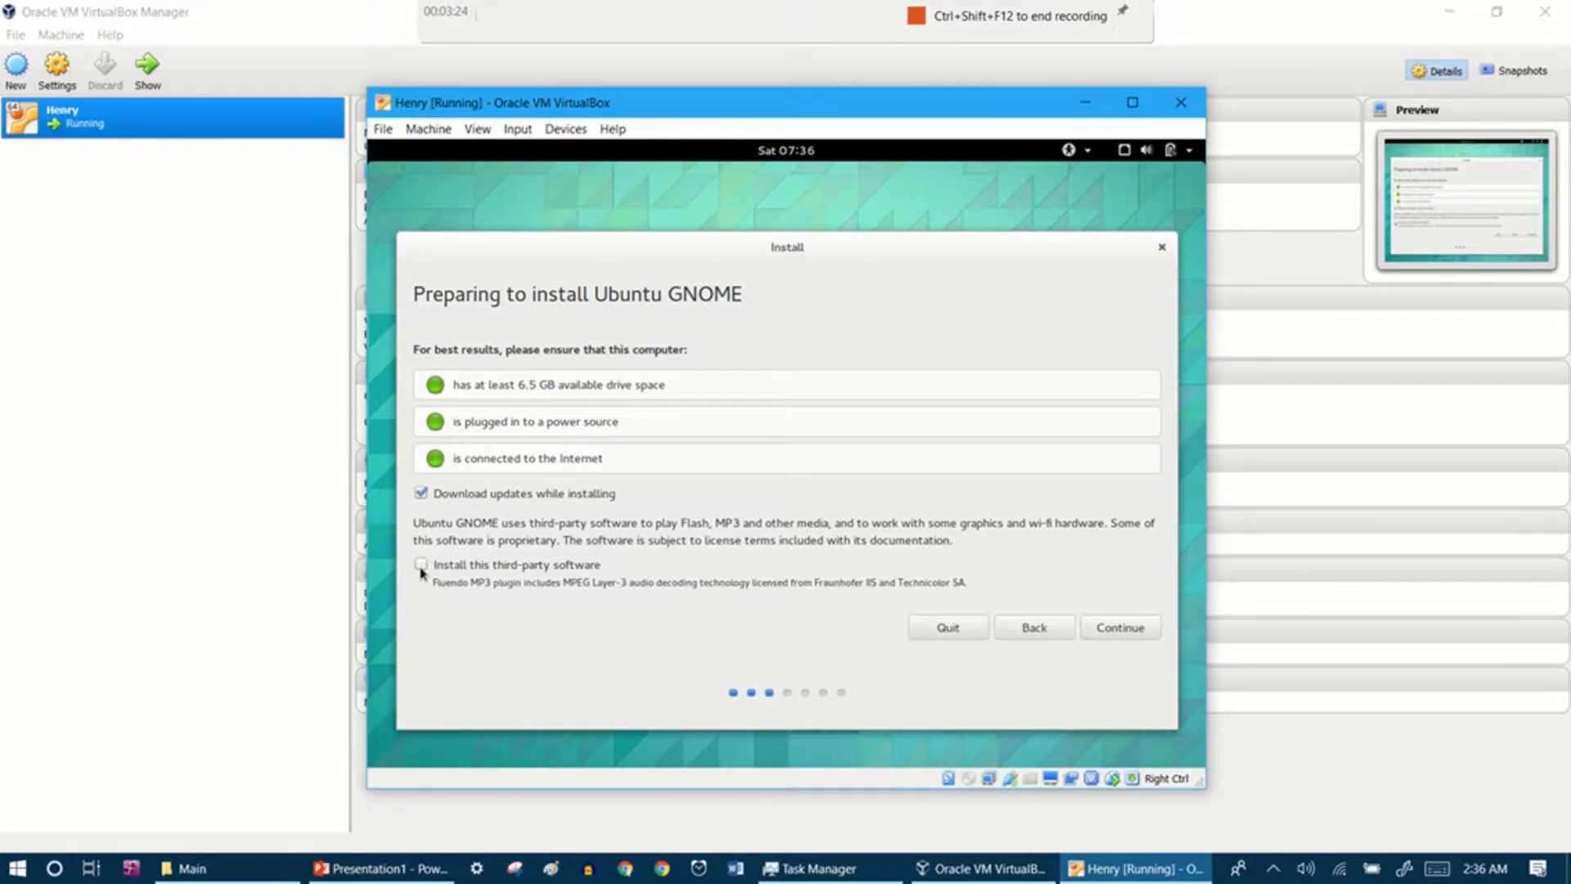
pyautogui.click(422, 564)
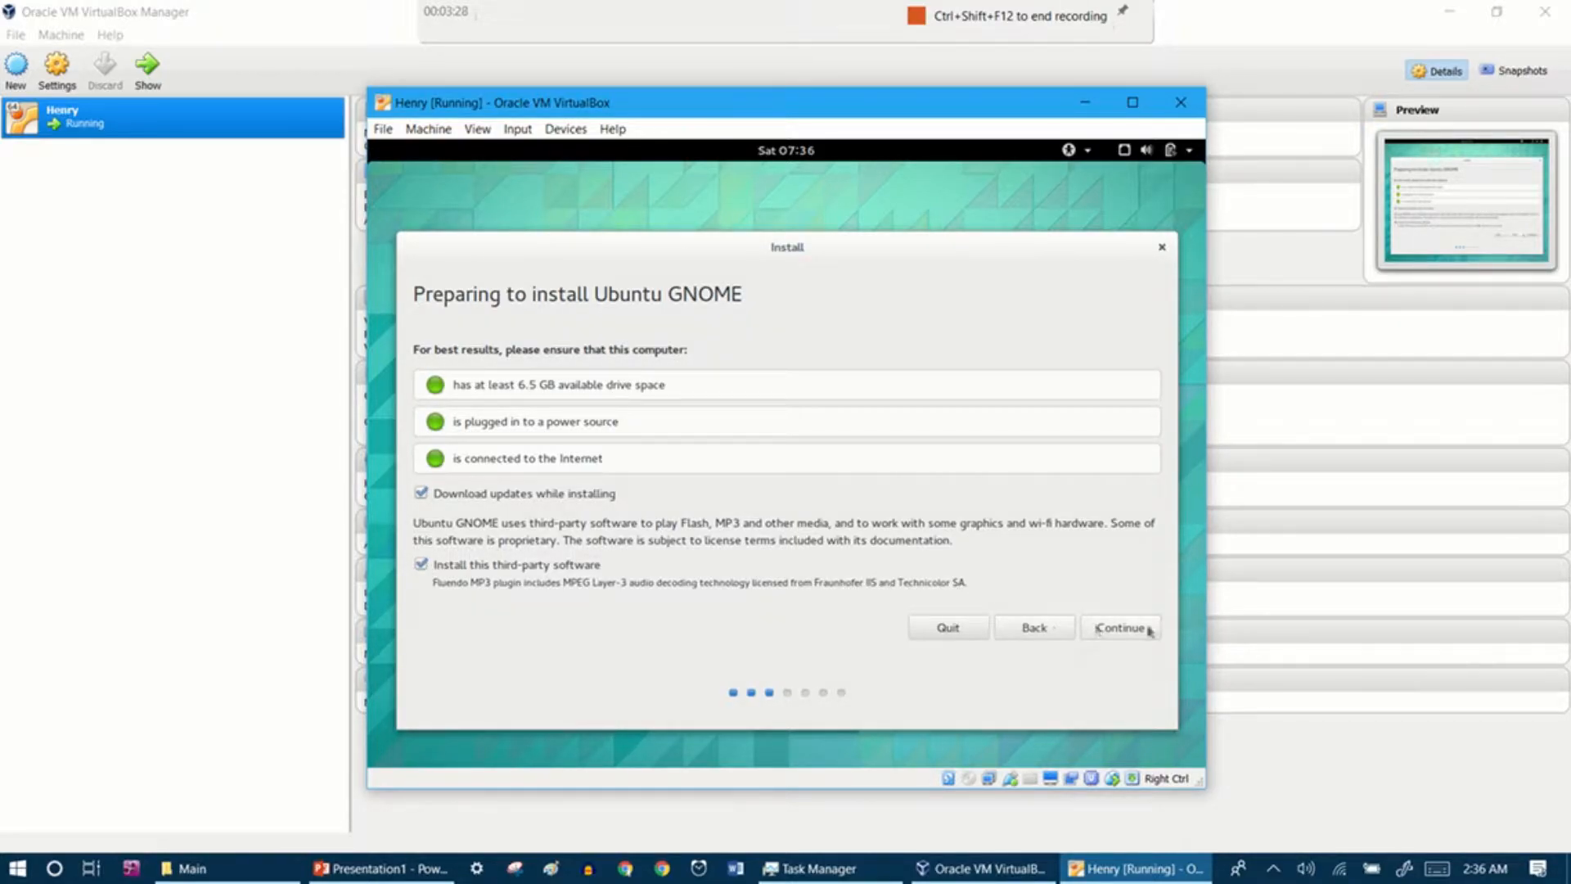
pyautogui.click(1119, 628)
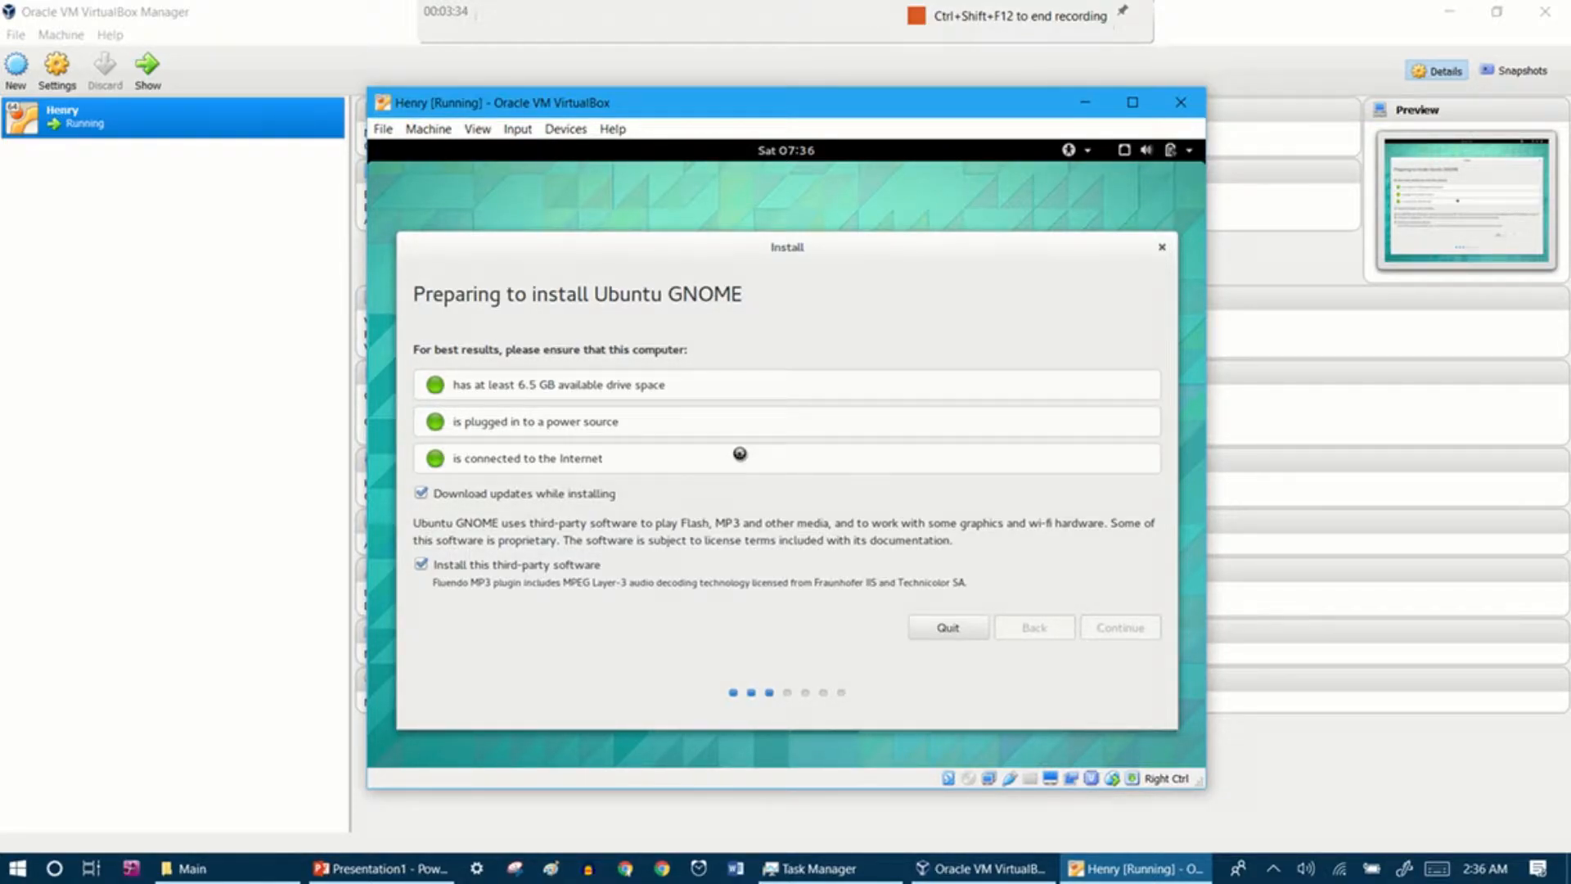
pyautogui.click(1119, 626)
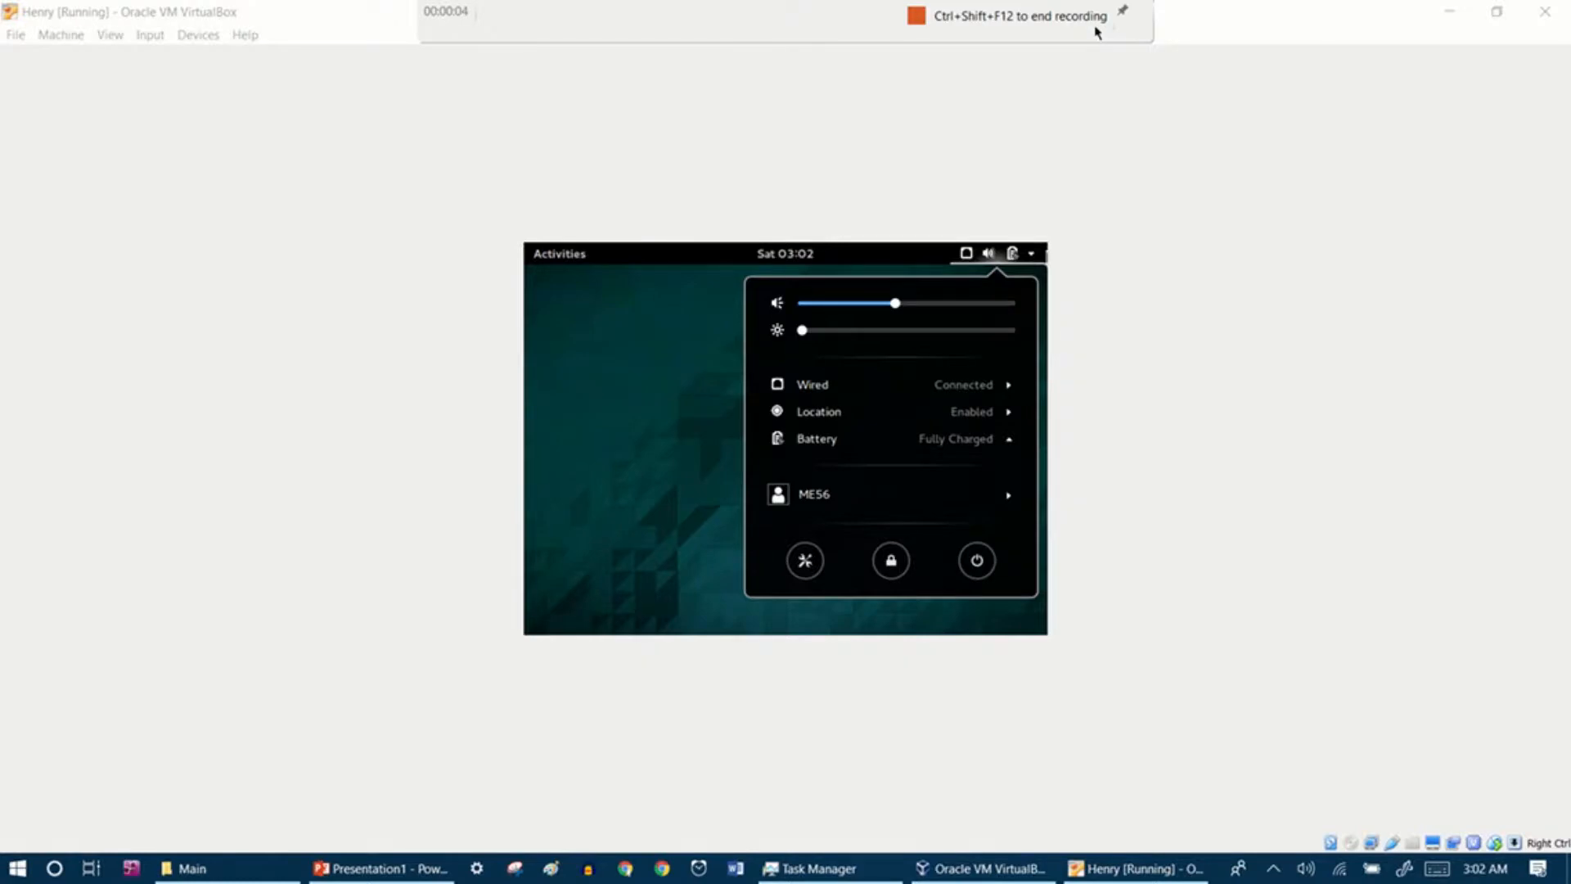
pyautogui.moveTo(1307, 428)
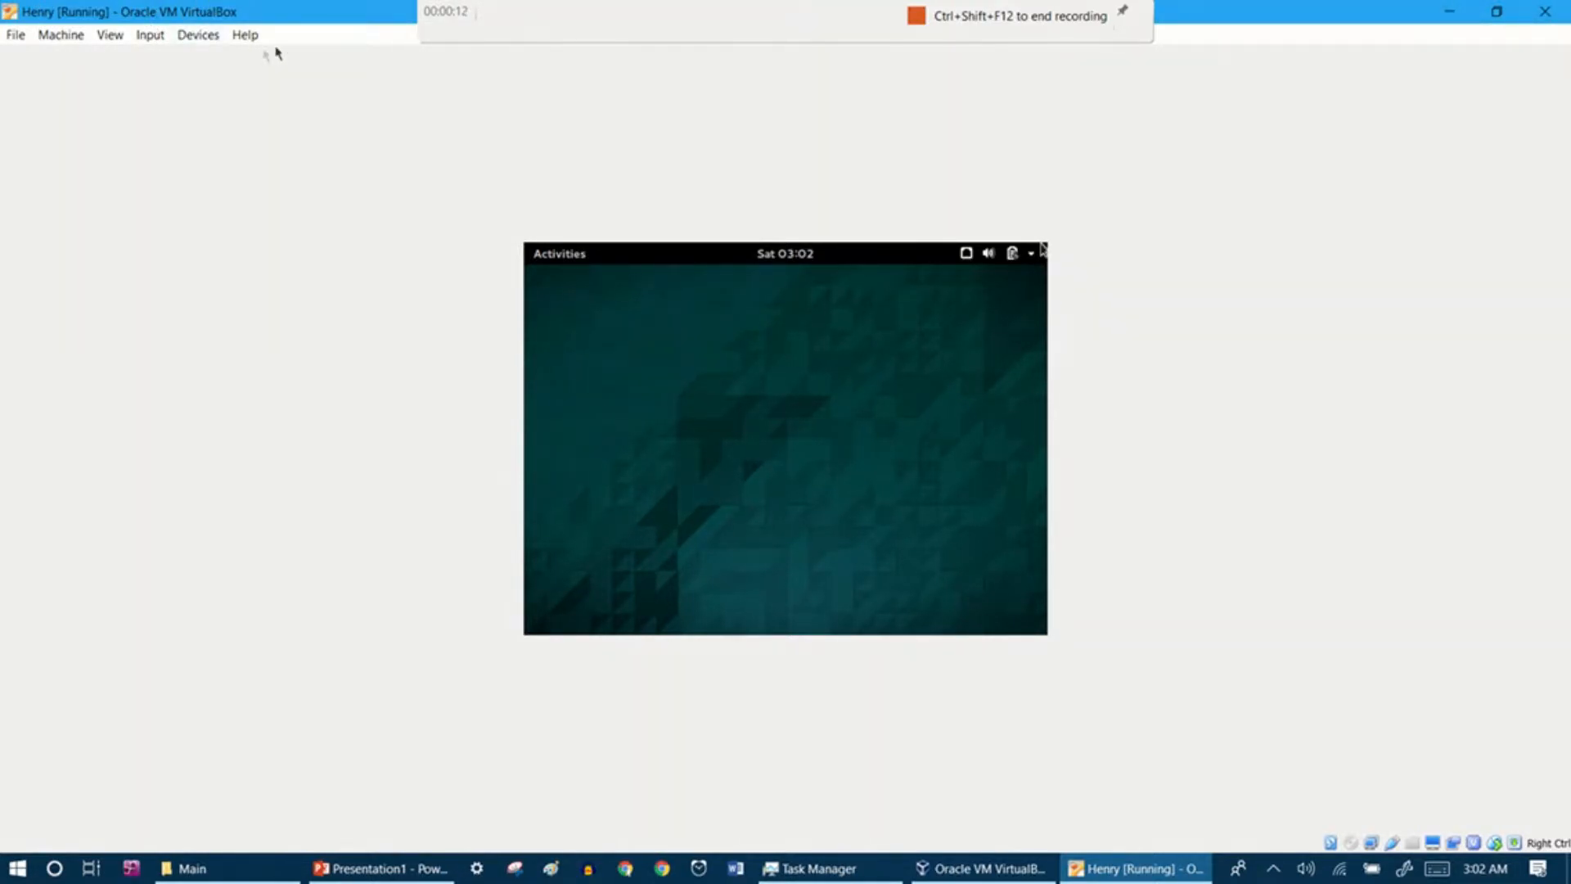
# Insert the VirtualBox Guest Additions CD image into Henry
pyautogui.click(197, 35)
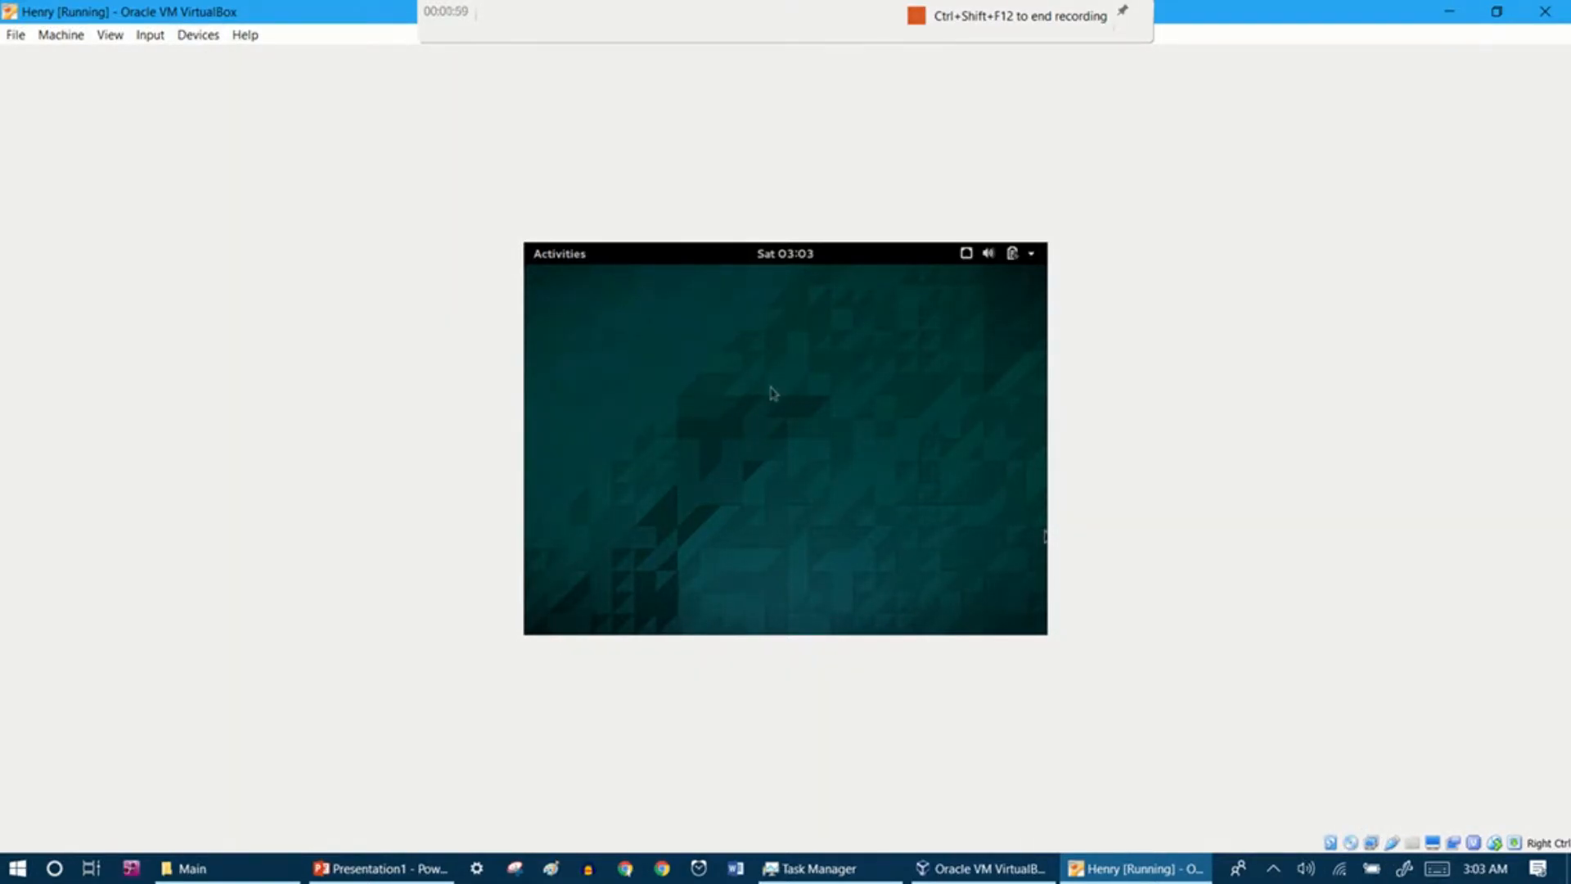
pyautogui.moveTo(898, 463)
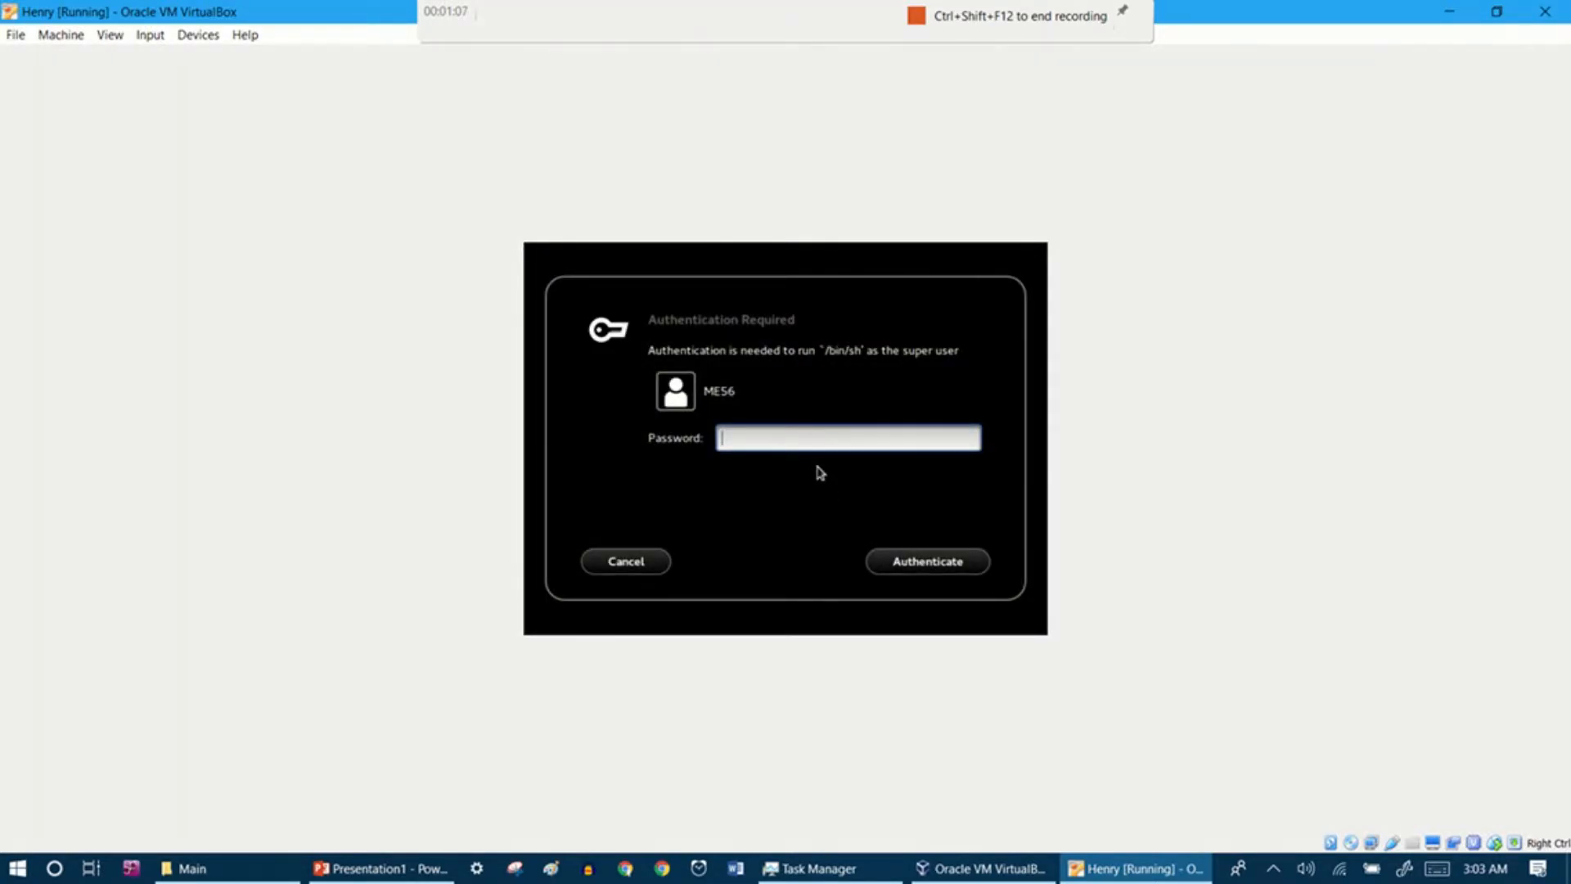
# Enter the user password and authenticate the Guest Additions installer
pyautogui.write('password')
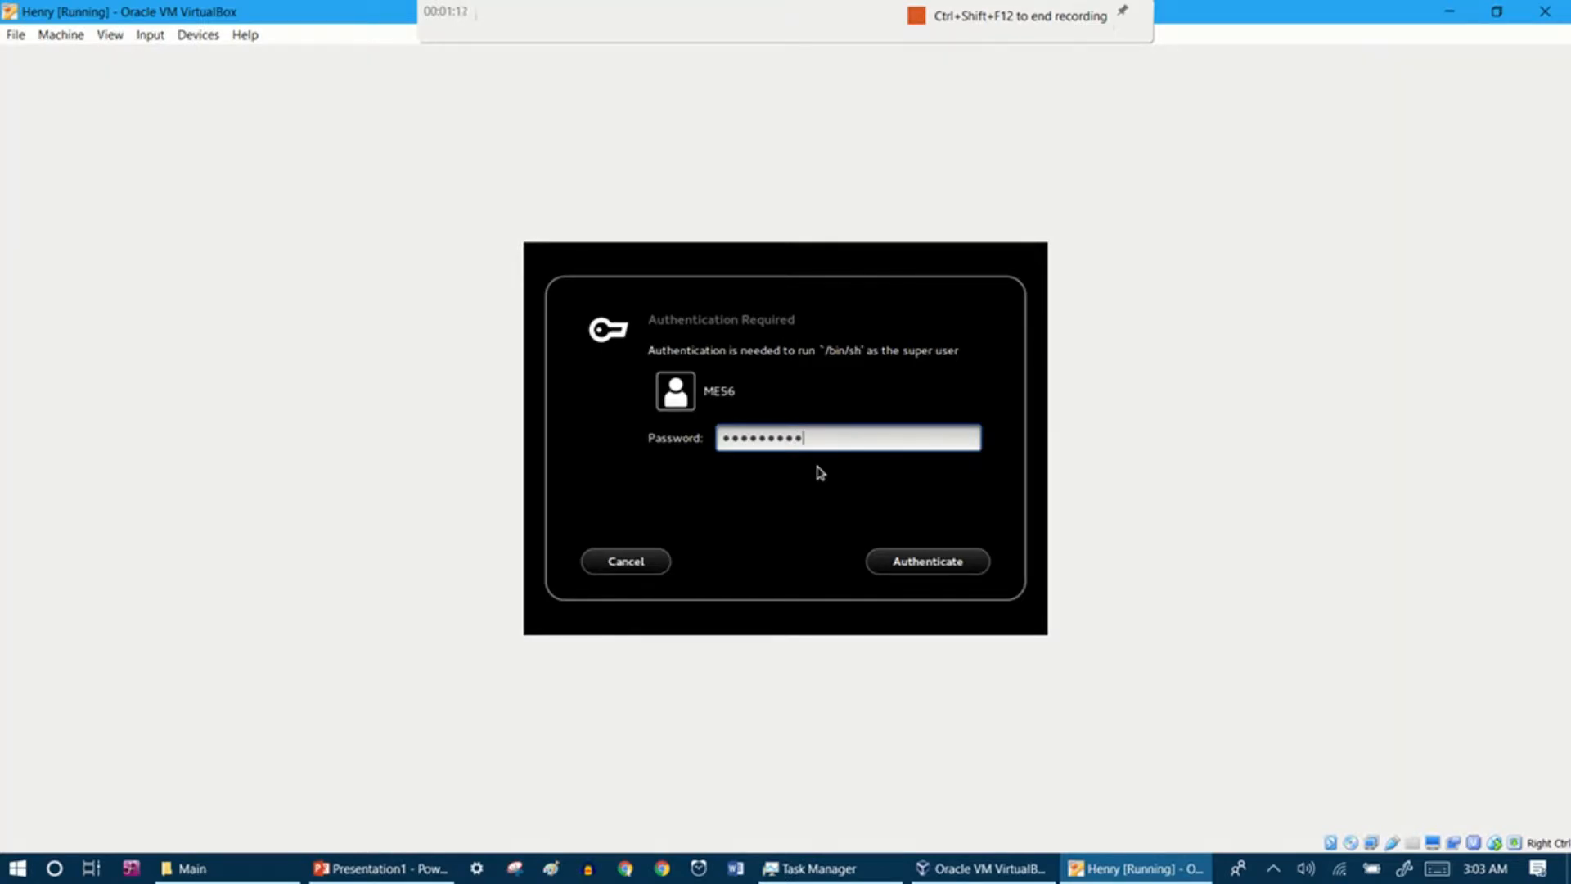
pyautogui.click(925, 561)
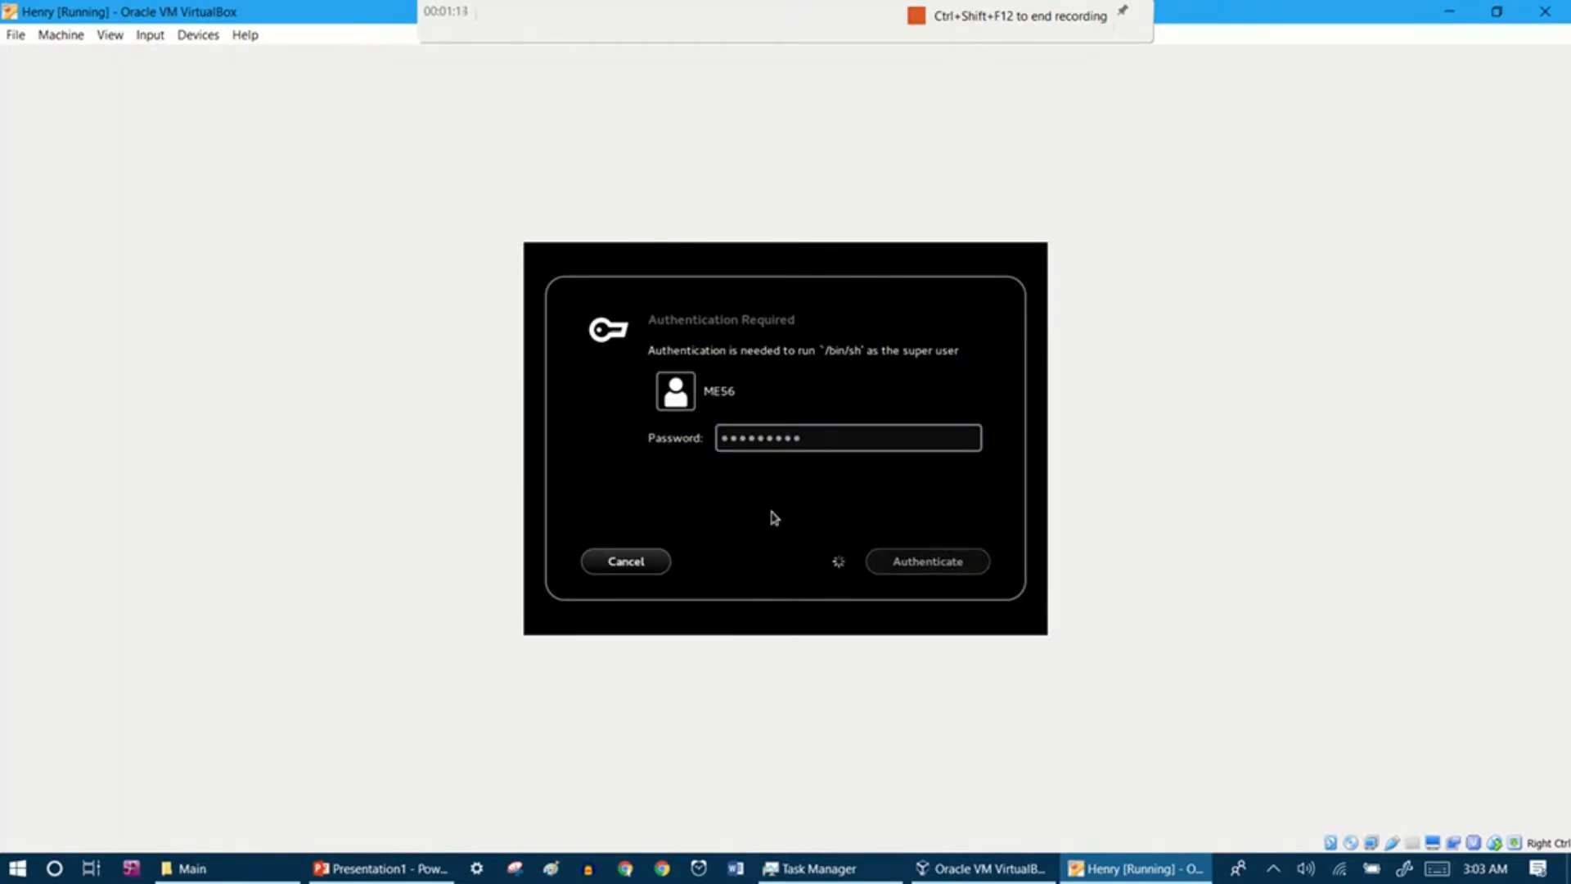
pyautogui.click(925, 561)
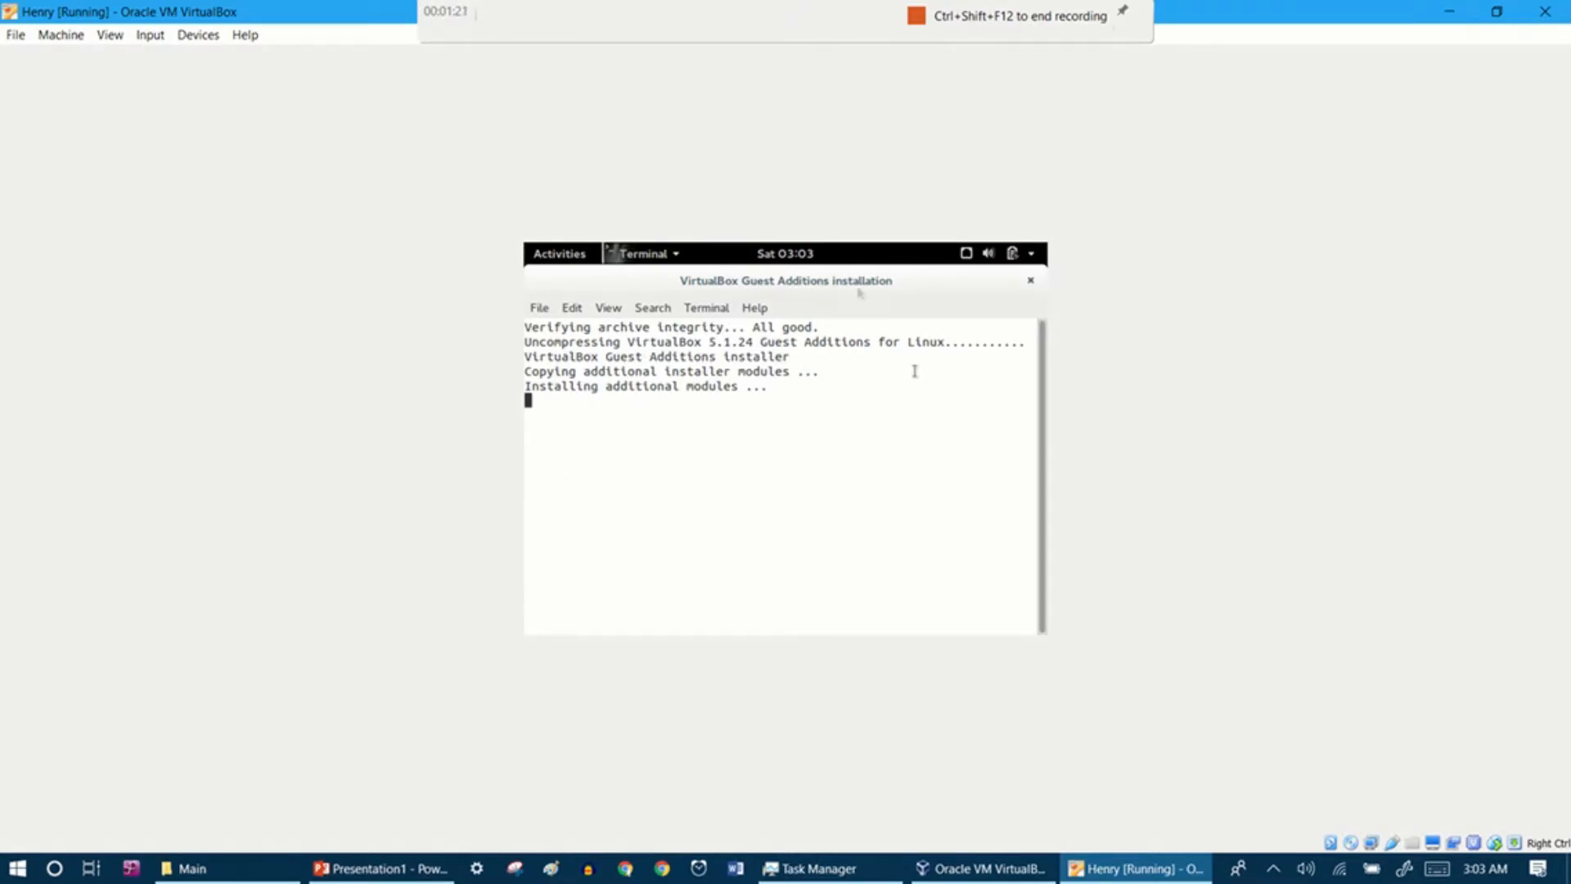
pyautogui.moveTo(906, 299)
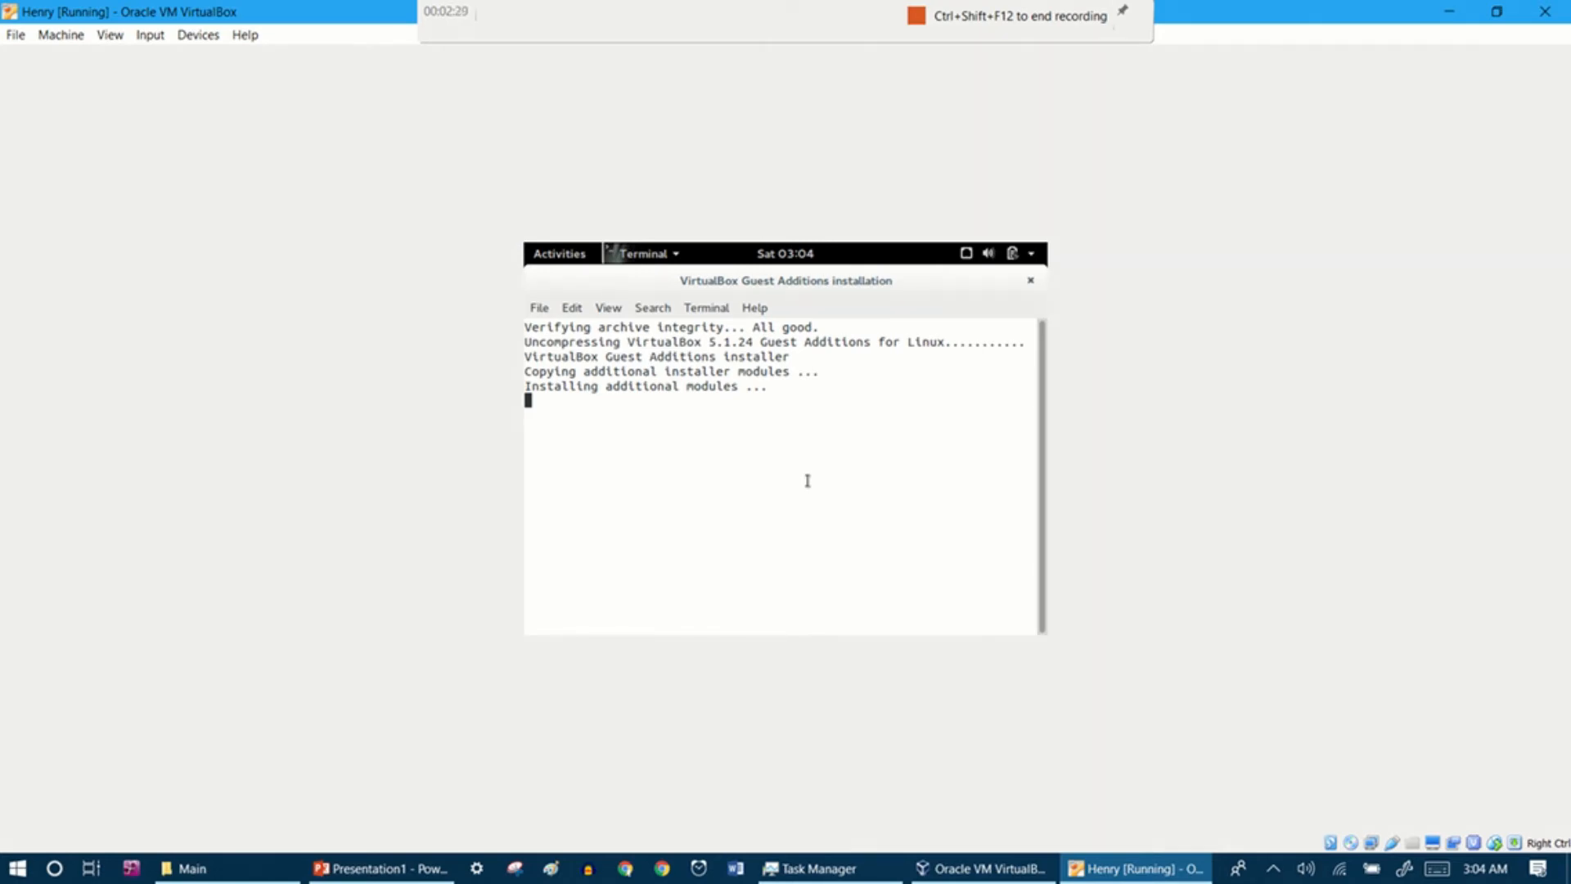
# Show the GNOME Activities overview with all applications after Guest Additions finishes
pyautogui.click(559, 253)
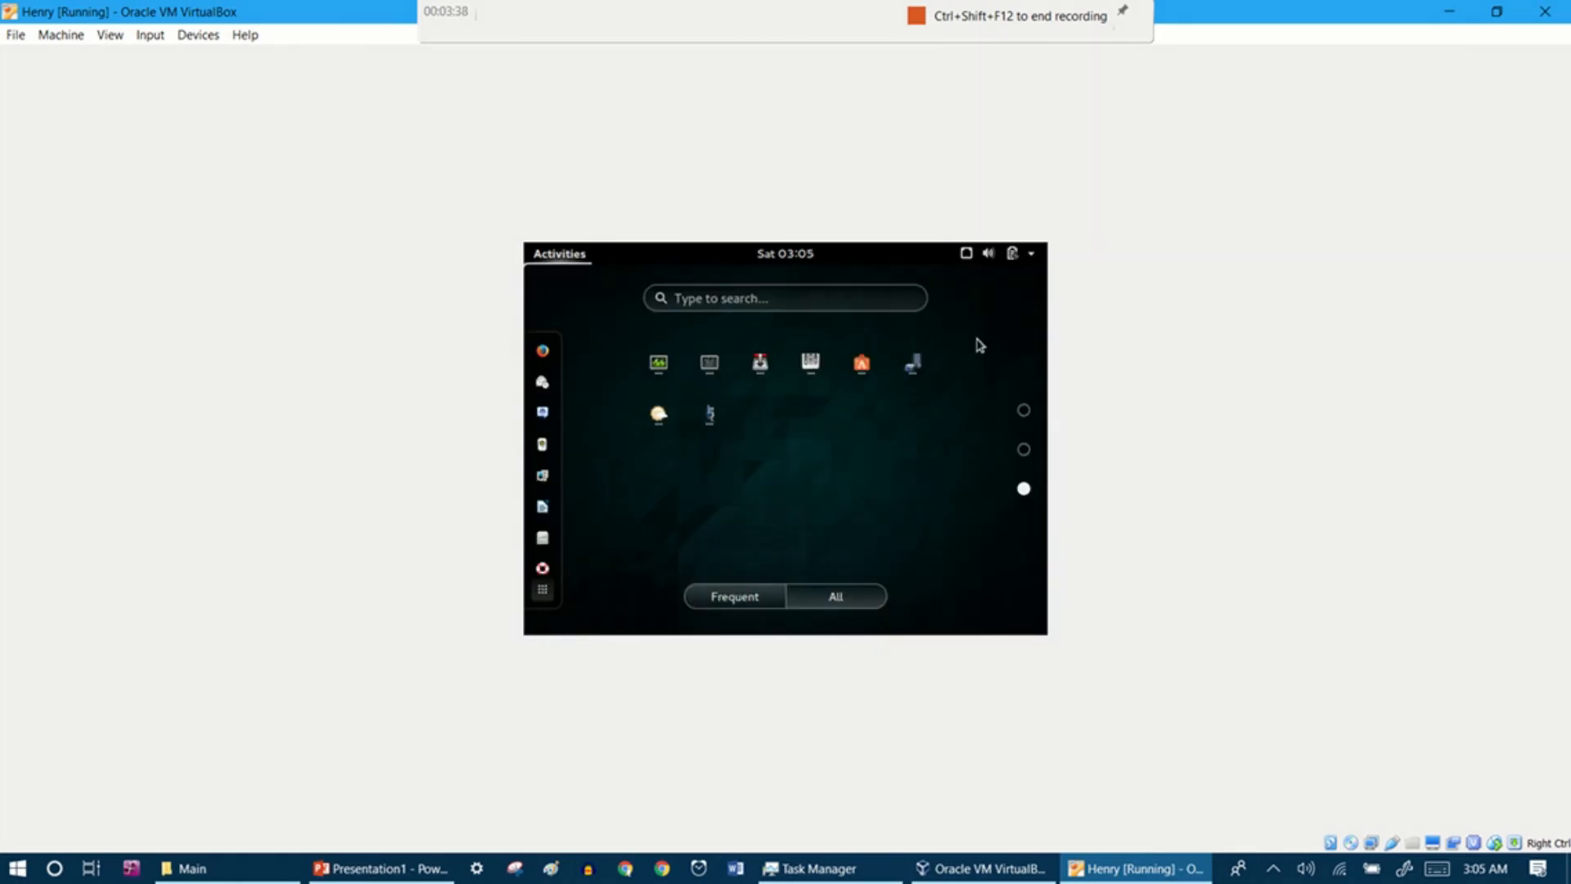
pyautogui.moveTo(881, 251)
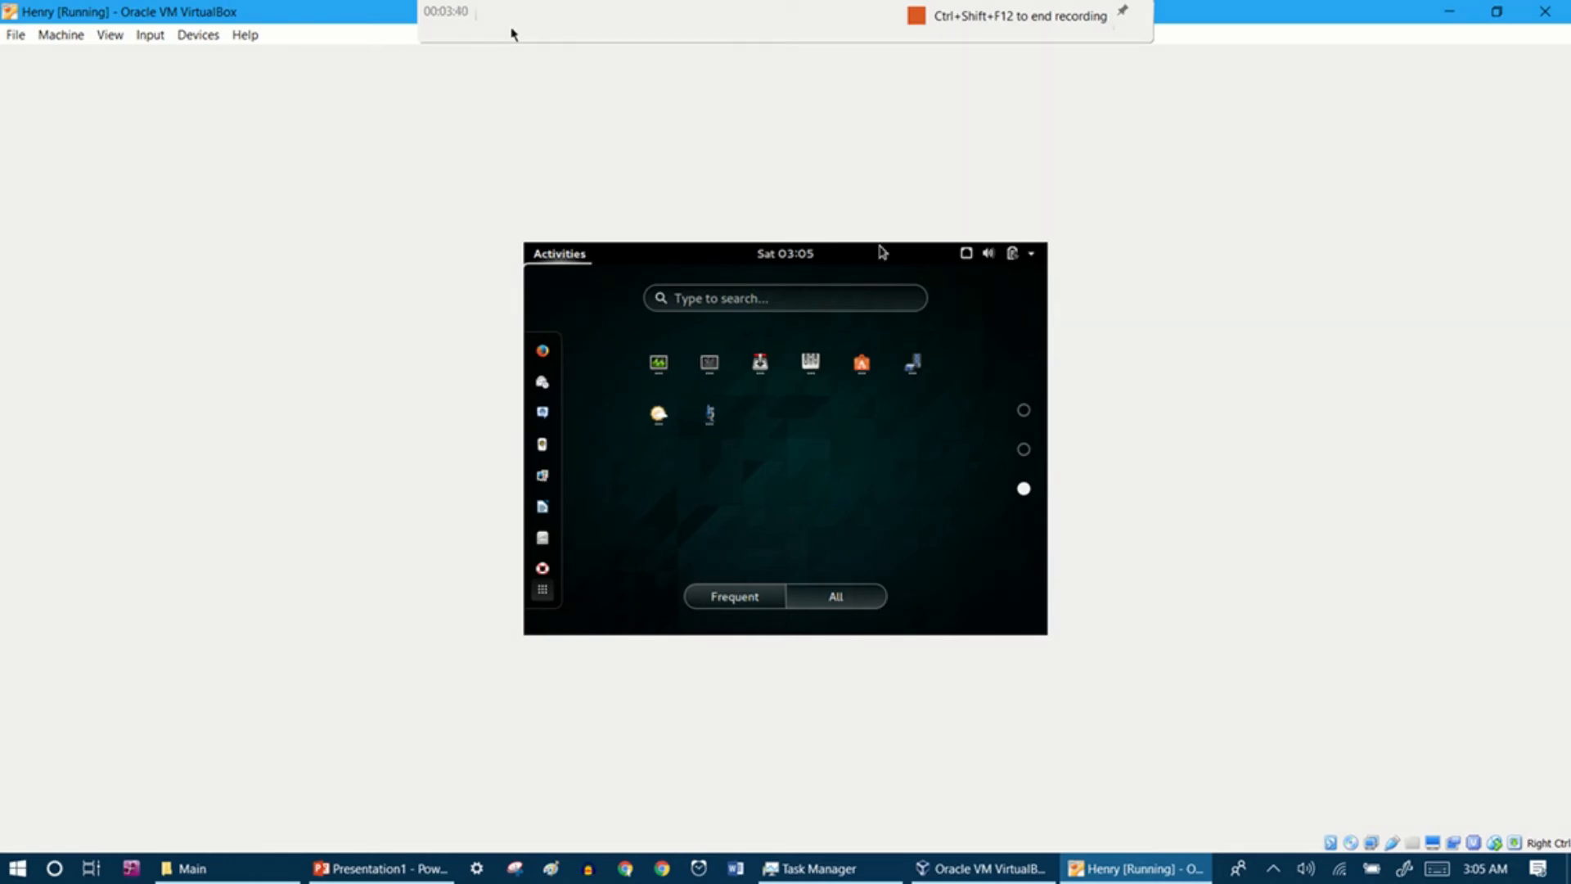